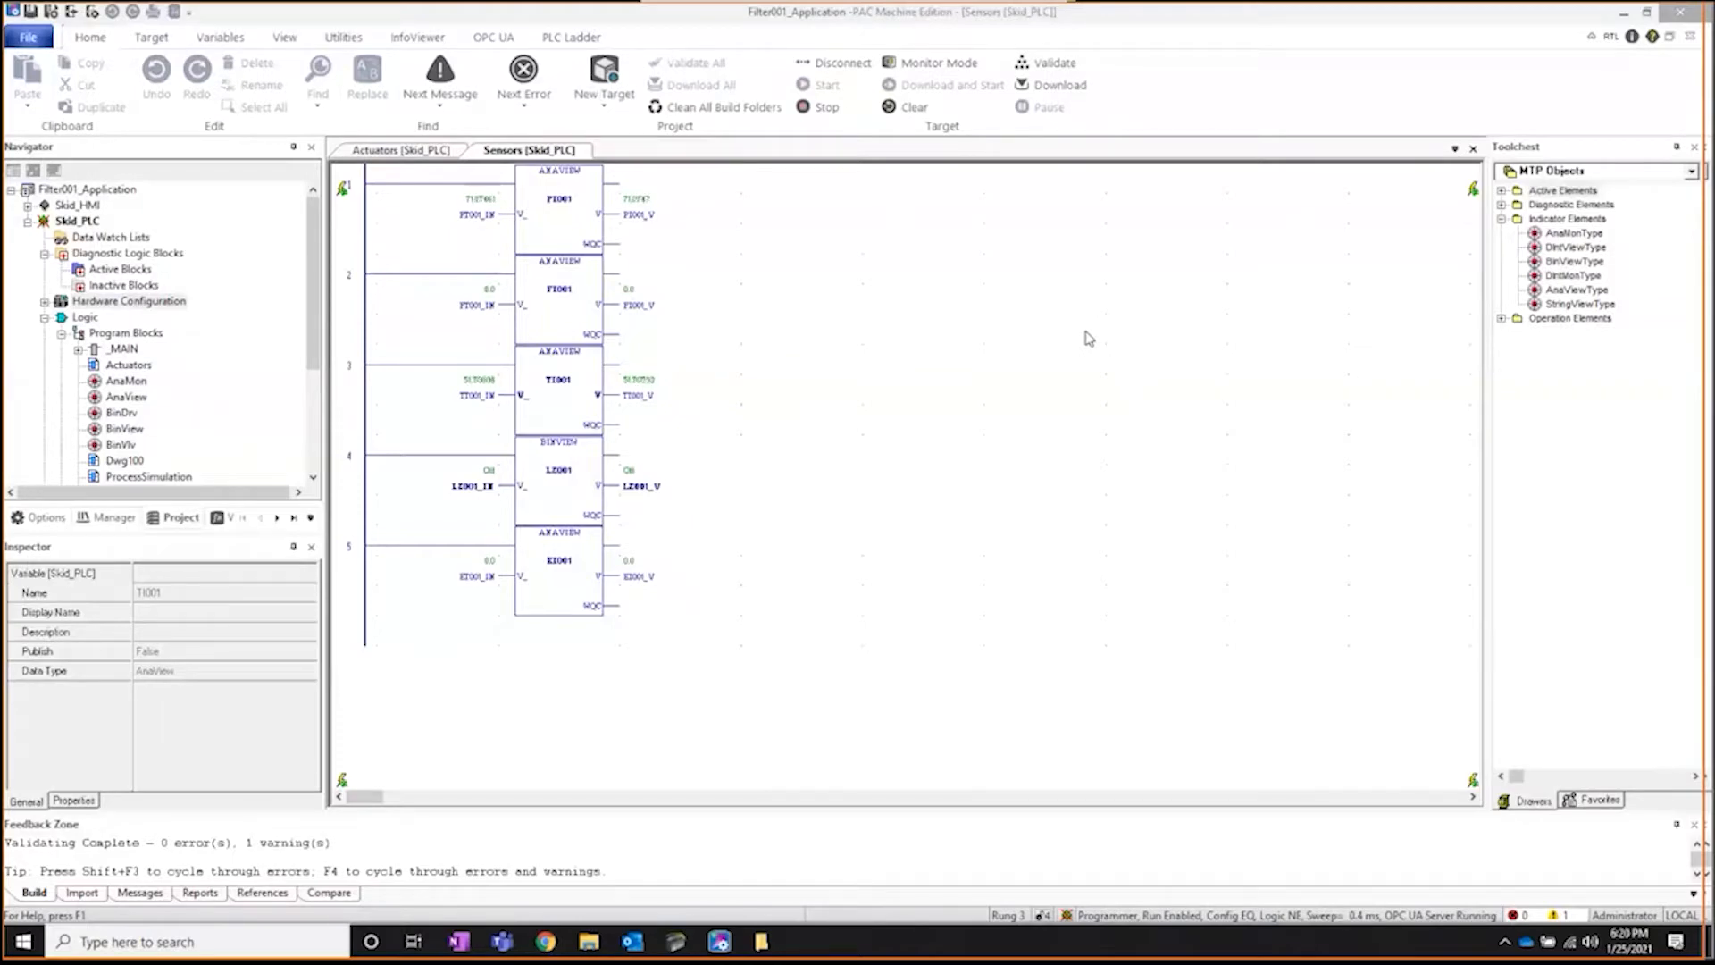
{"action": "mouse_move", "coordinate": [1154, 225]}
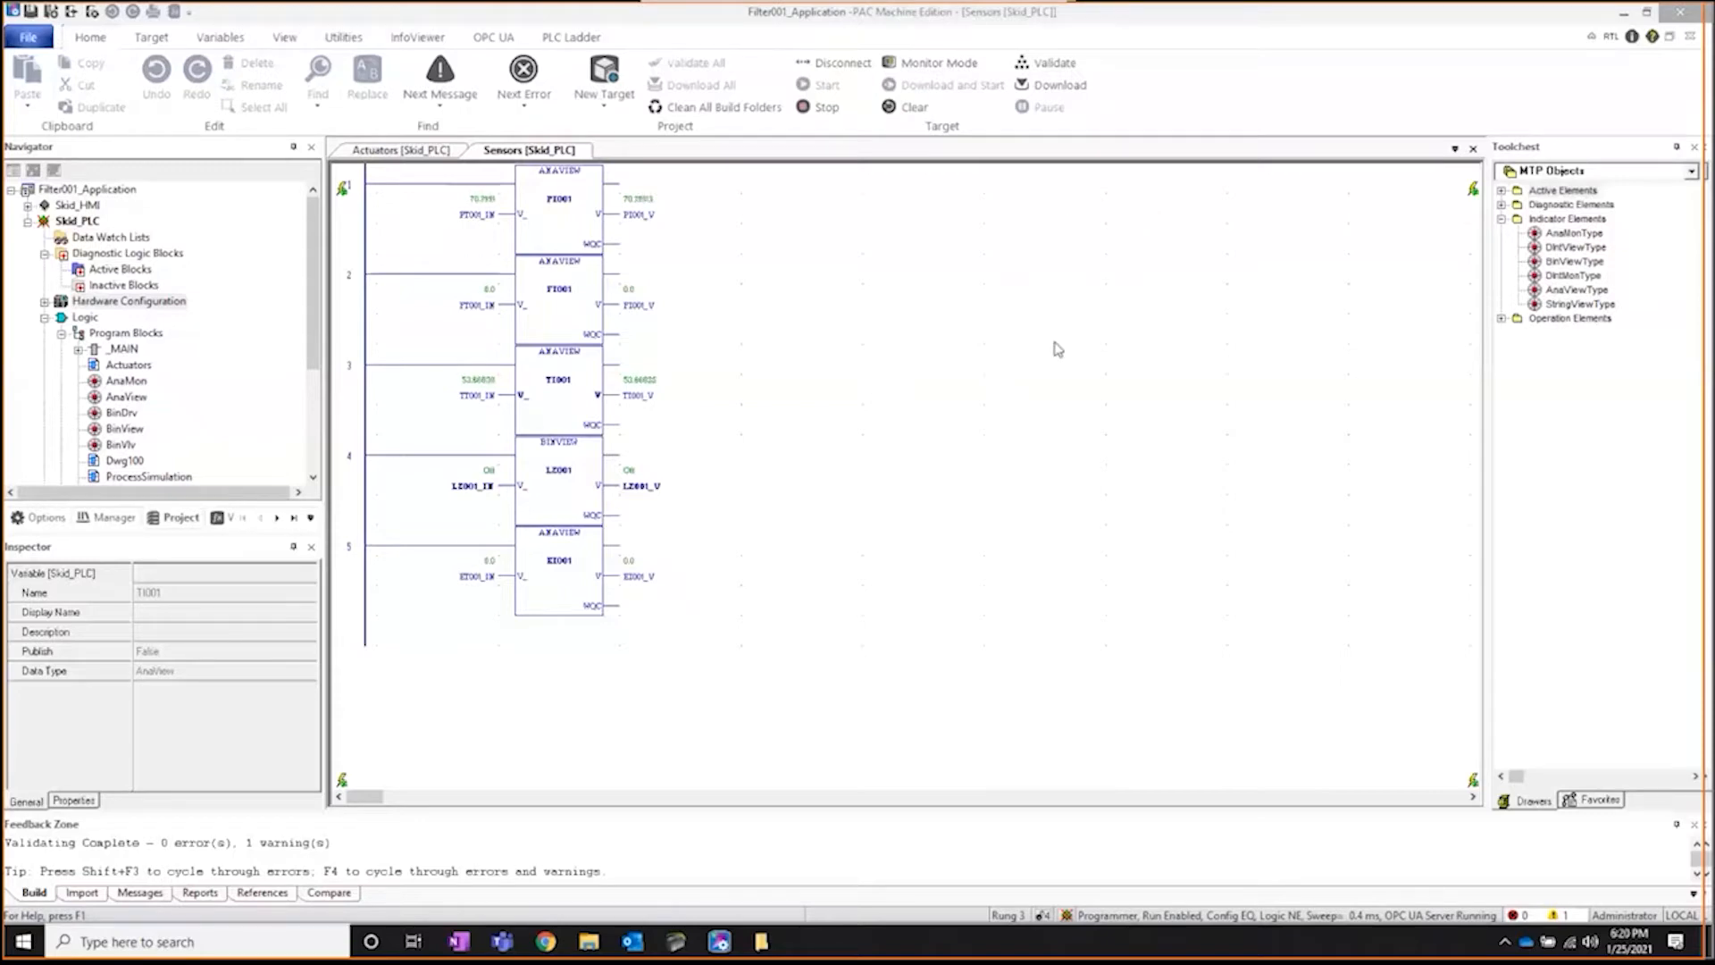
{"action": "mouse_move", "coordinate": [900, 325]}
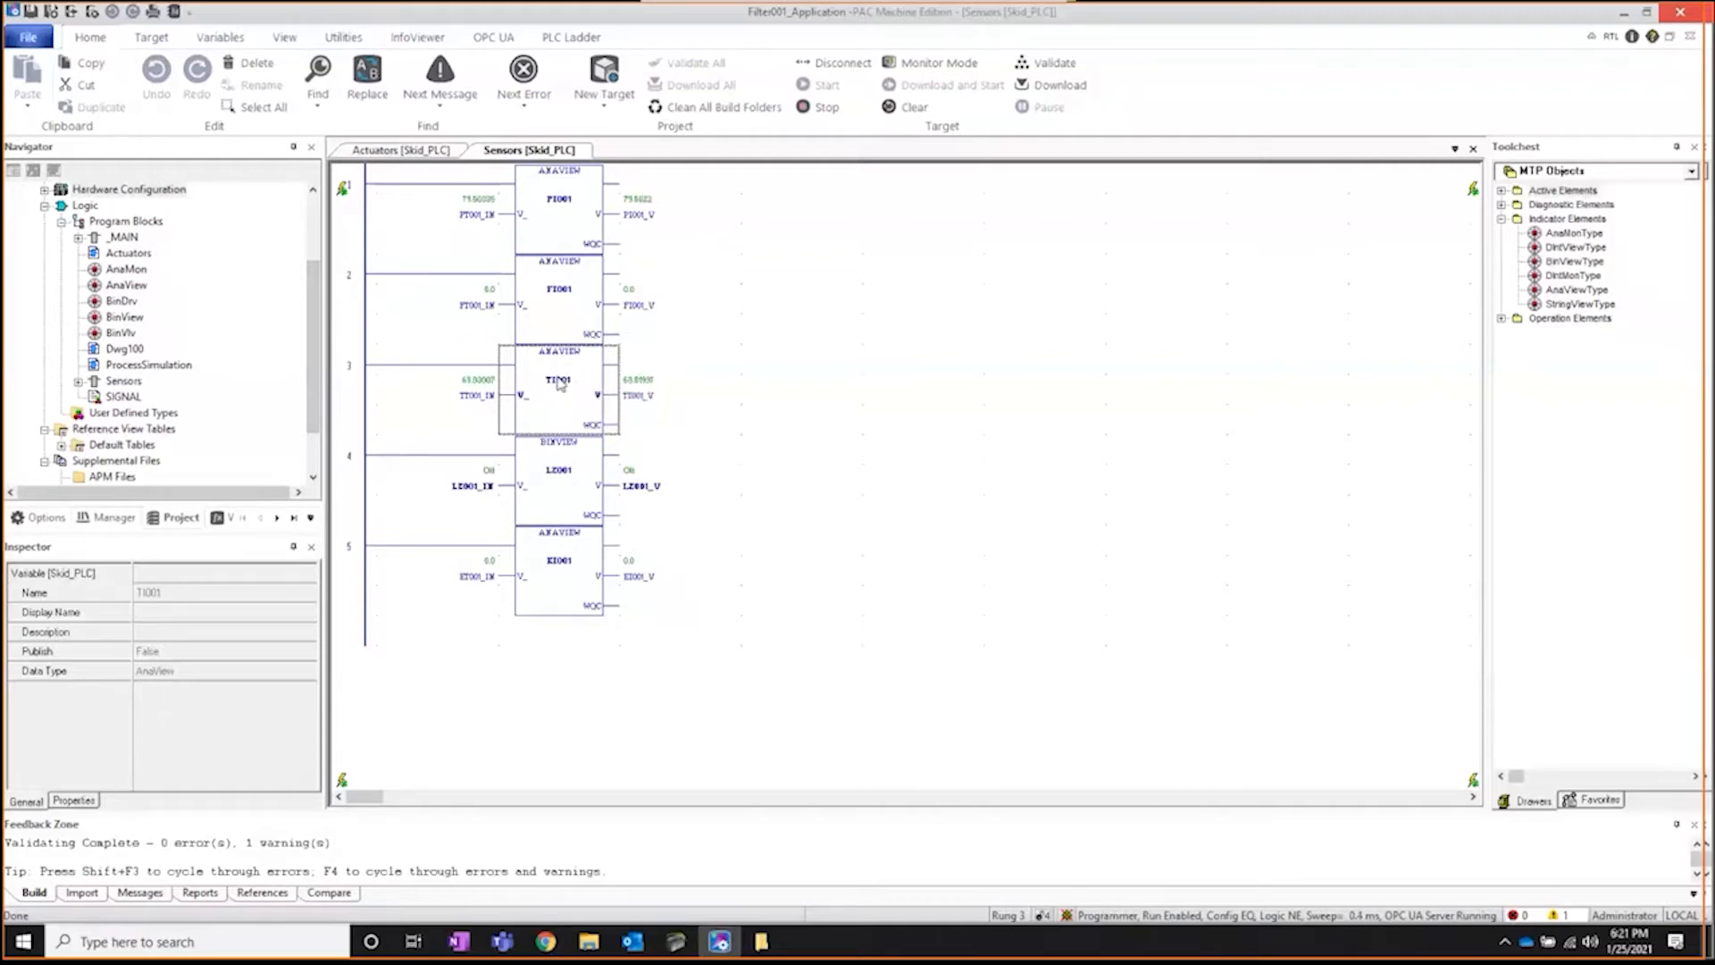
{"action": "mouse_move", "coordinate": [551, 397]}
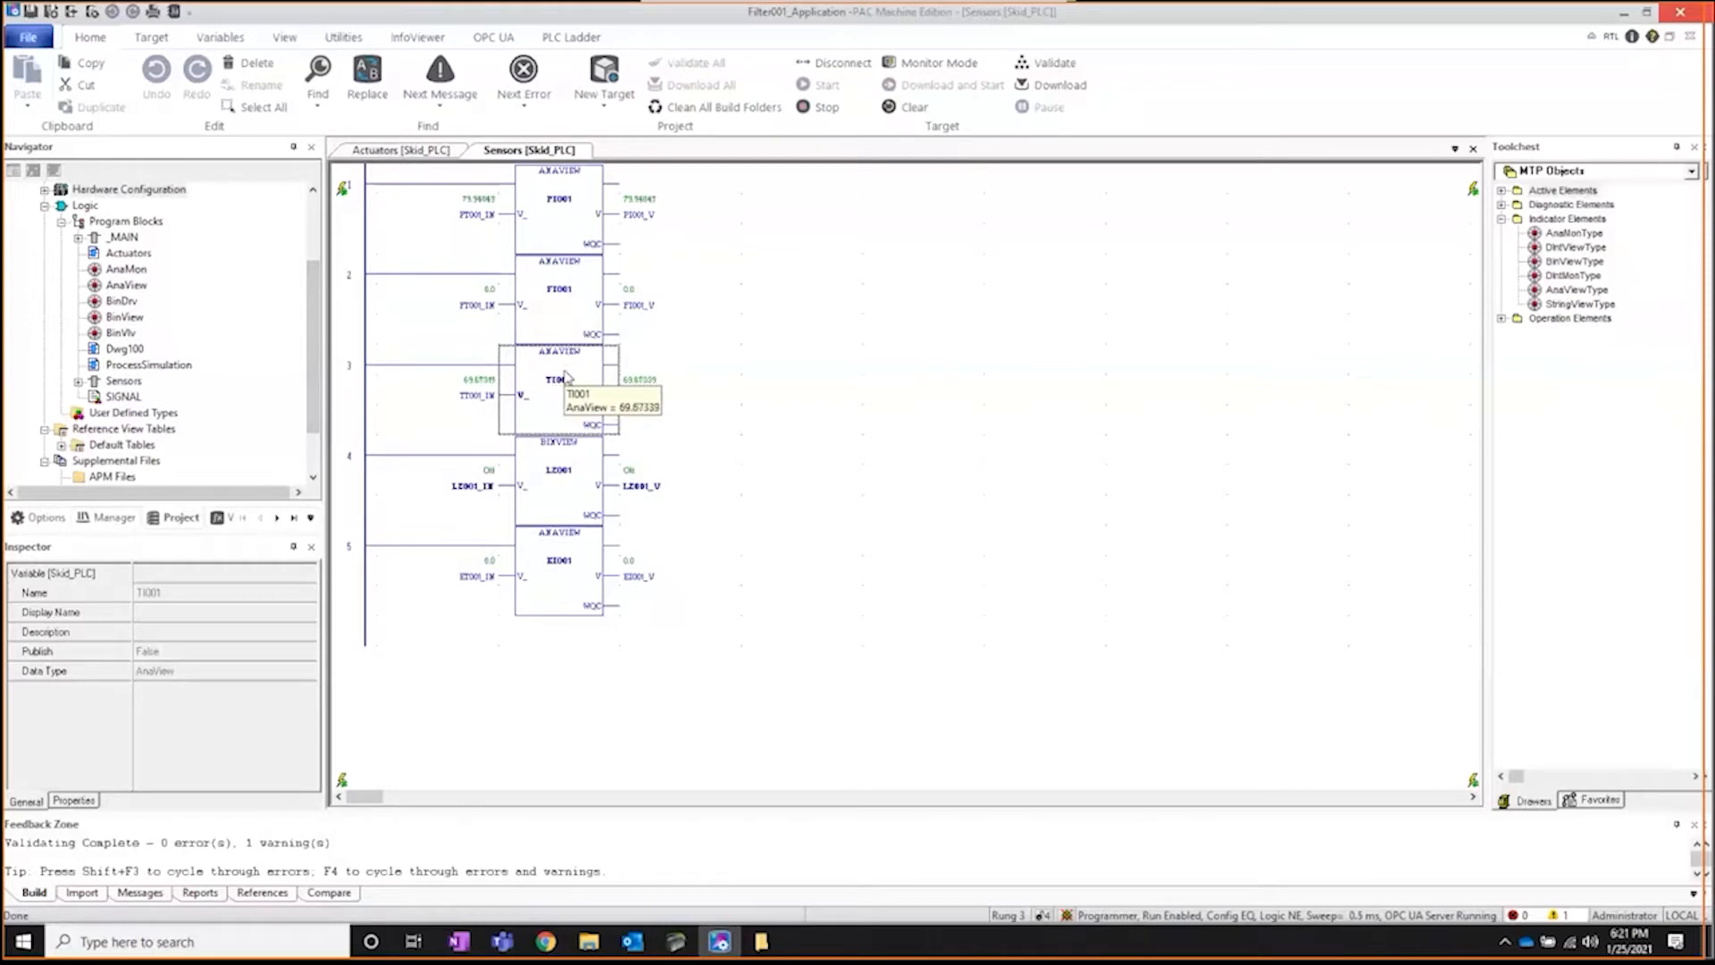
{"action": "mouse_move", "coordinate": [471, 413]}
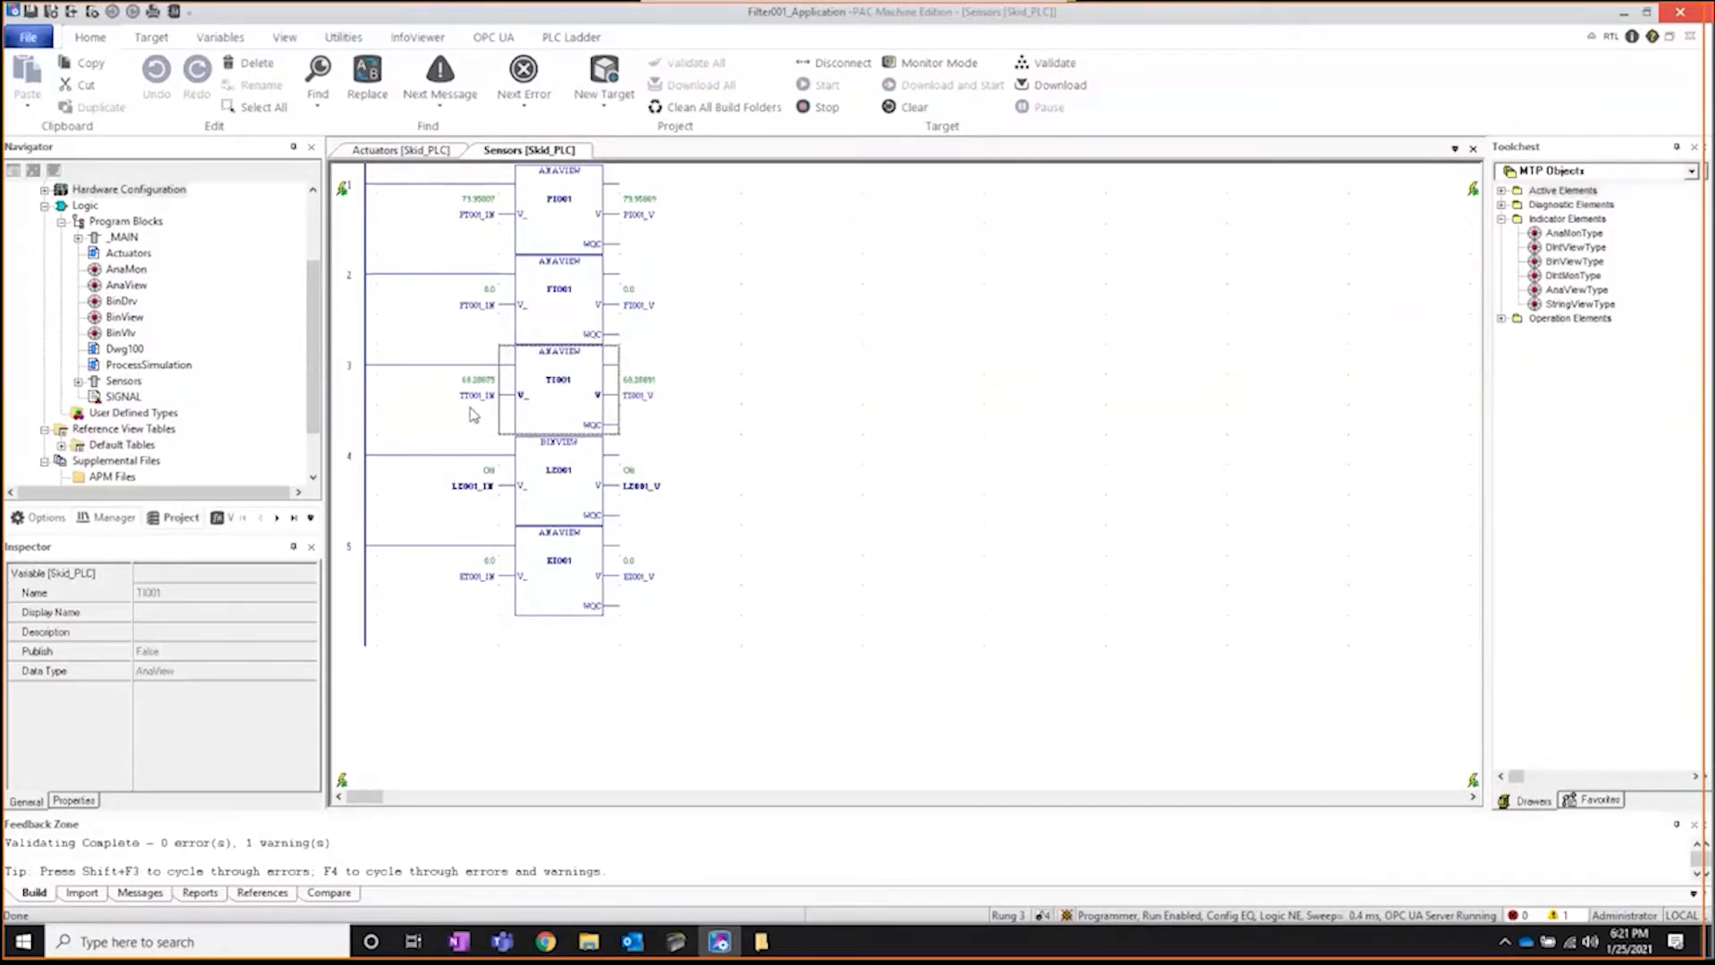
{"action": "mouse_move", "coordinate": [593, 421]}
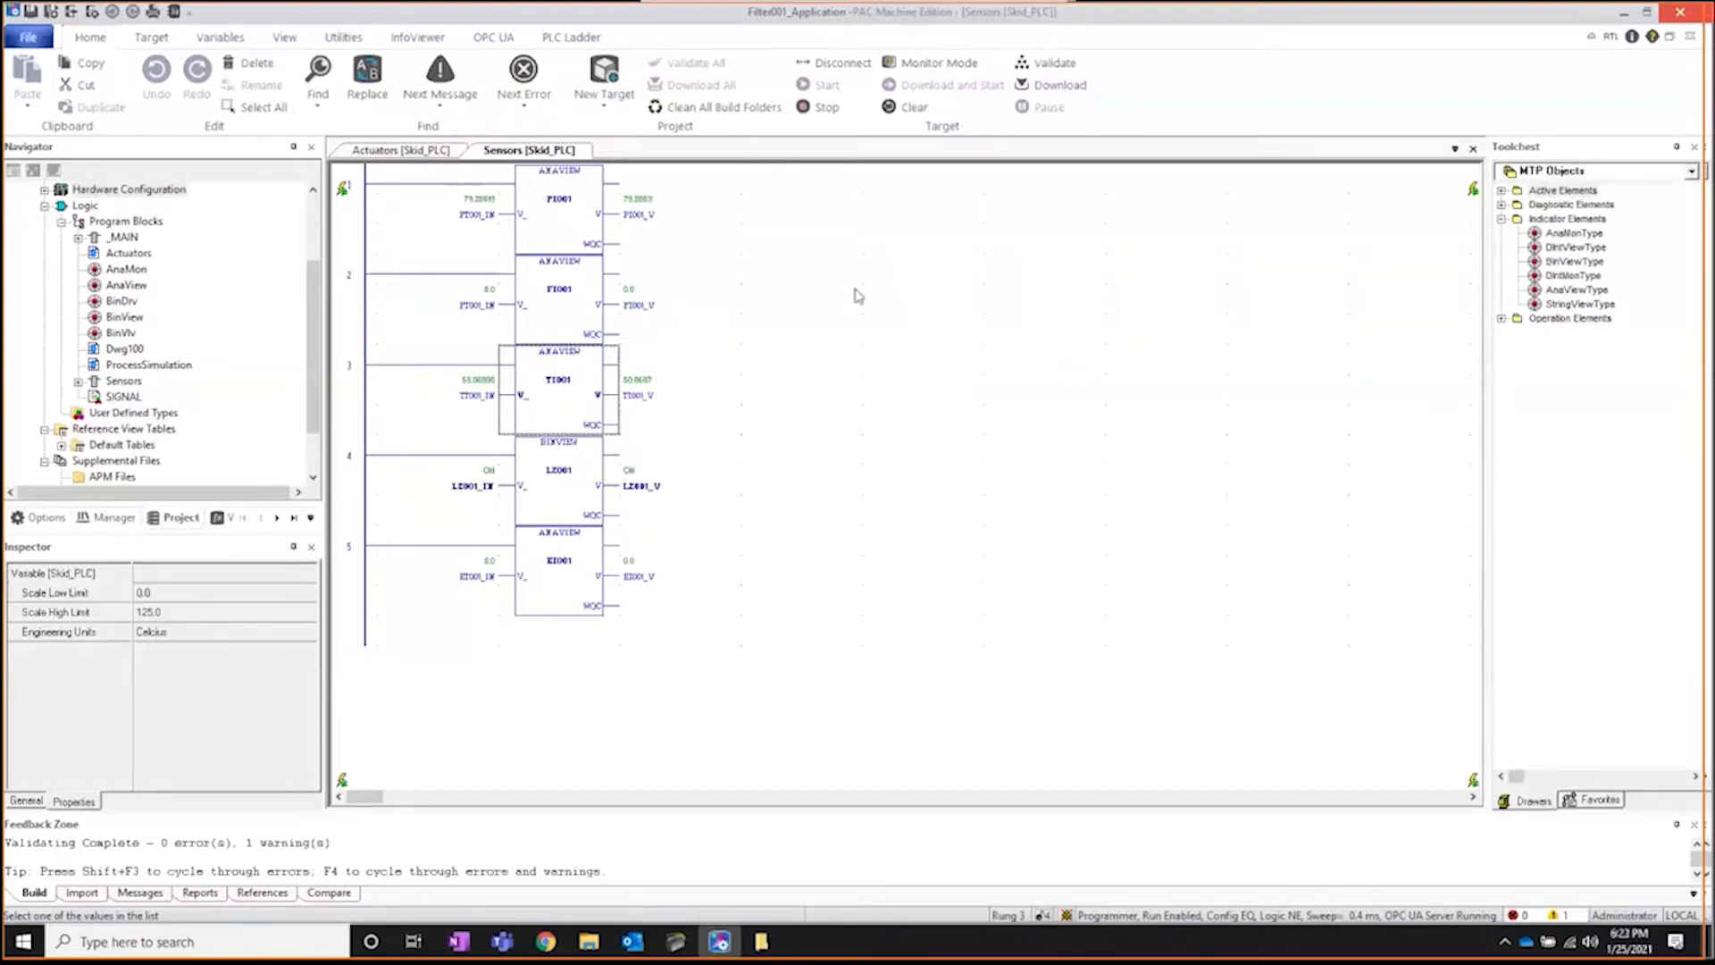
Switch from the Sensors logic to the Actuators logic sheet.
{"action": "left_click", "coordinate": [402, 151]}
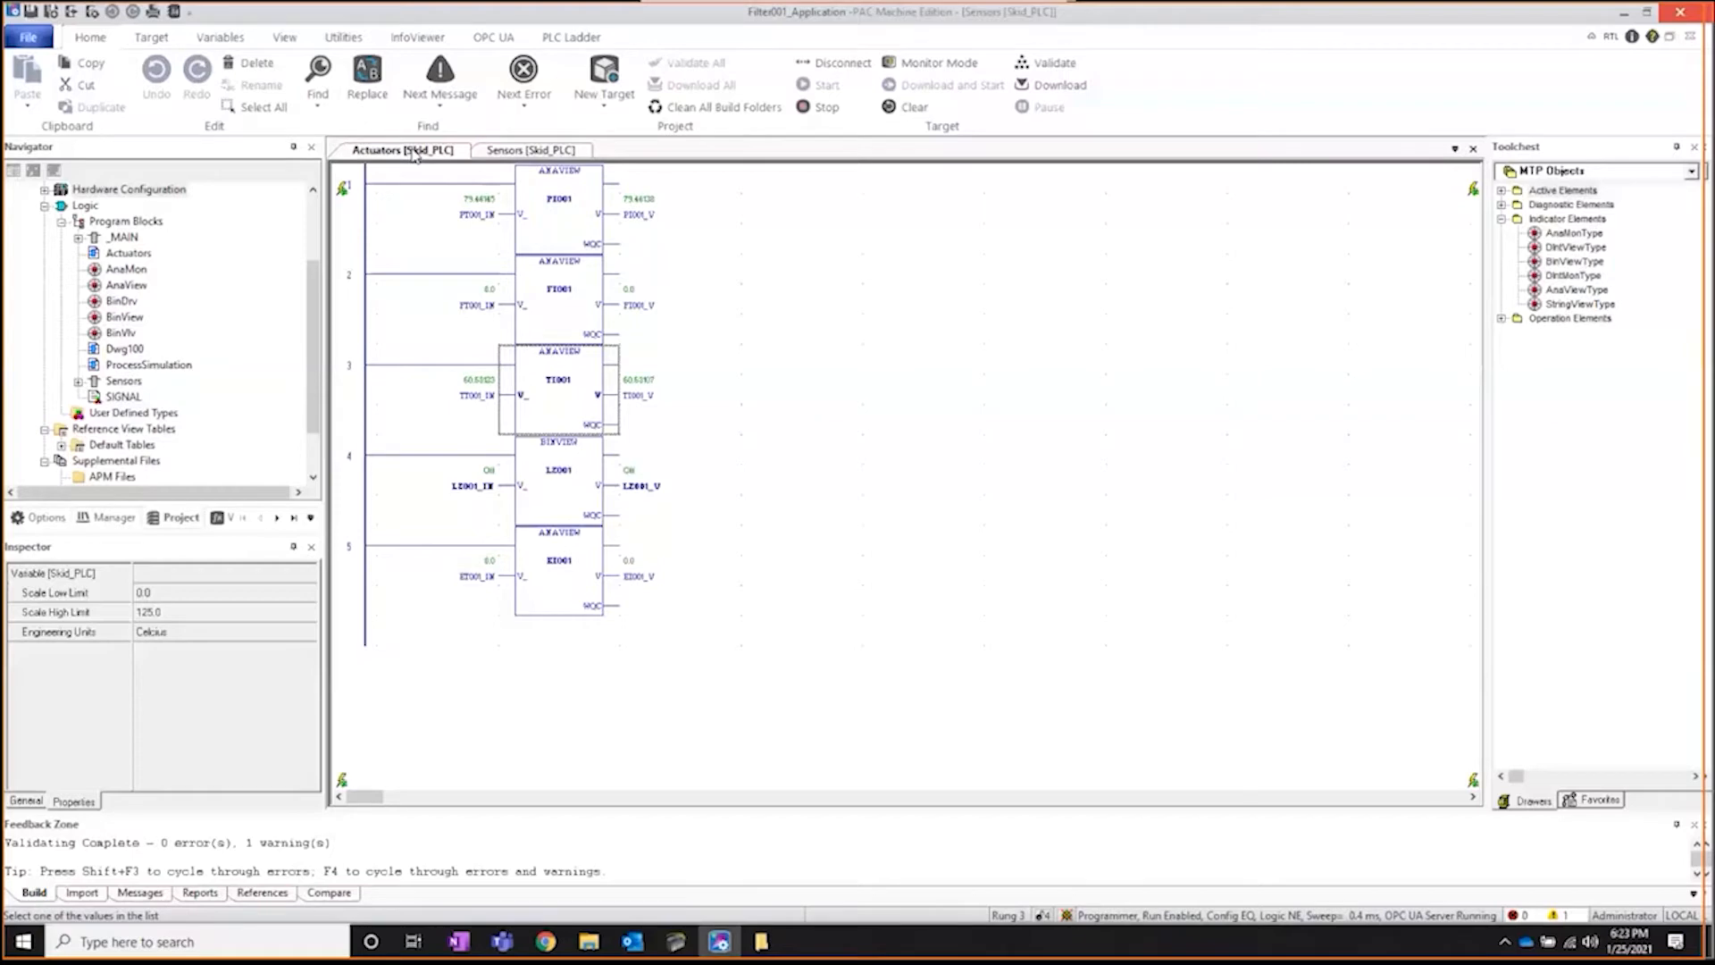
Place a BinVlv valve block for Y002 on the Actuators rung, enabled by #ALW_ON.
{"action": "left_click", "coordinate": [402, 150]}
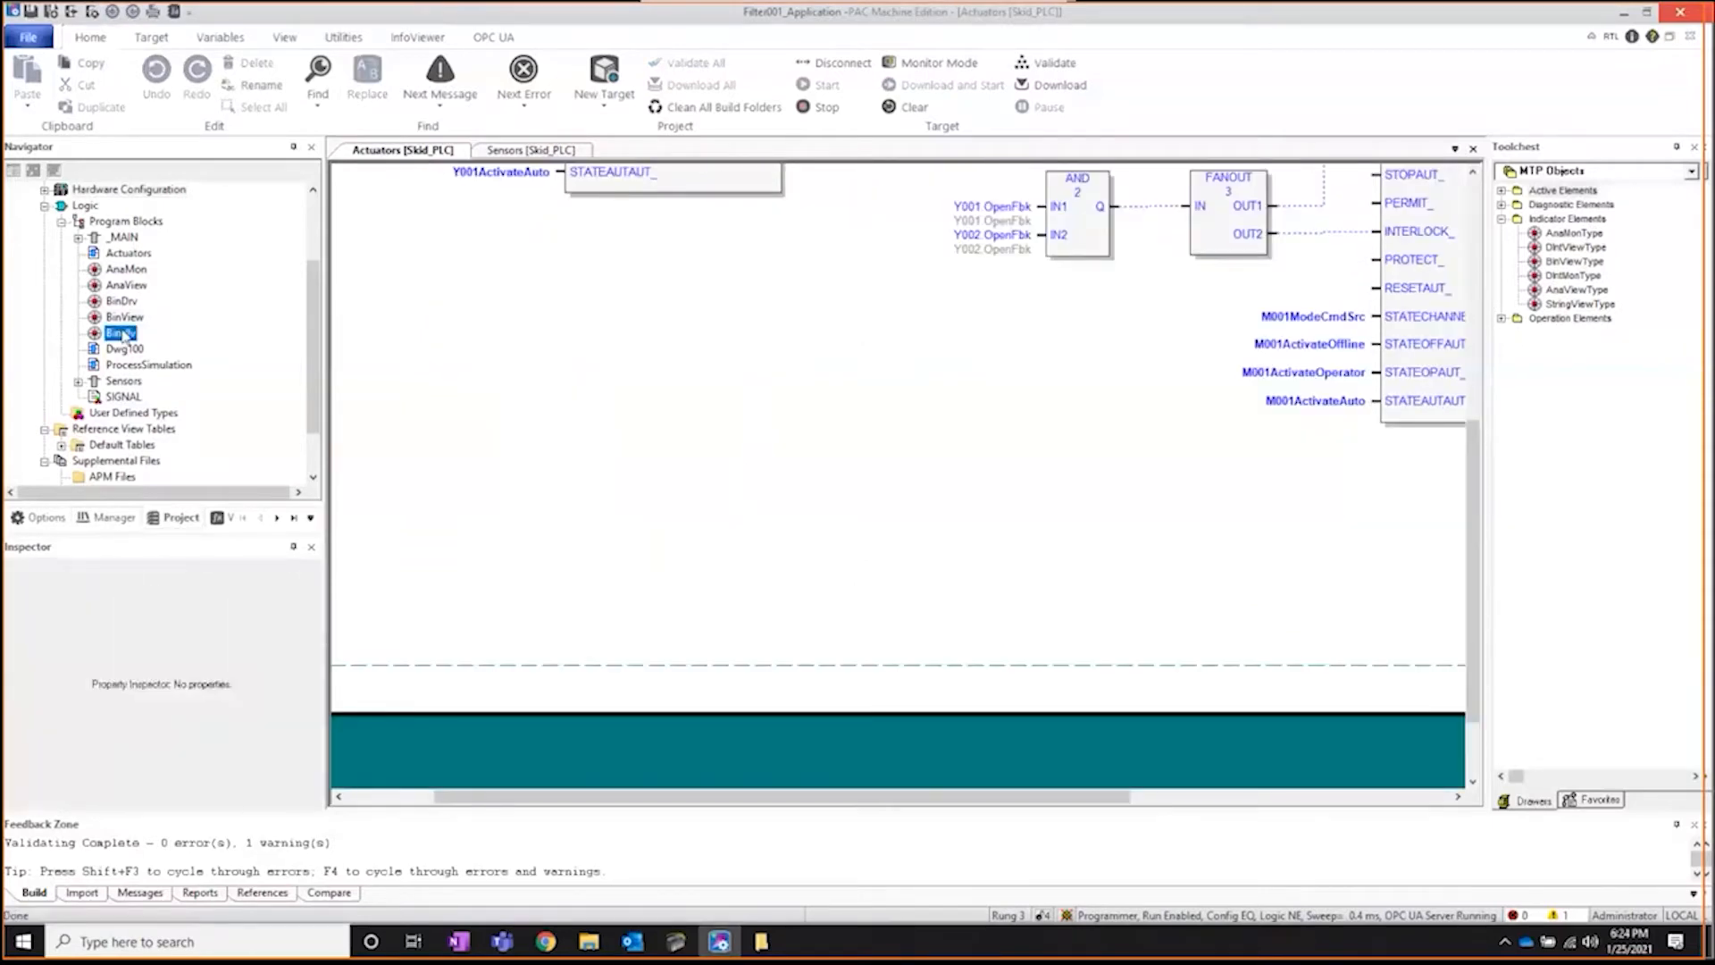
{"action": "left_click", "coordinate": [121, 332]}
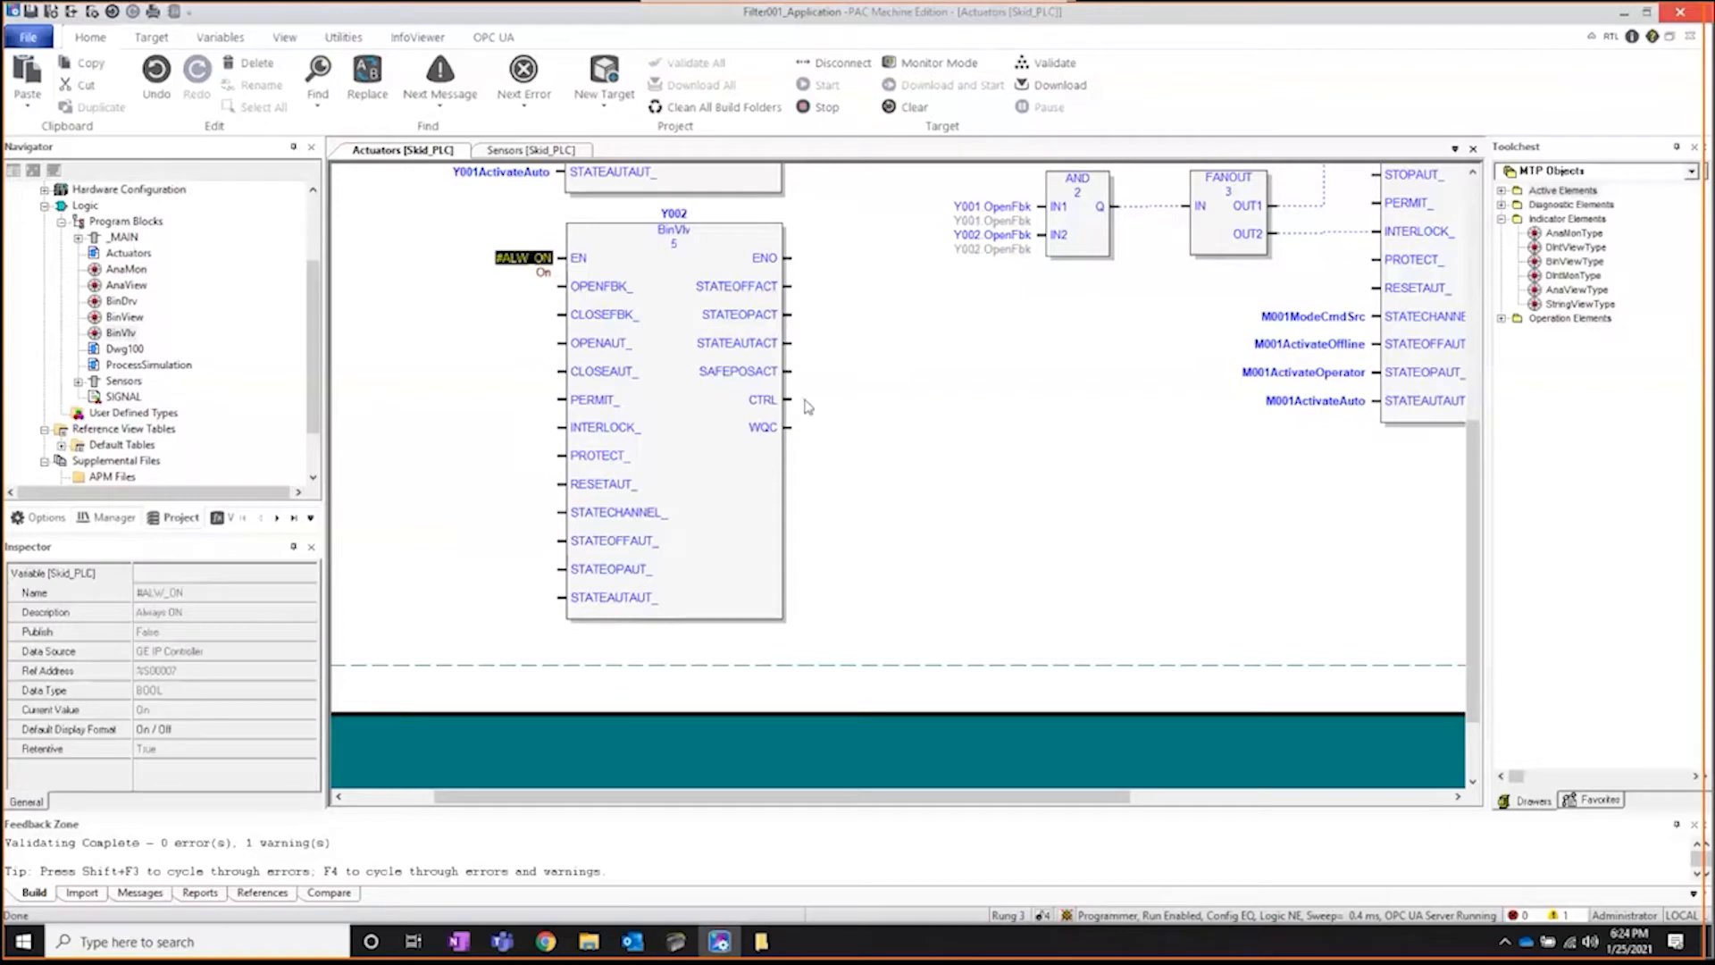
Assign the valve's CTRL output to Y002_OpenCmd by entering Y0 and choosing it.
{"action": "left_click", "coordinate": [798, 398]}
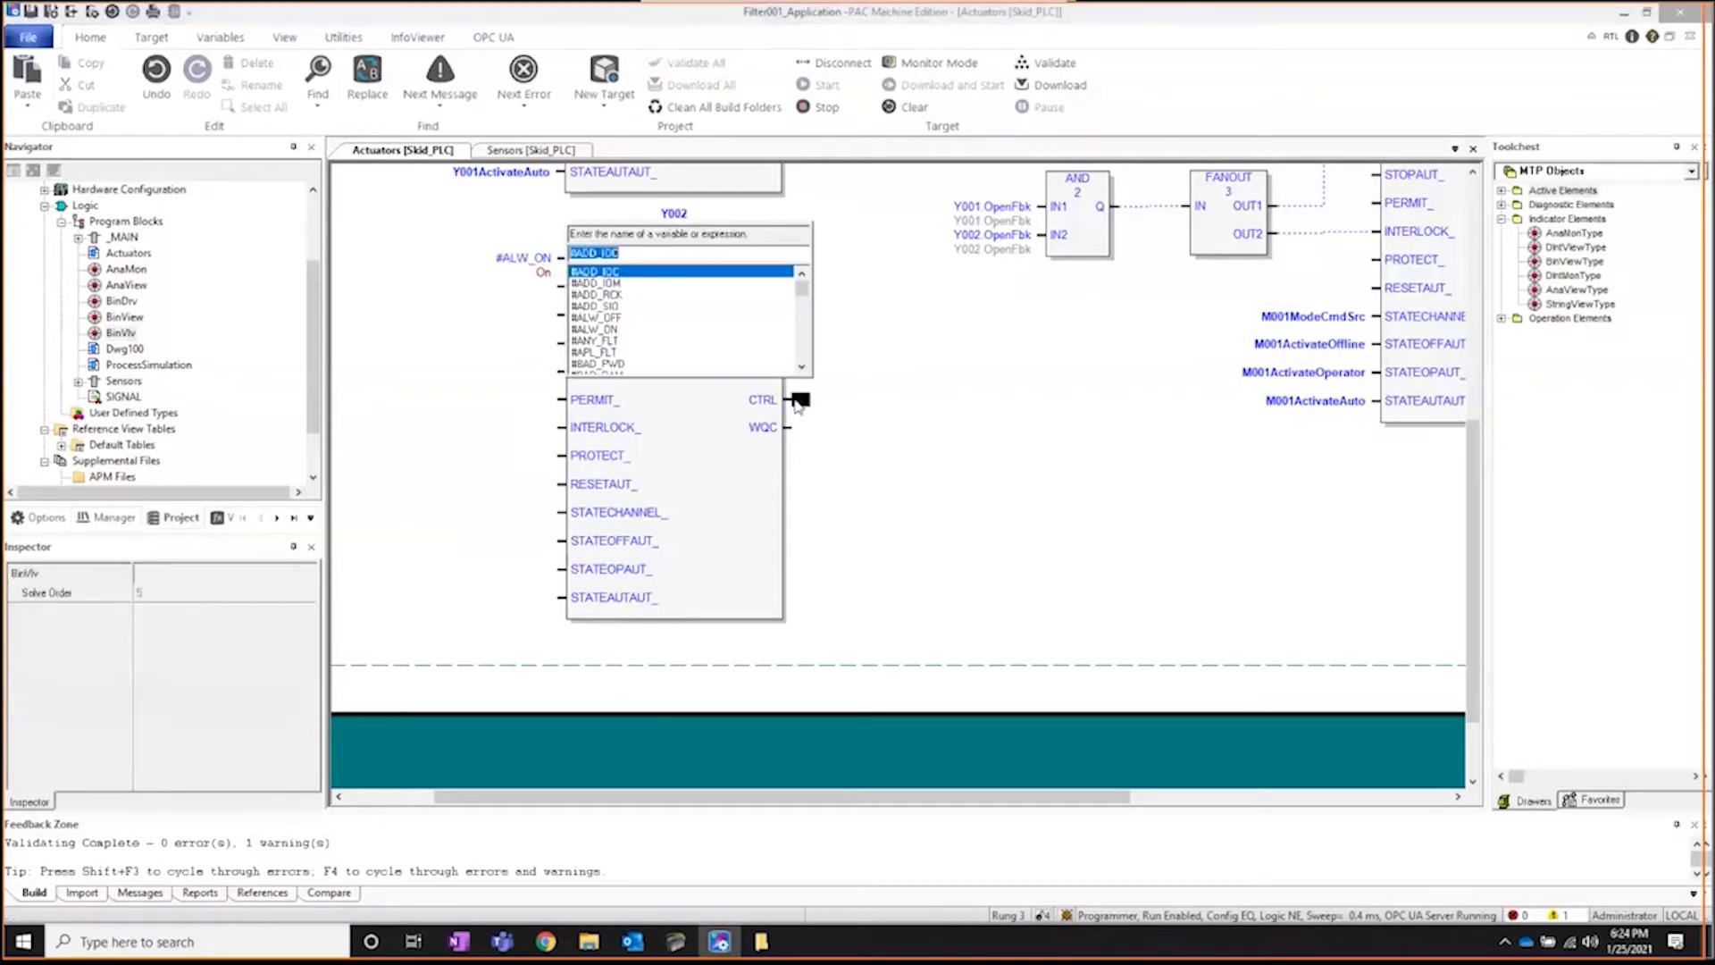
{"action": "type", "text": "Y002_OpenCmd"}
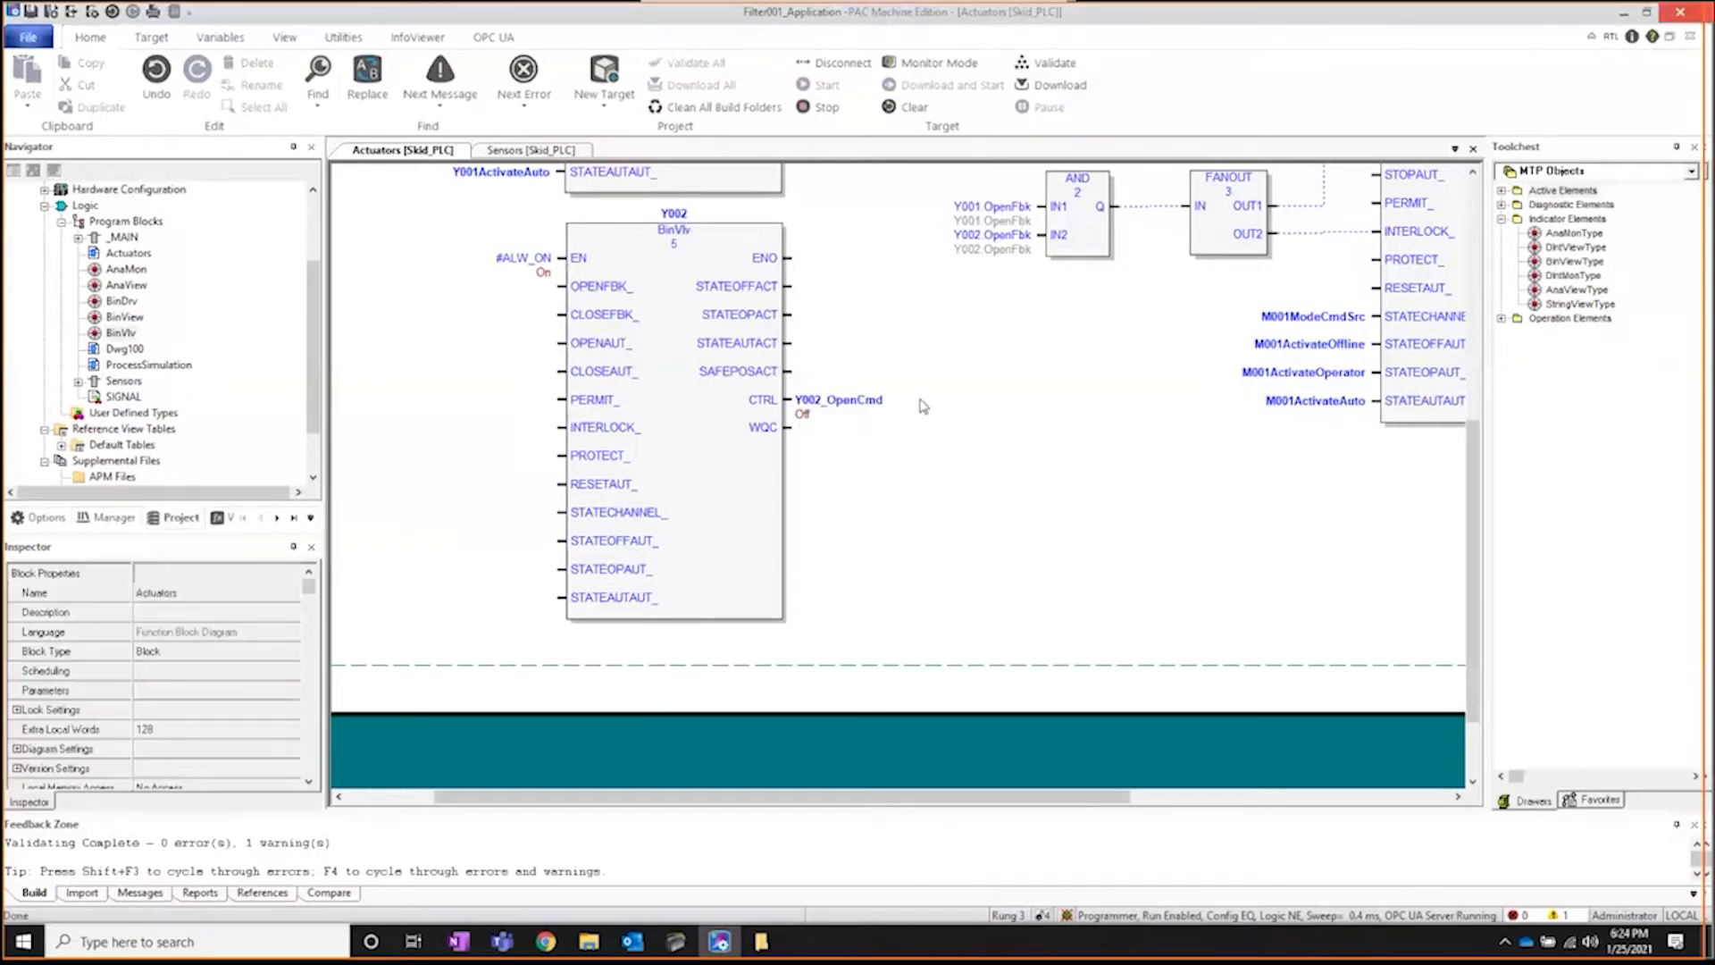
{"action": "mouse_move", "coordinate": [659, 263]}
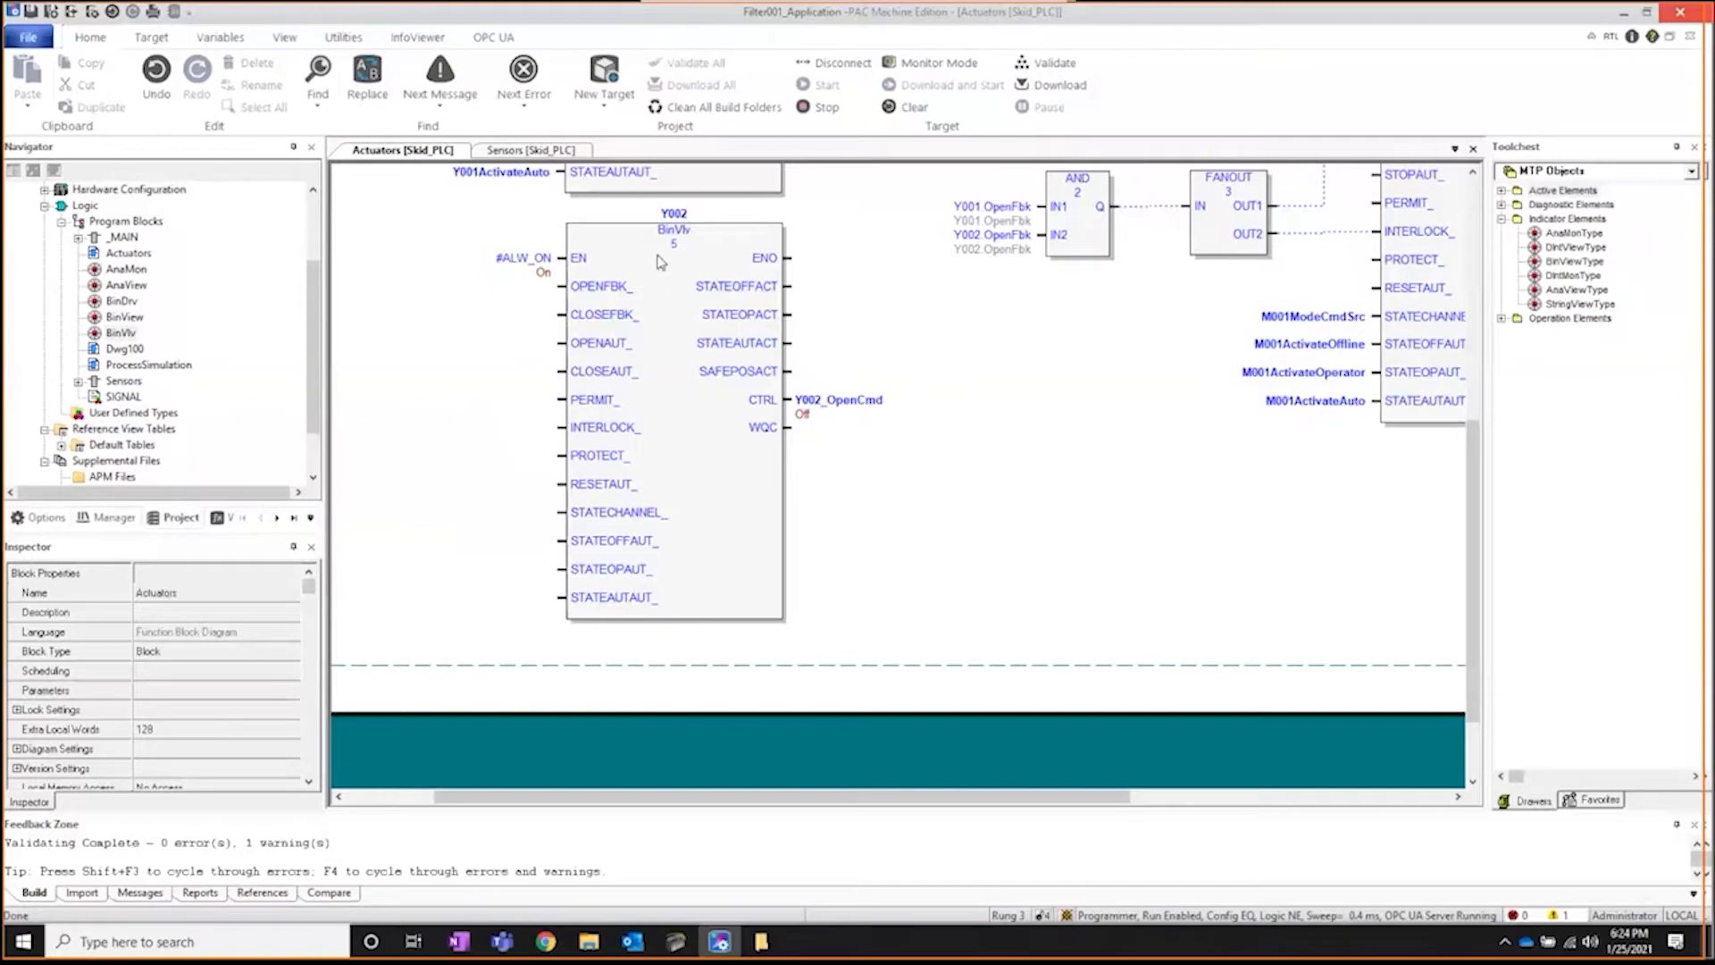
{"action": "mouse_move", "coordinate": [672, 250]}
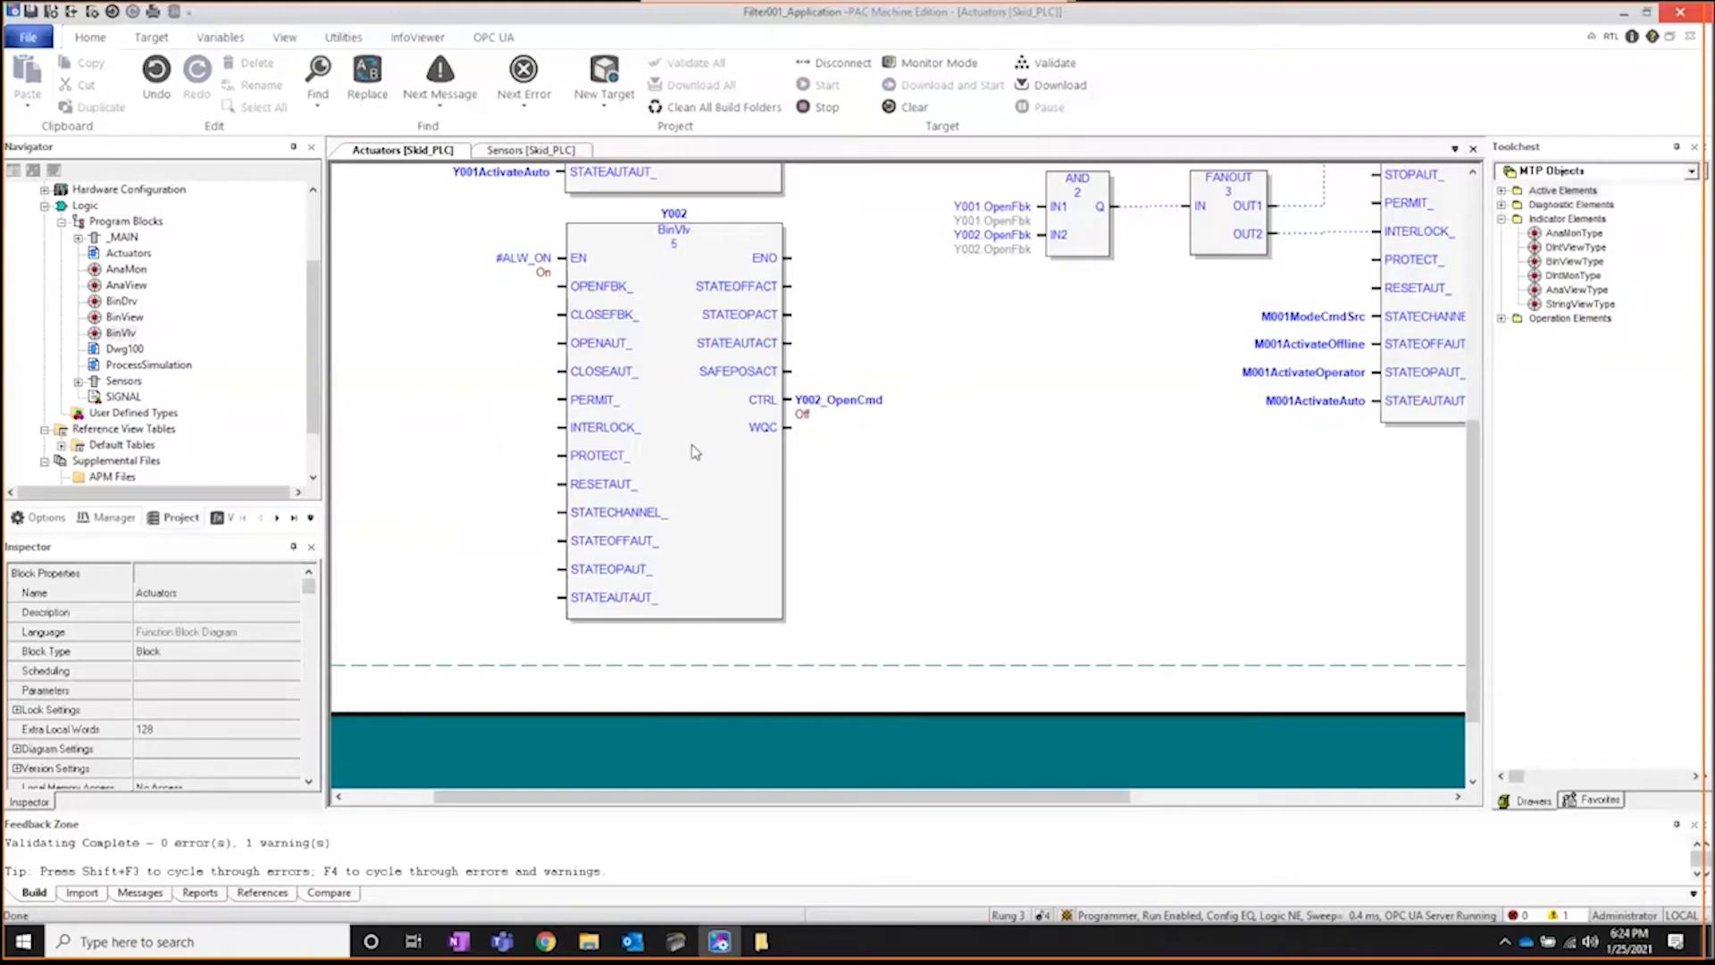
{"action": "mouse_move", "coordinate": [693, 391]}
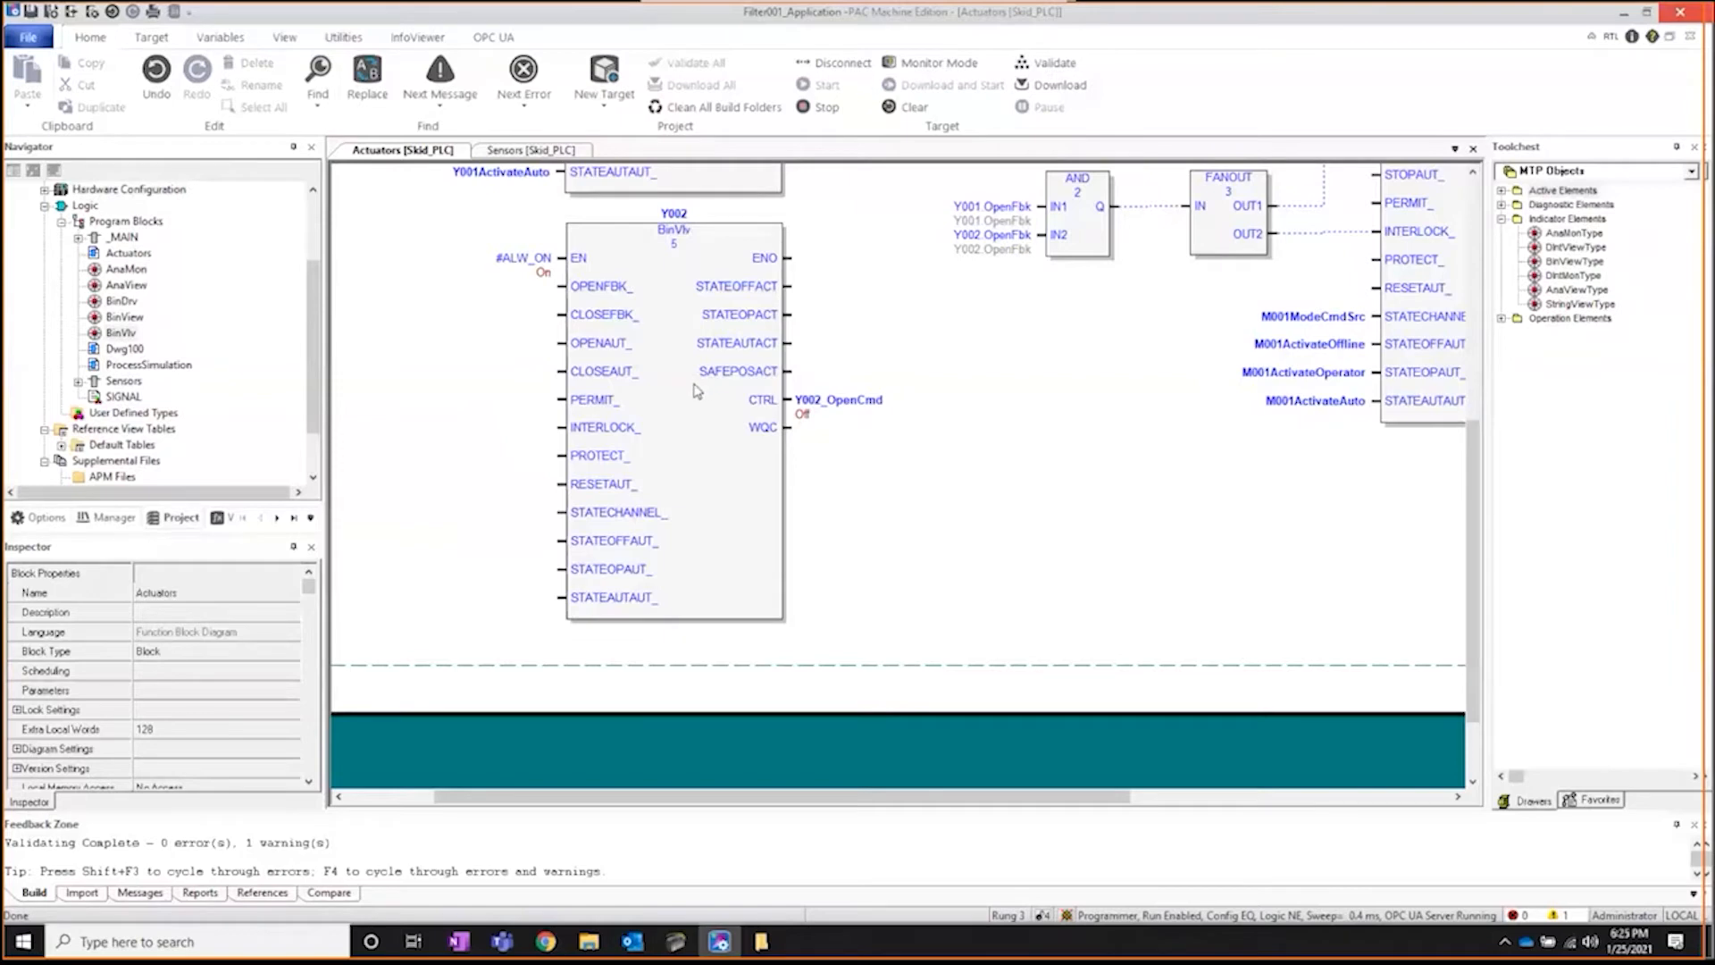
{"action": "mouse_move", "coordinate": [673, 362]}
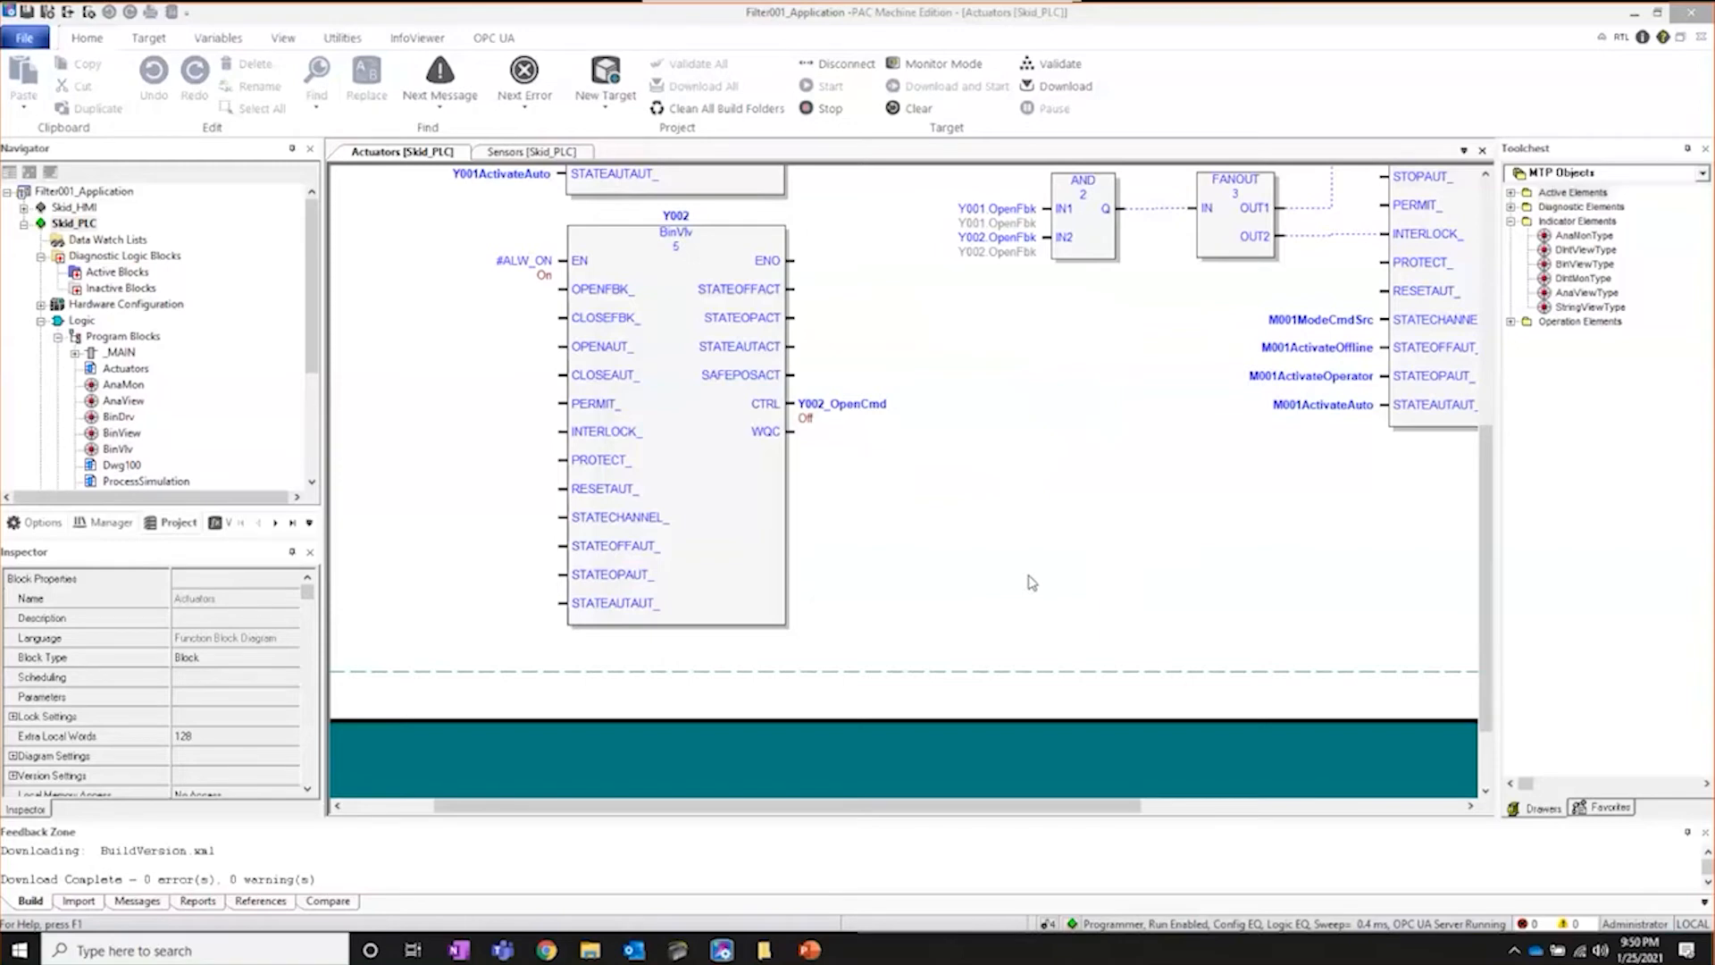
{"action": "mouse_move", "coordinate": [176, 304]}
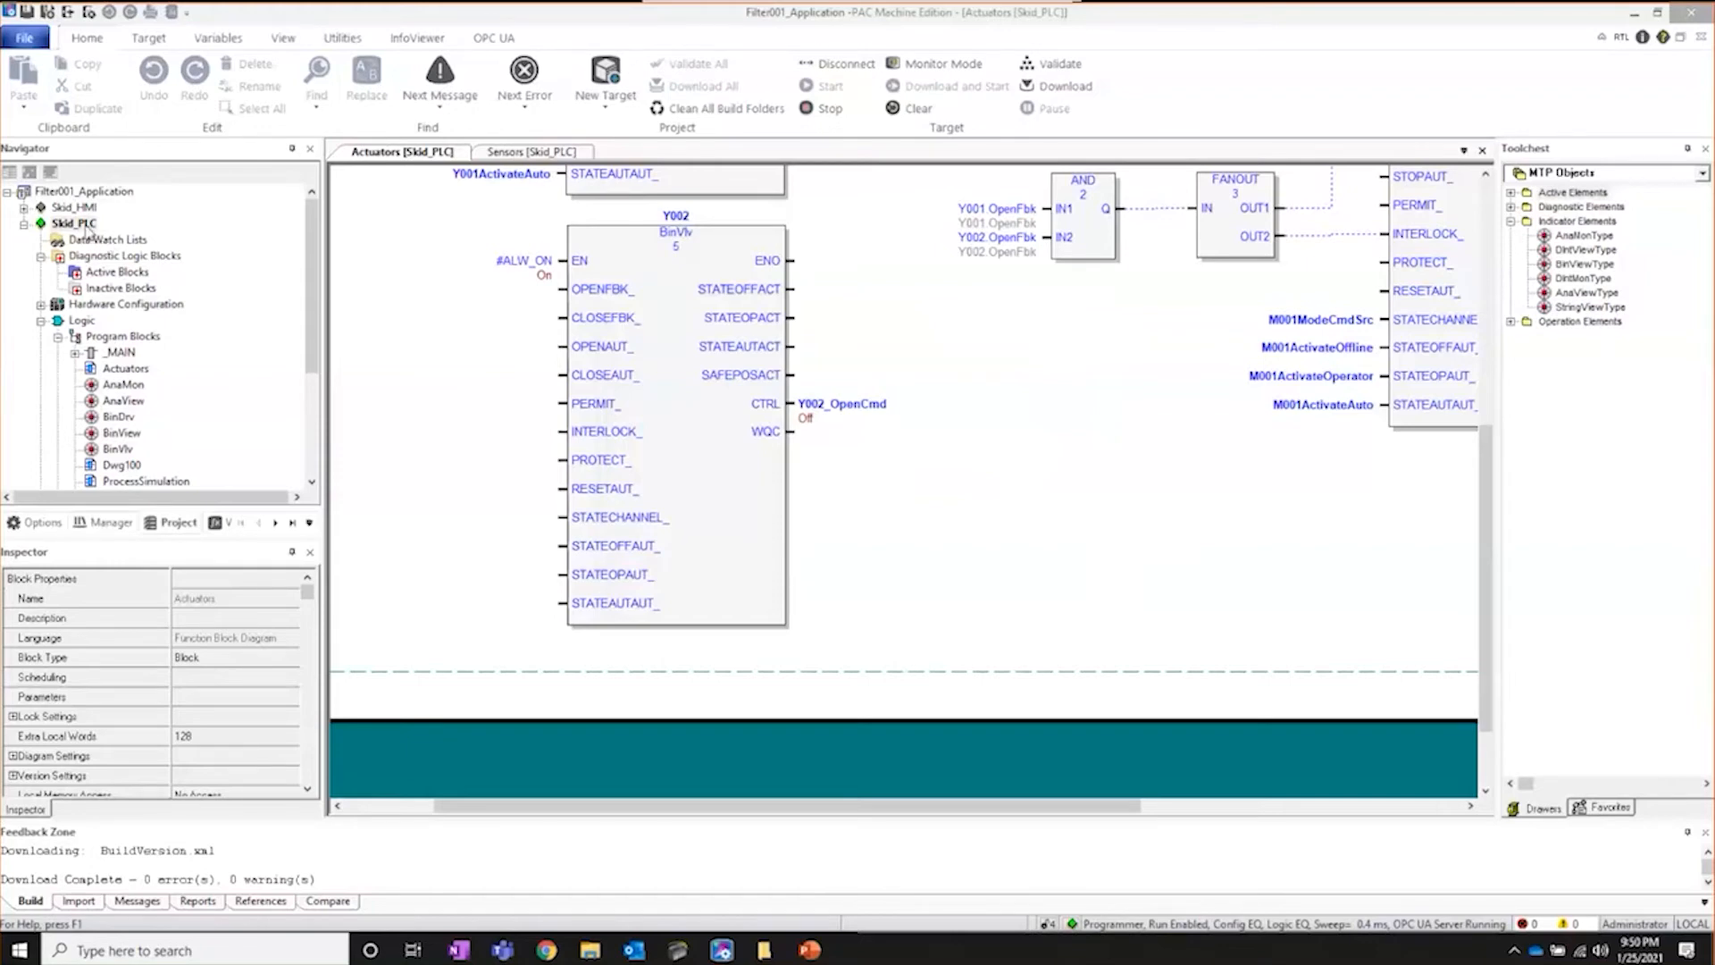
Select Skid_PLC in the Navigator to show its target properties.
{"action": "left_click", "coordinate": [75, 223]}
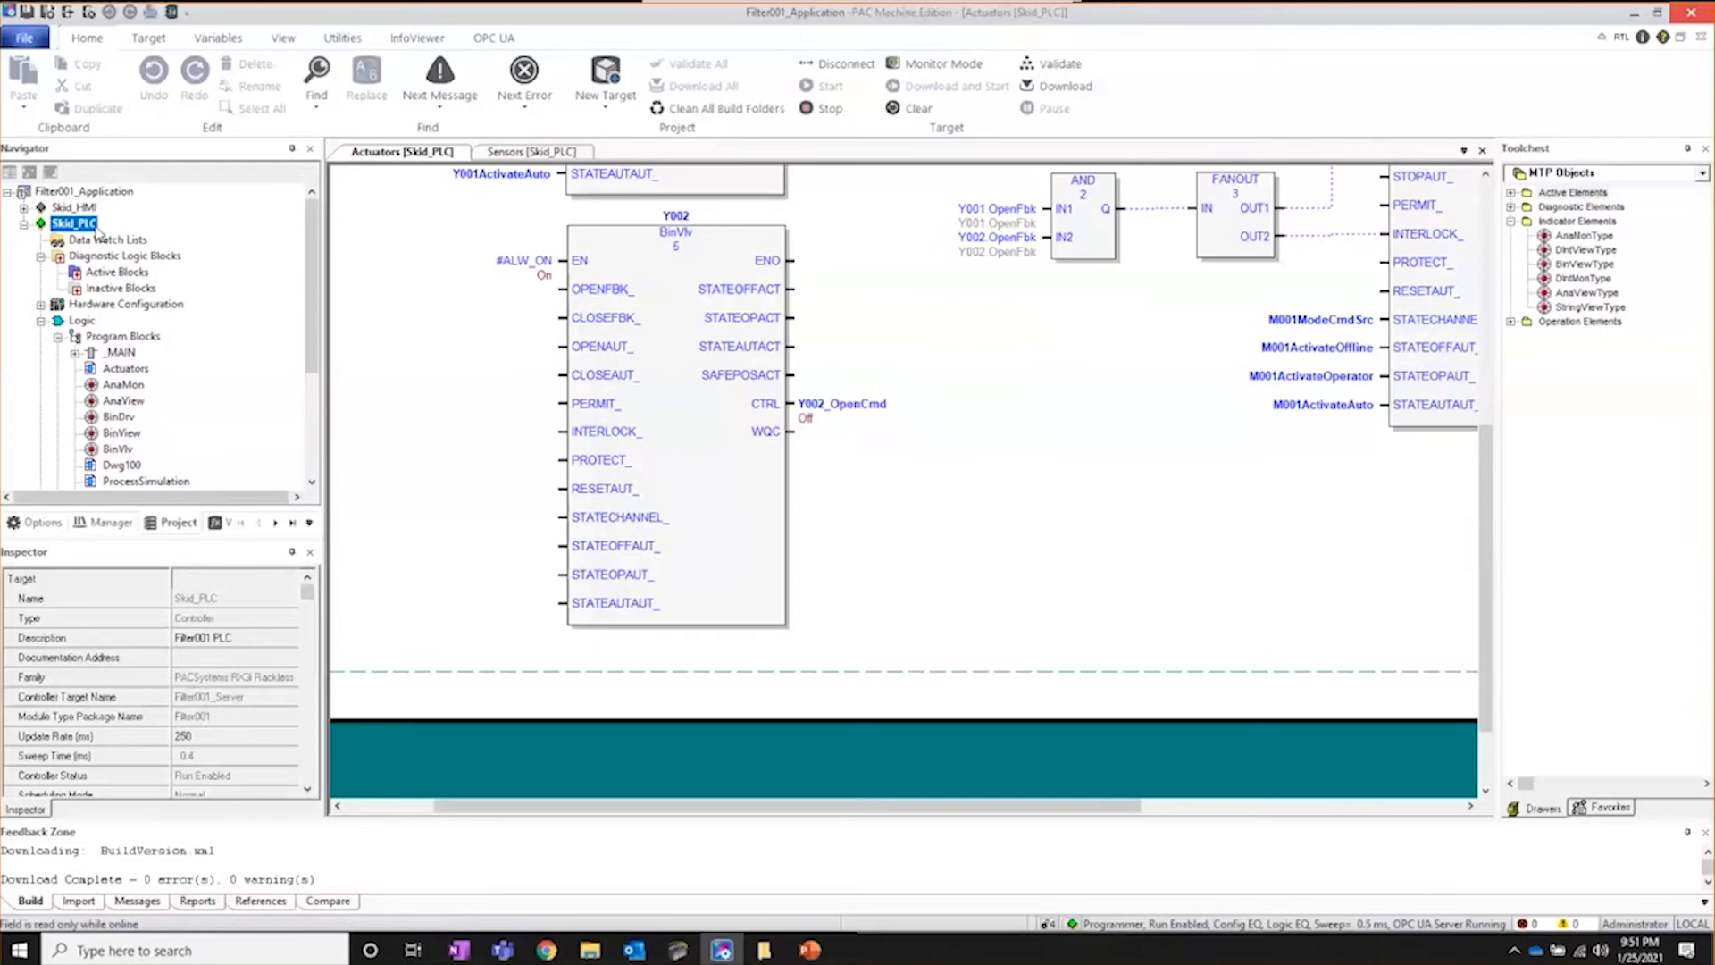
Export Skid_PLC as module type package Filter001.mtp into My MTP AML Files.
{"action": "right_click", "coordinate": [75, 223]}
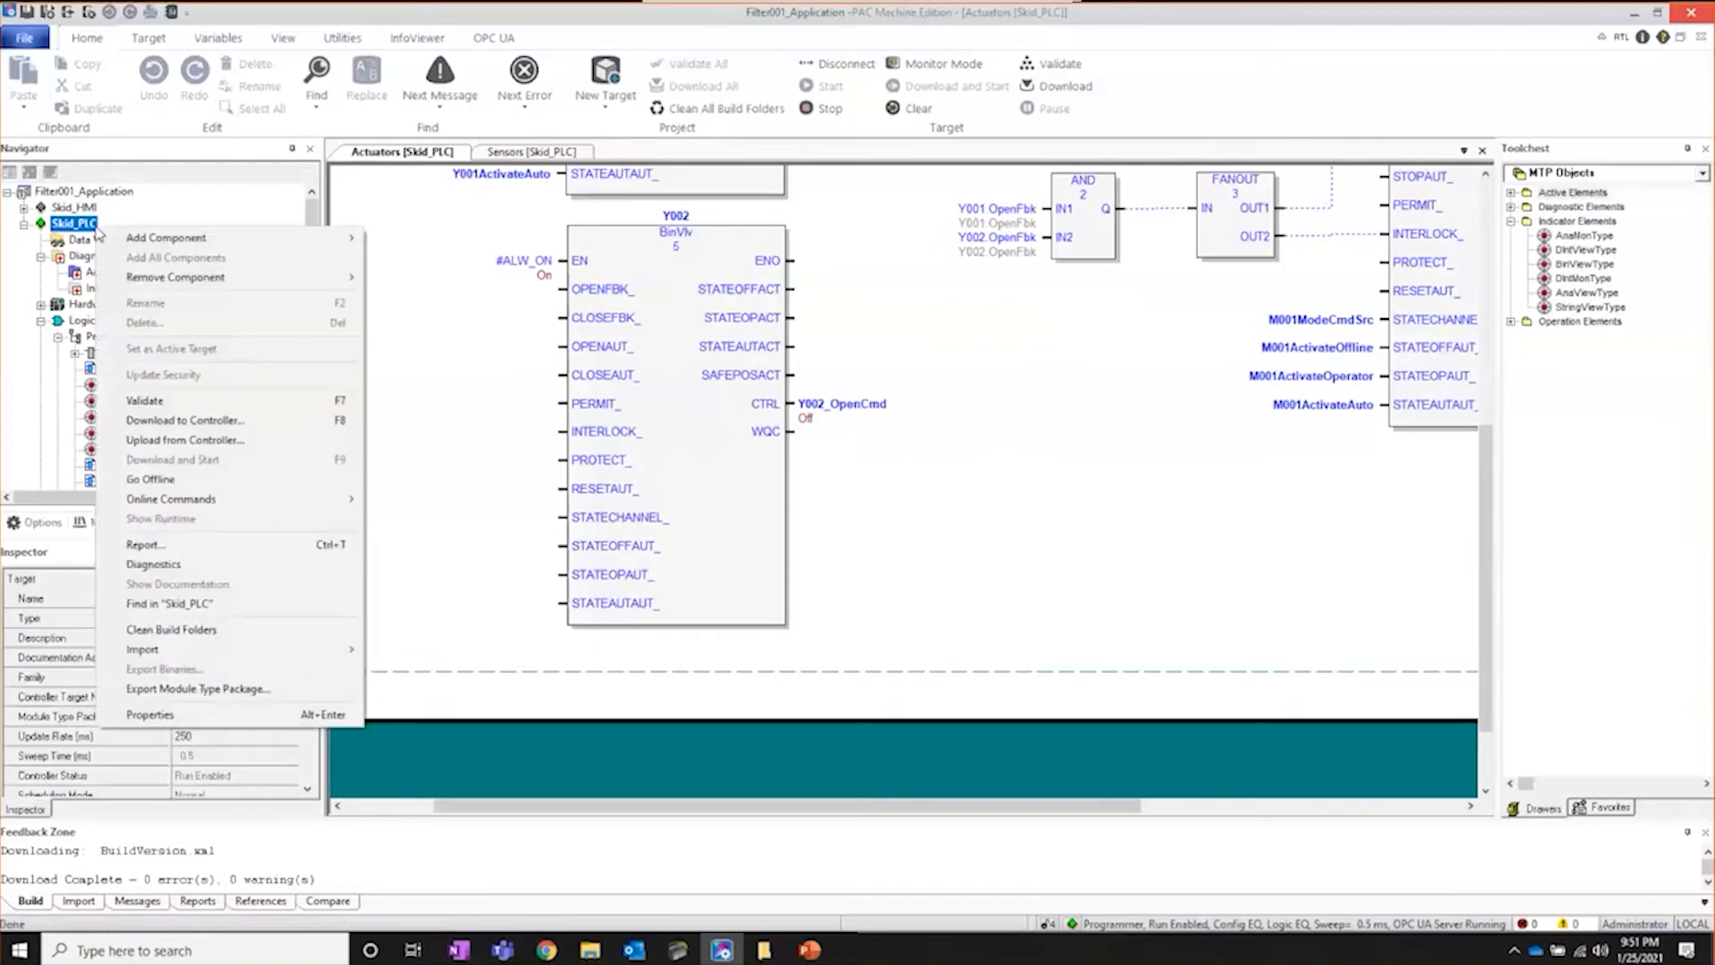
{"action": "mouse_move", "coordinate": [213, 697]}
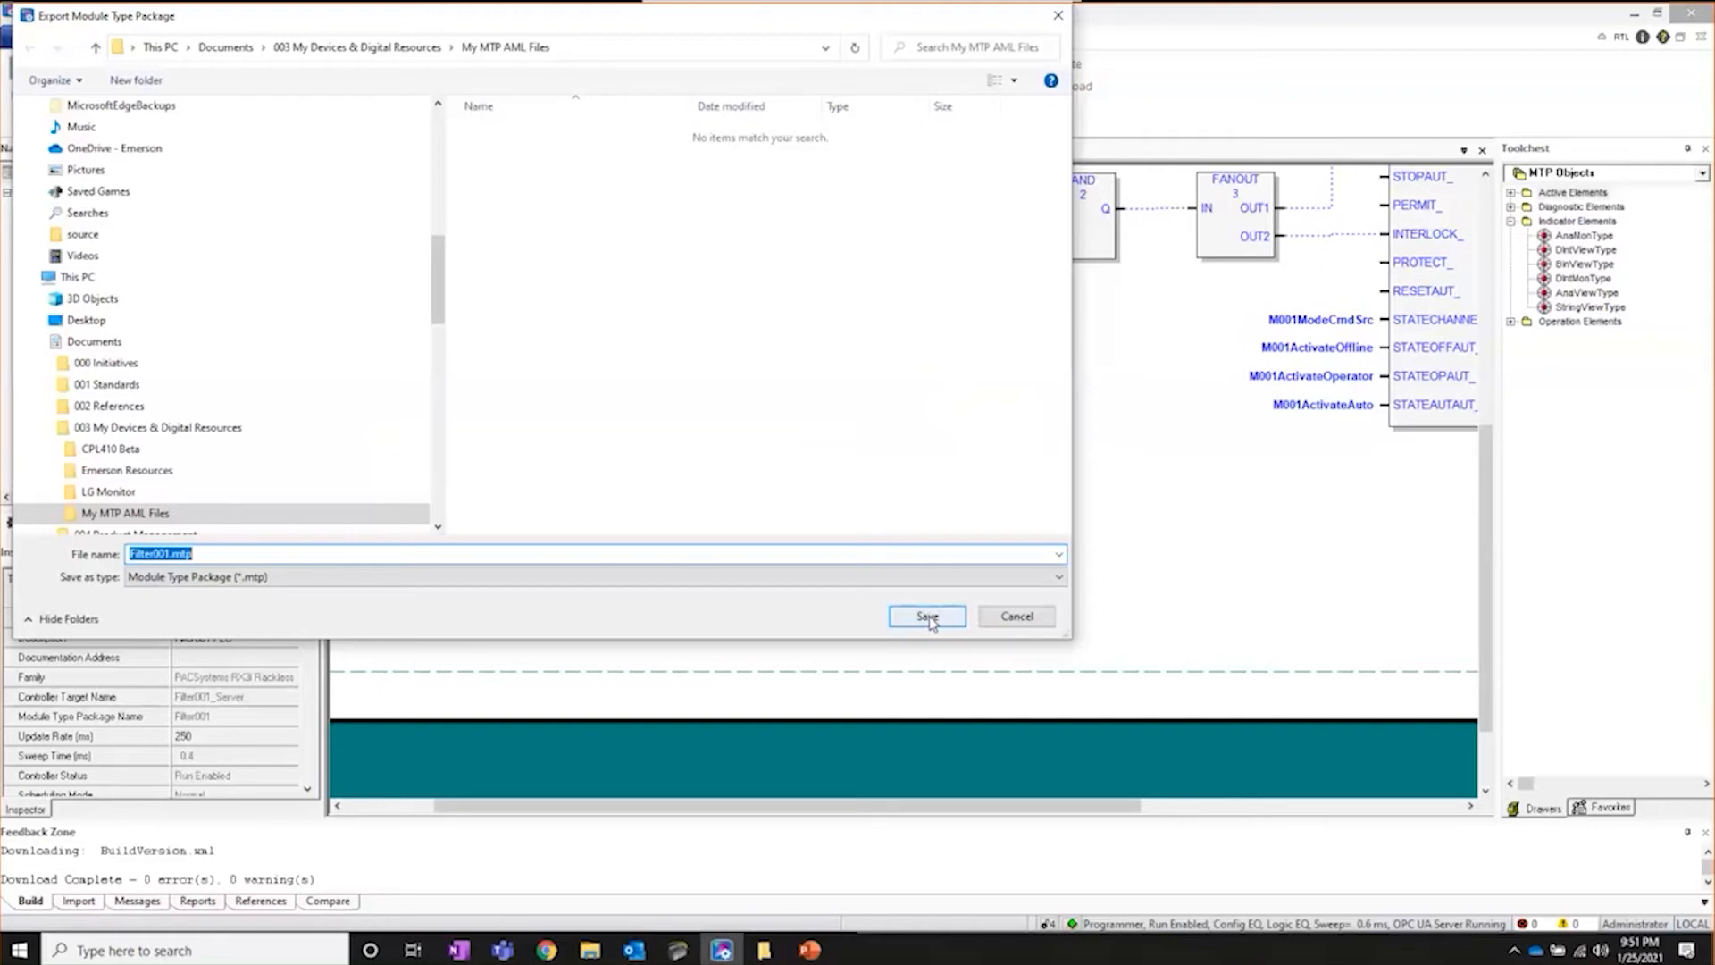
{"action": "left_click", "coordinate": [926, 617]}
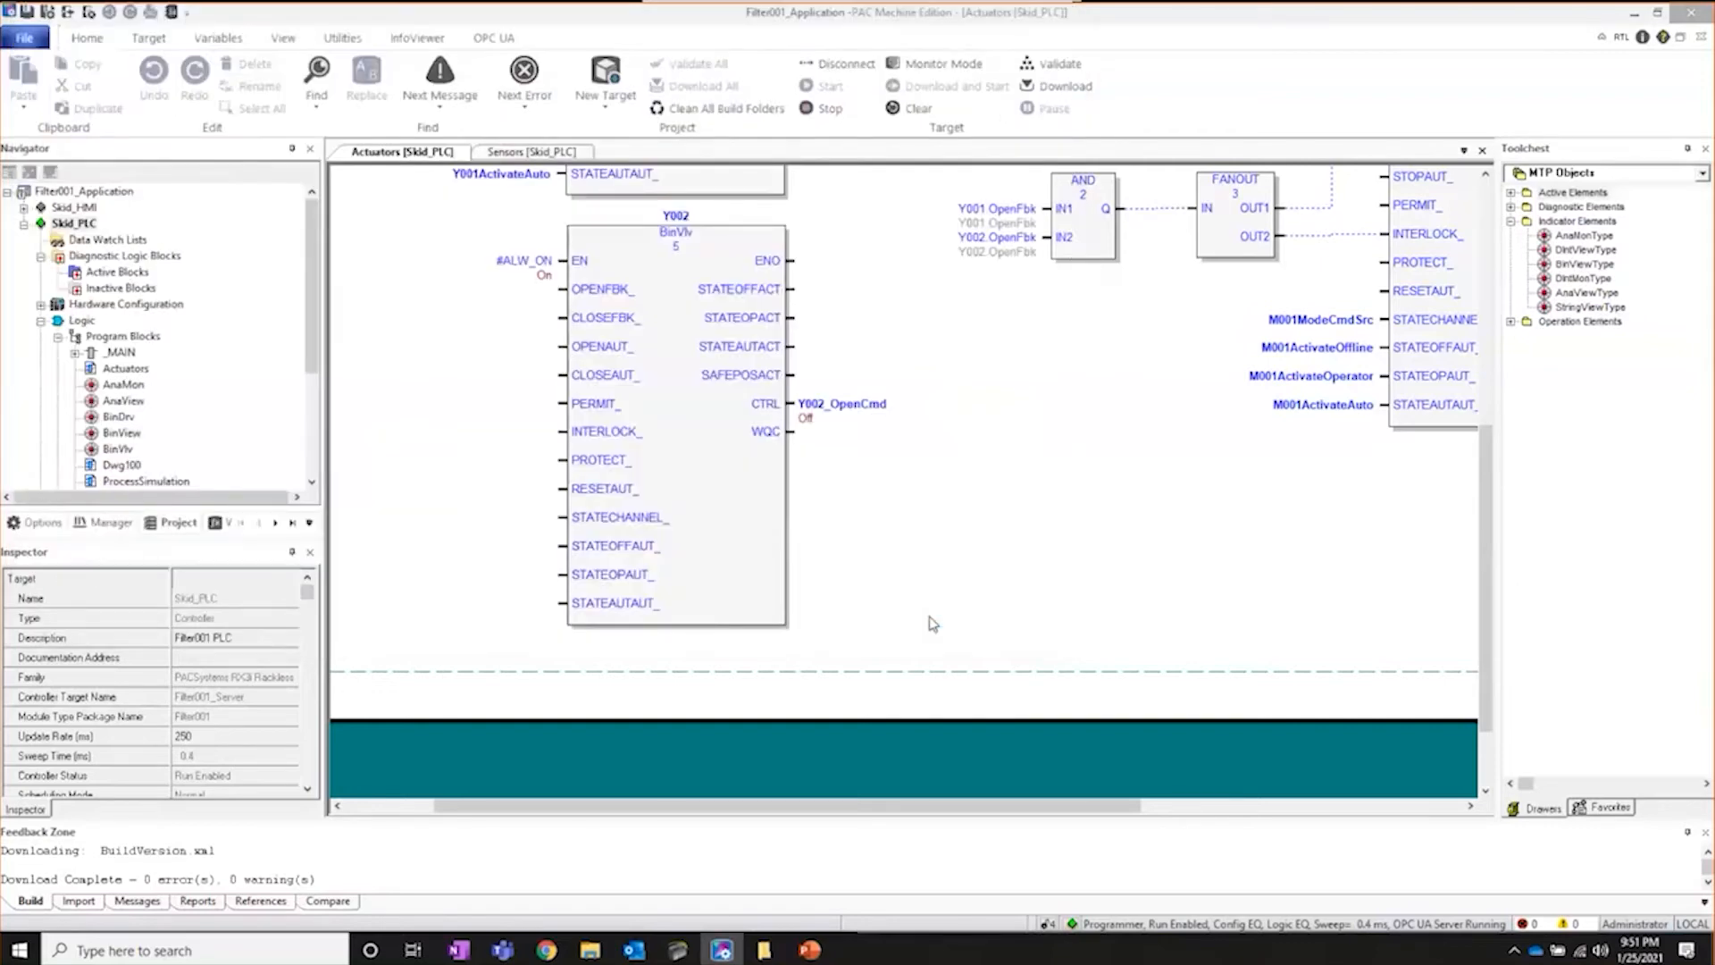
Leave PAC Machine Edition for DeltaV Explorer with the MTP_DEMO area selected.
{"action": "left_click", "coordinate": [138, 900]}
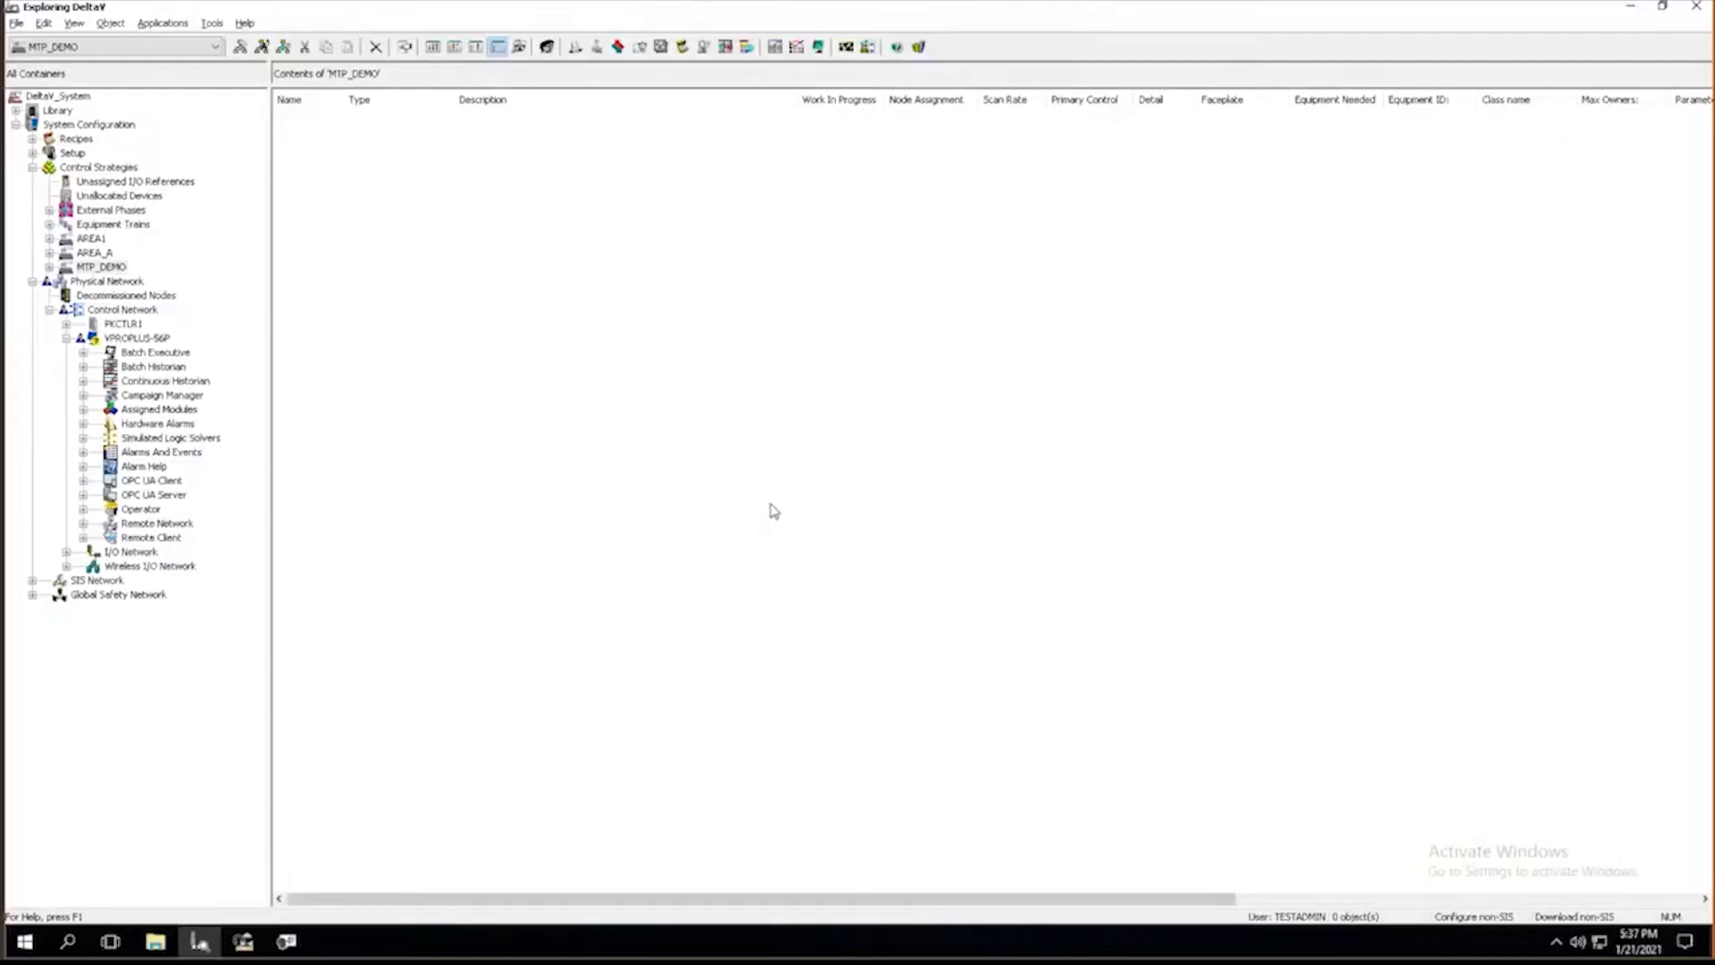
{"action": "mouse_move", "coordinate": [311, 377]}
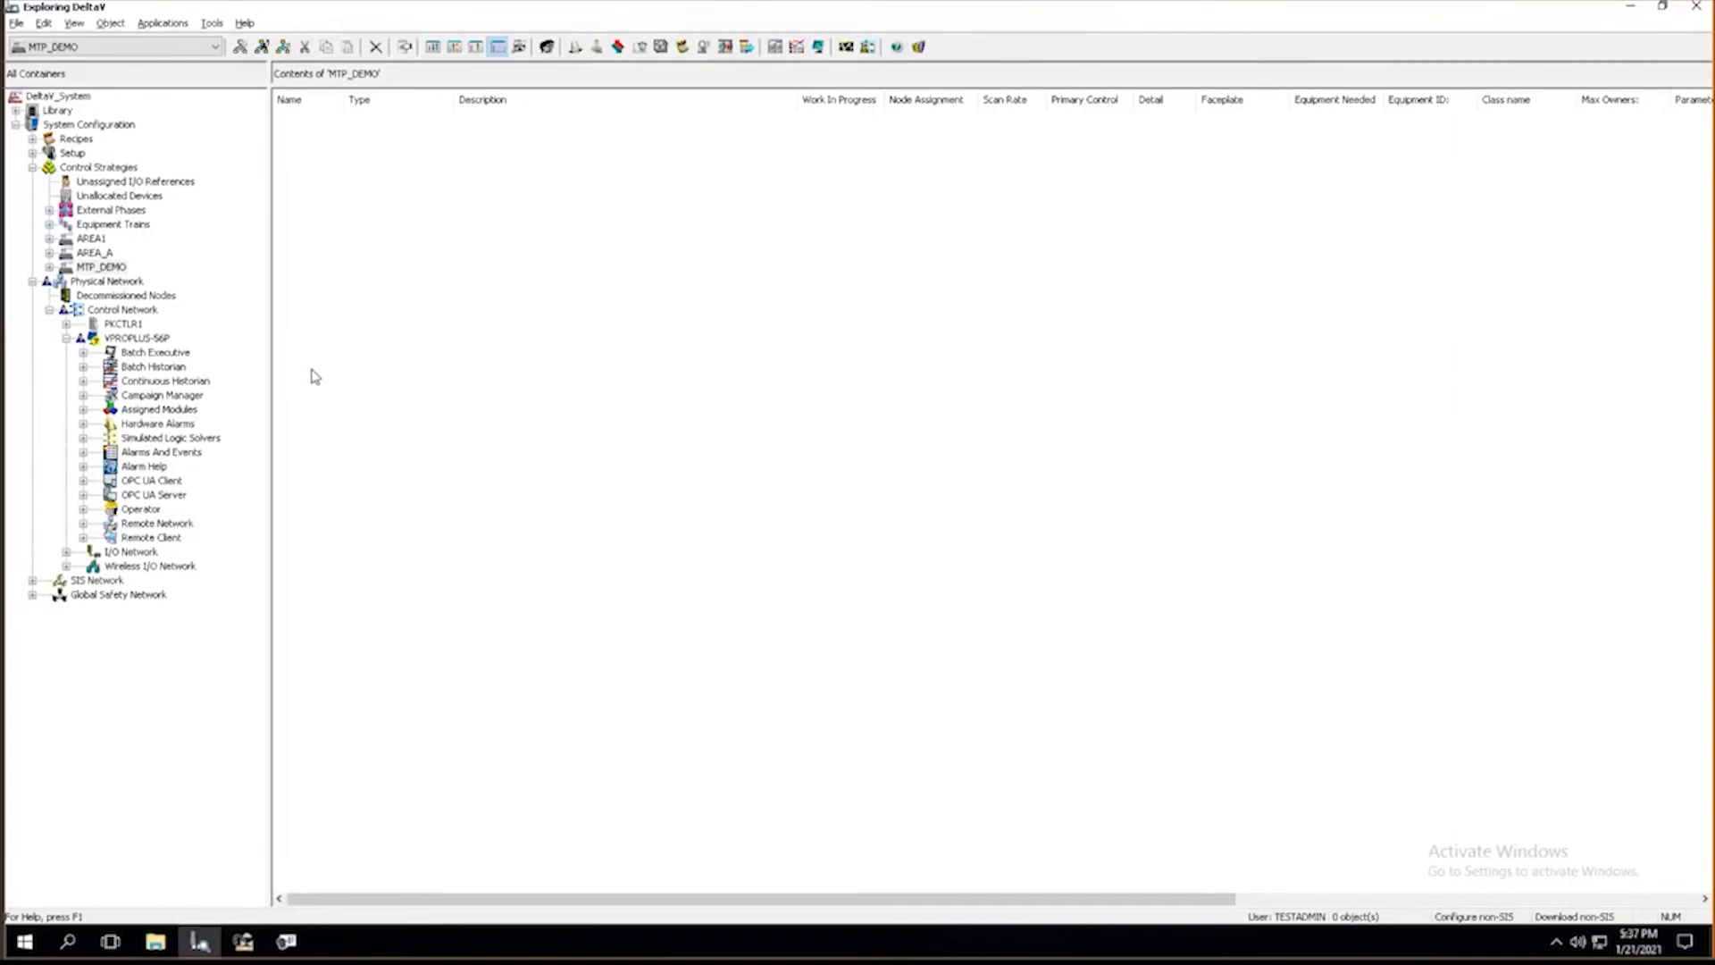
{"action": "mouse_move", "coordinate": [882, 283]}
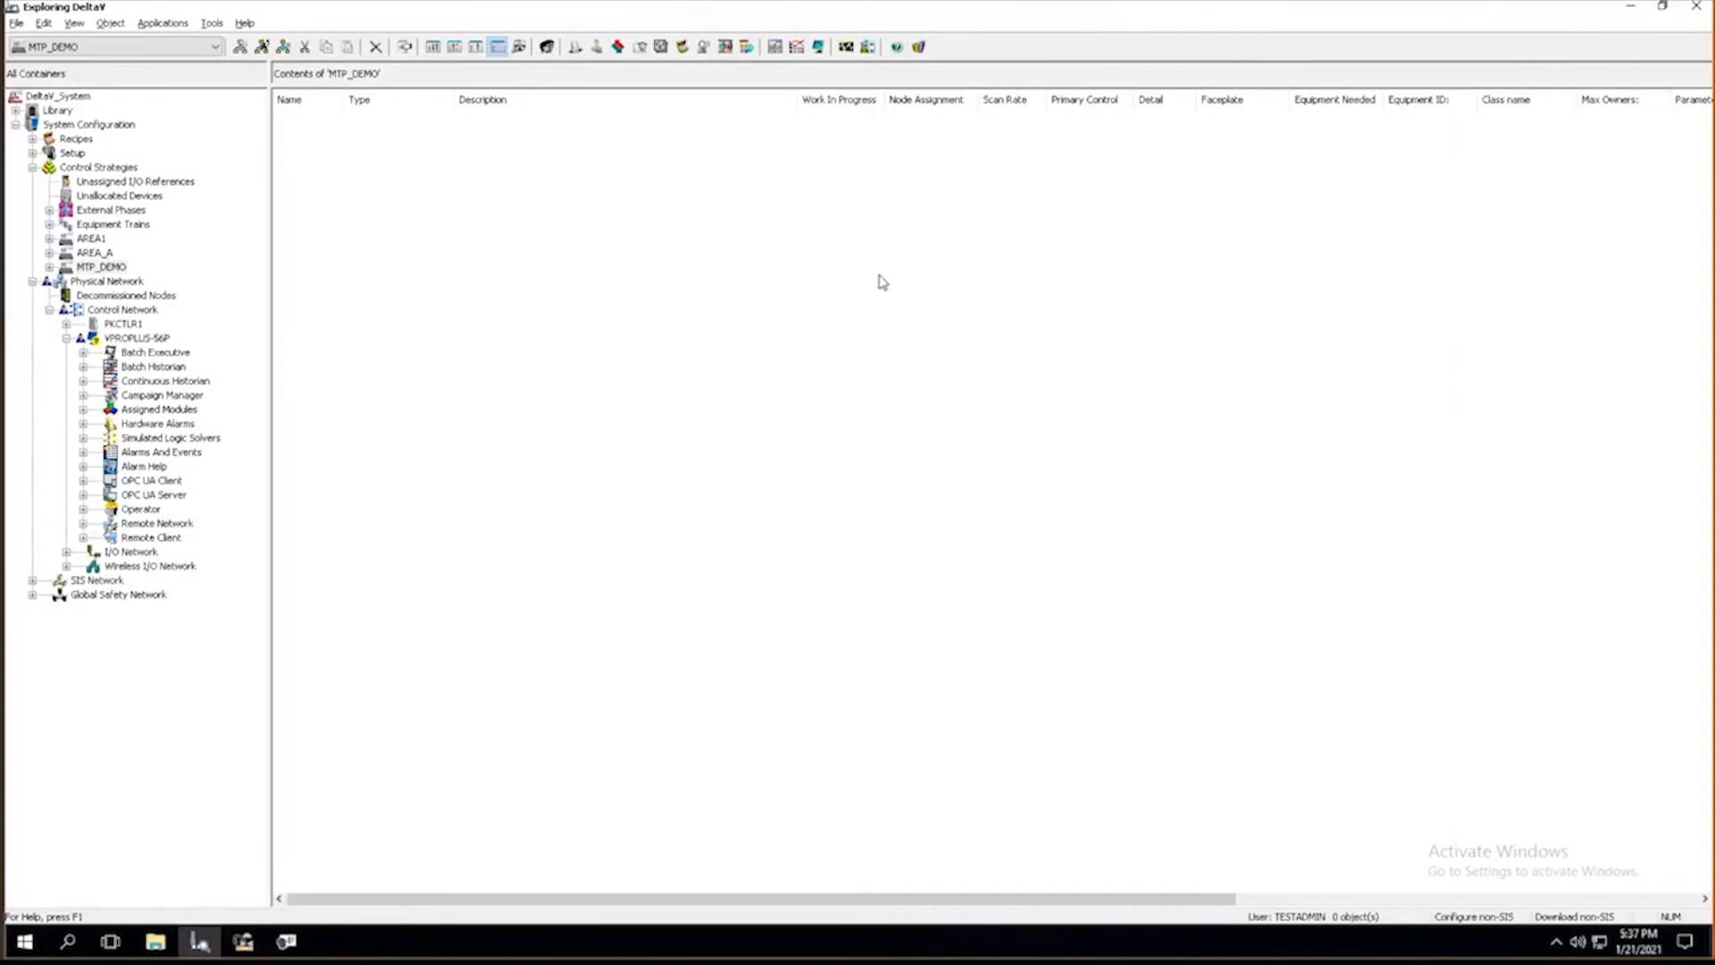
{"action": "mouse_move", "coordinate": [350, 21]}
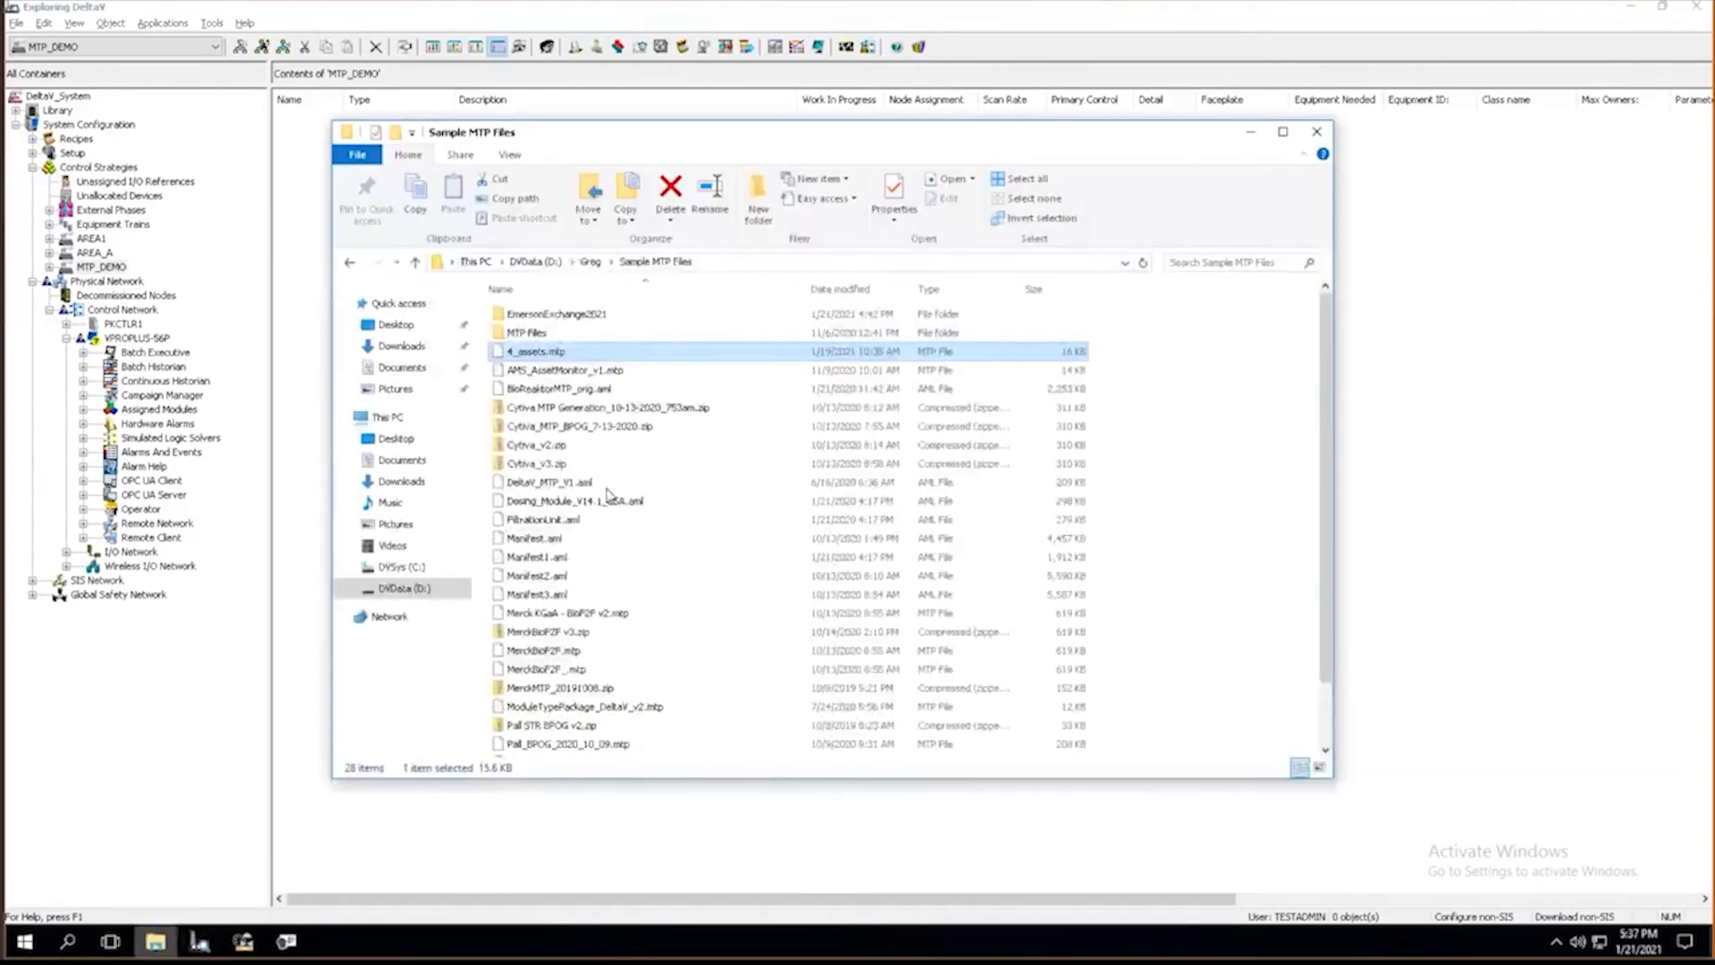
Browse into the EmersonExchange2021 folder holding Filter001.mtp and Filter001-v2.mtp.
{"action": "double_click", "coordinate": [556, 315]}
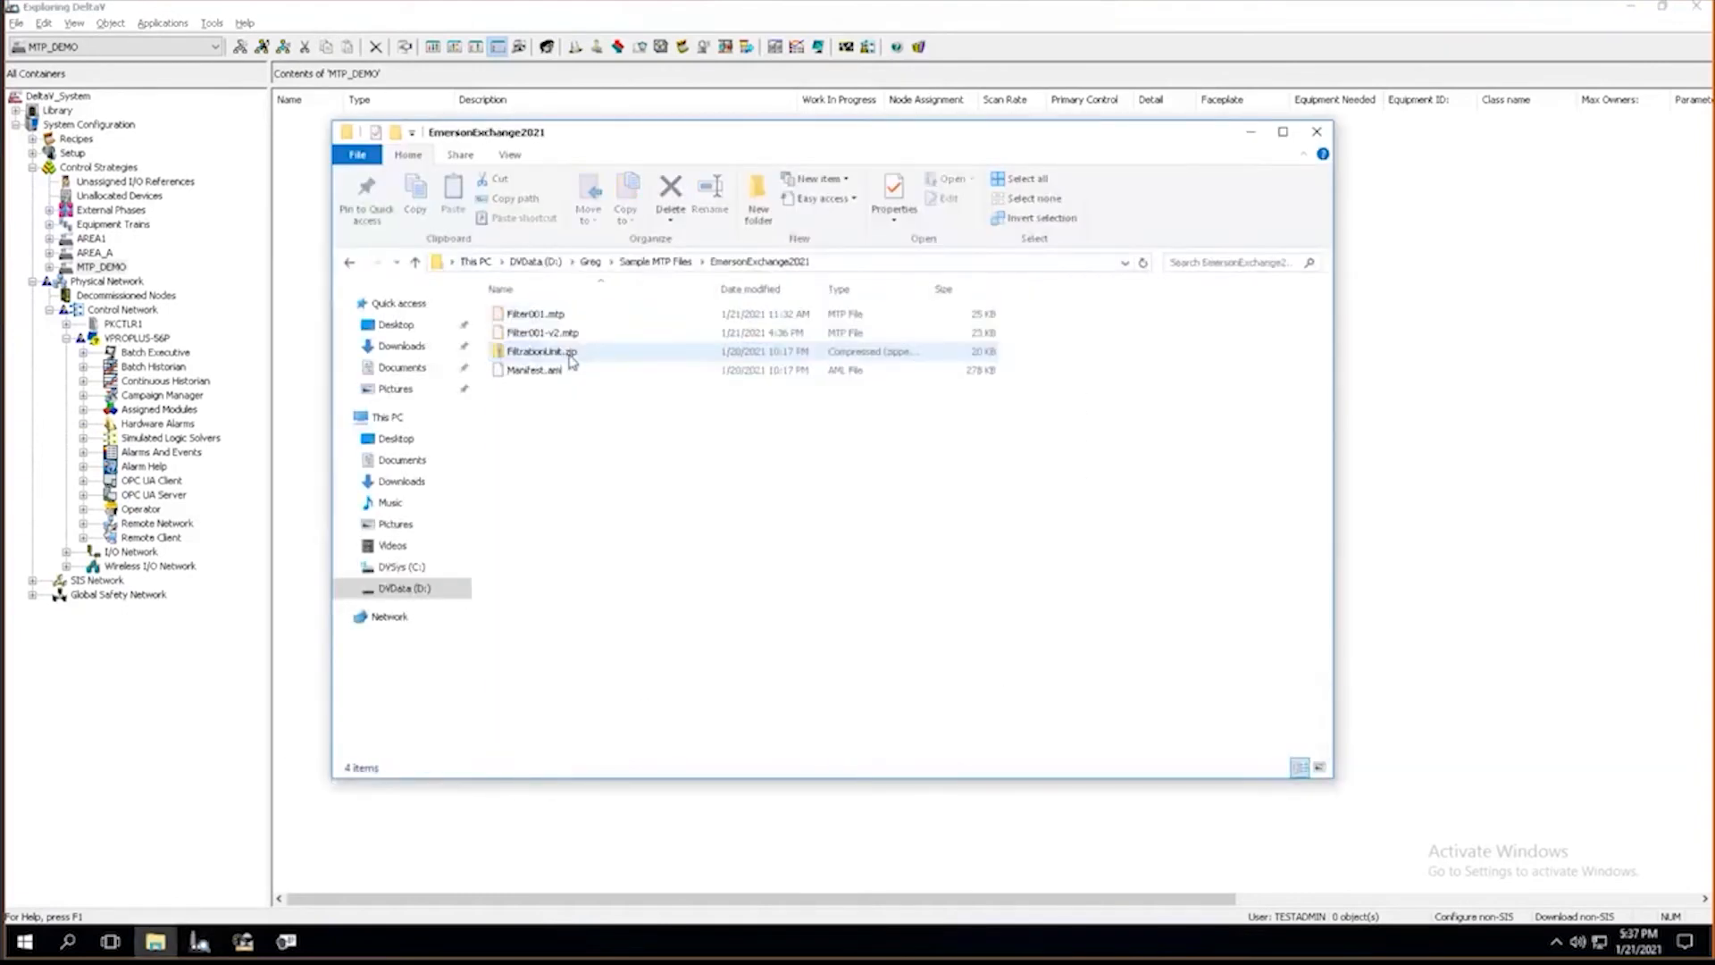
{"action": "left_click", "coordinate": [543, 332]}
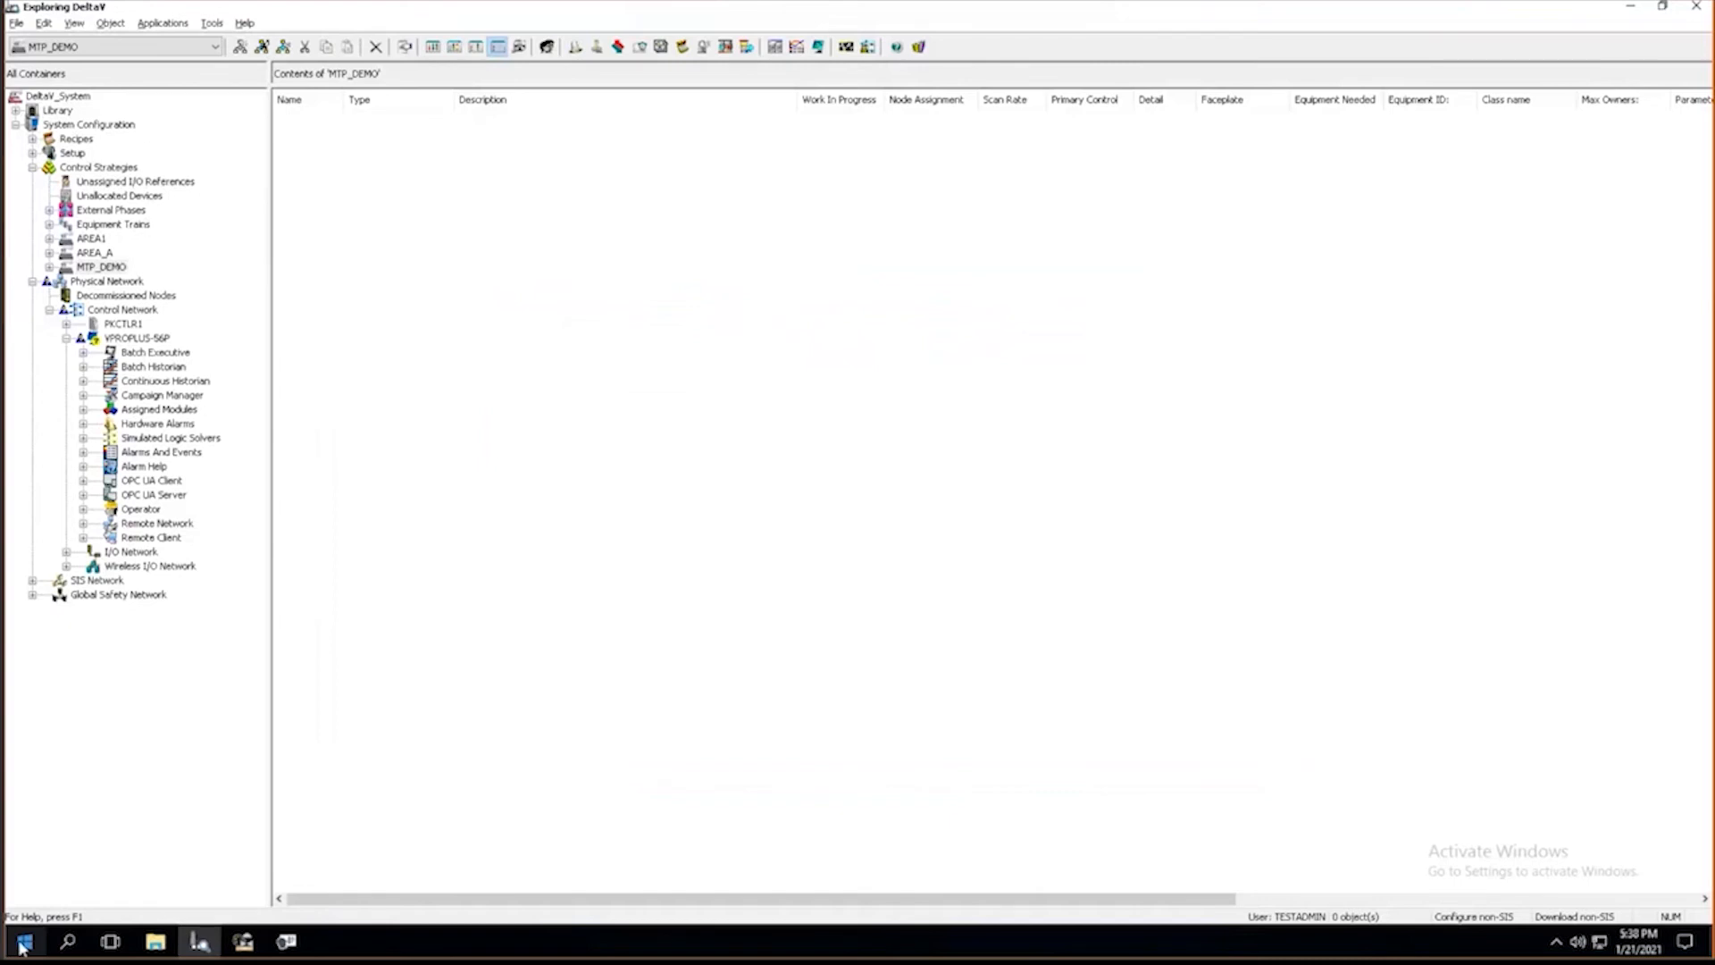
Launch the DeltaV MTP Merge Utility at its Introduction page.
{"action": "left_click", "coordinate": [21, 941]}
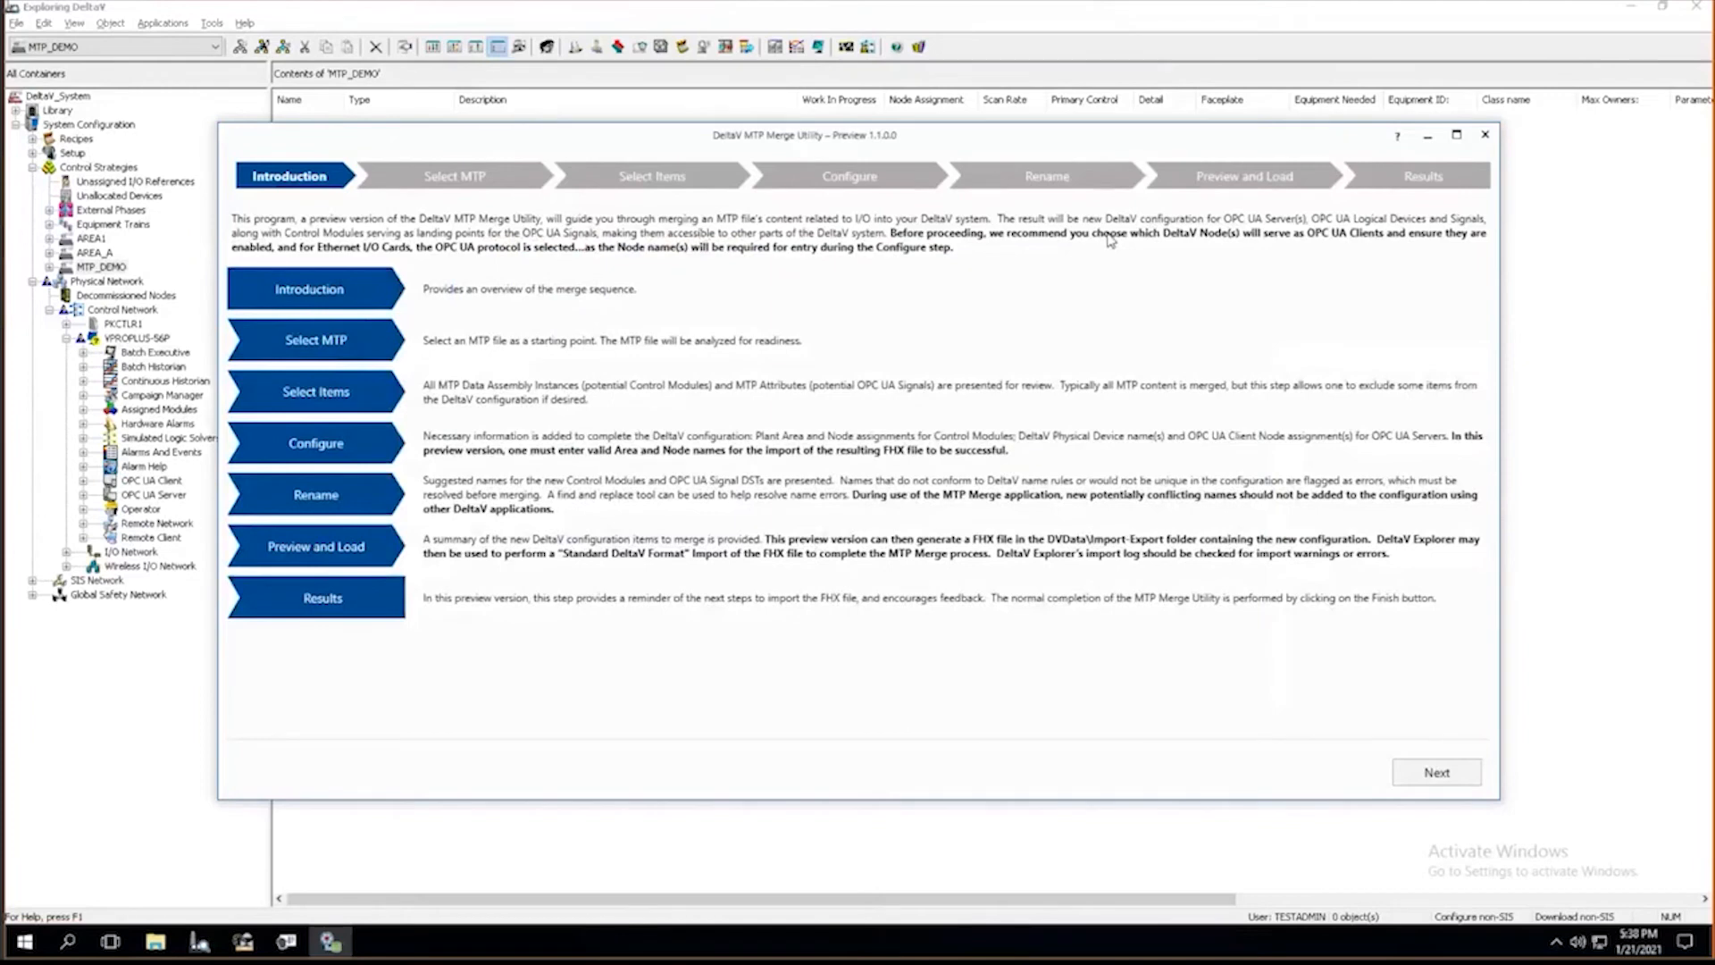
{"action": "mouse_move", "coordinate": [1113, 261]}
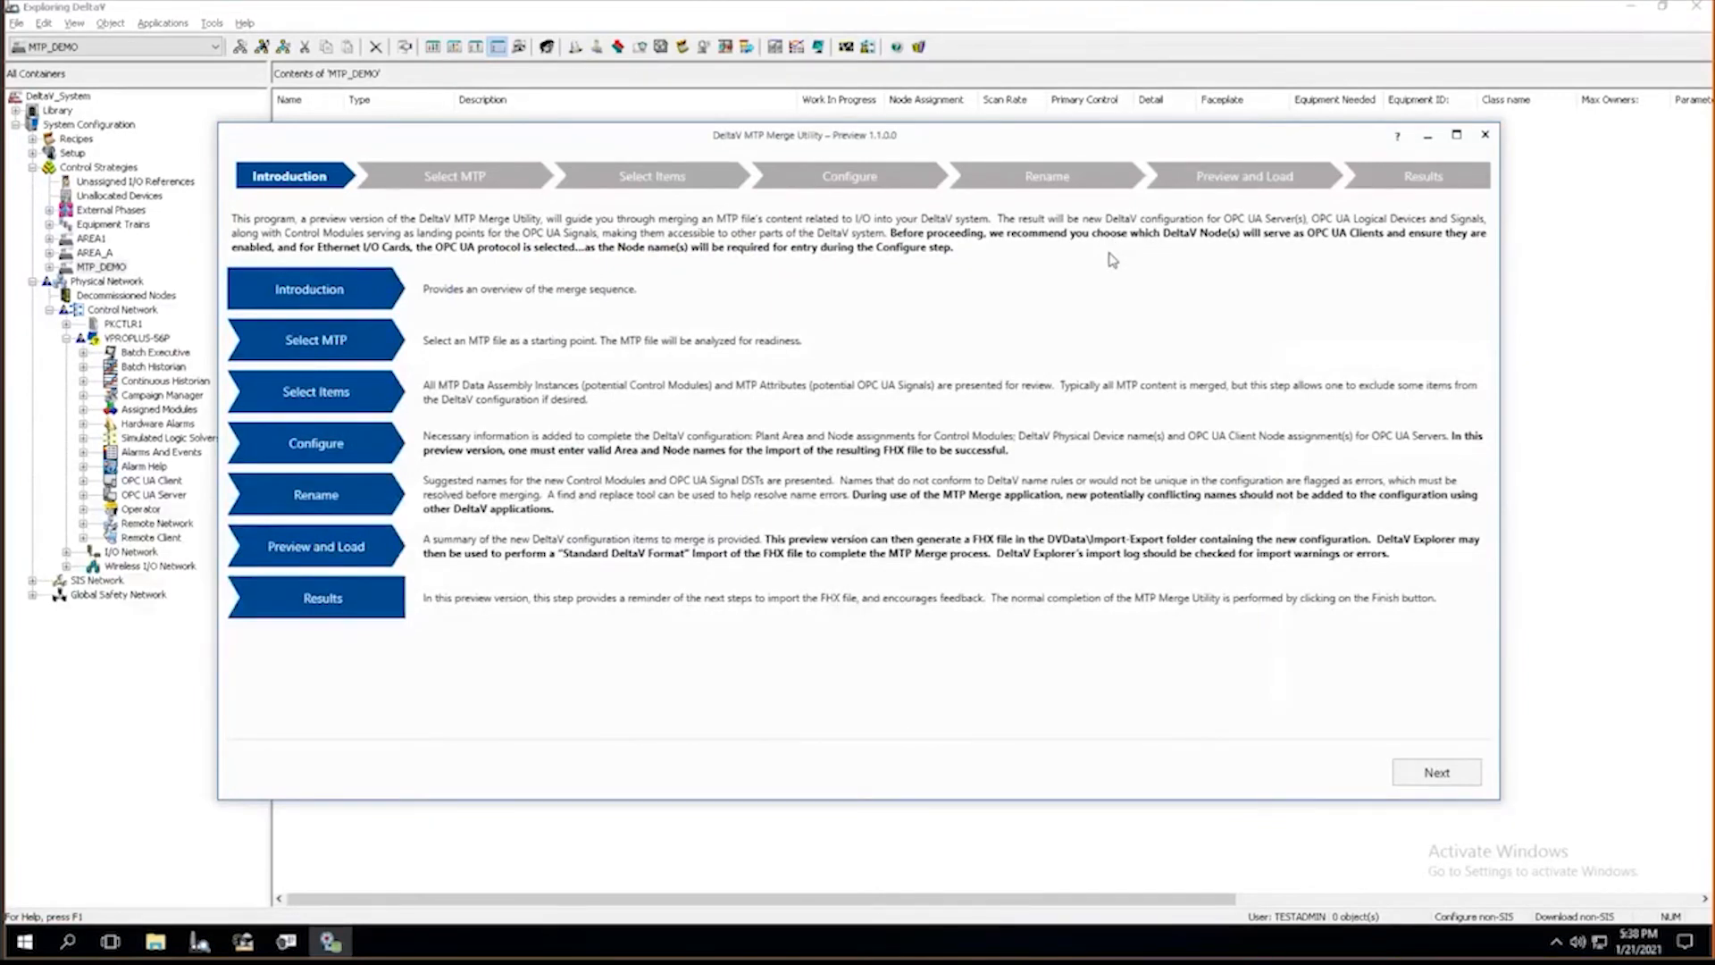
{"action": "mouse_move", "coordinate": [1257, 465]}
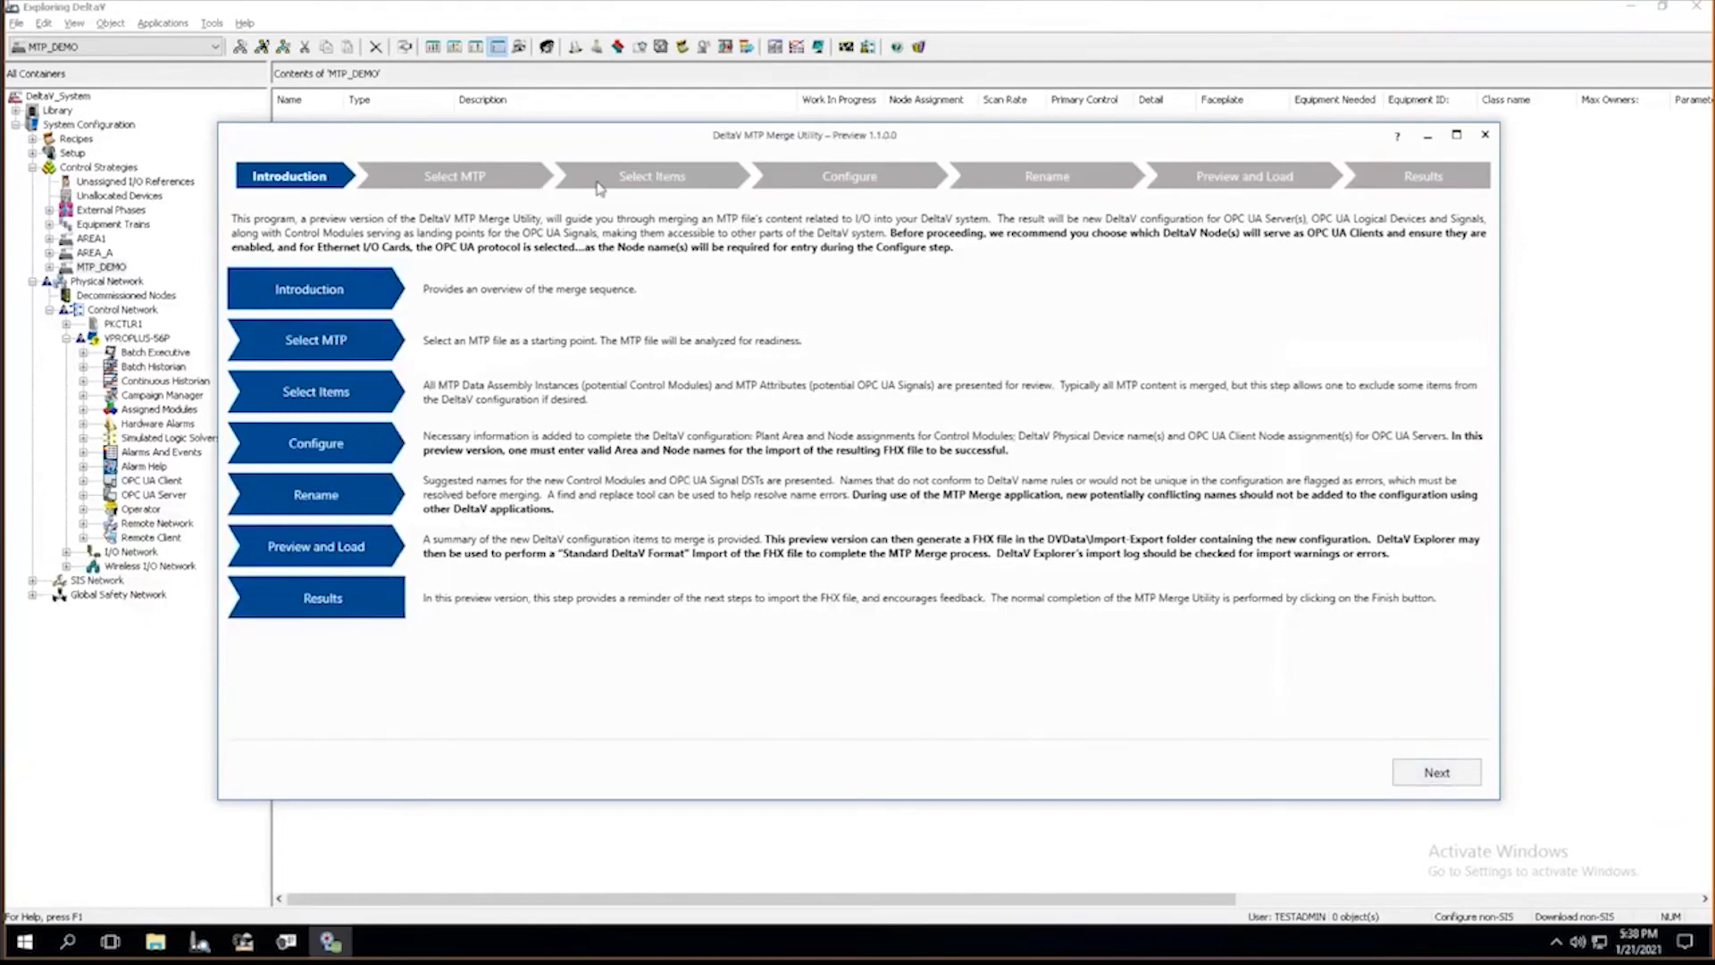
{"action": "mouse_move", "coordinate": [308, 230]}
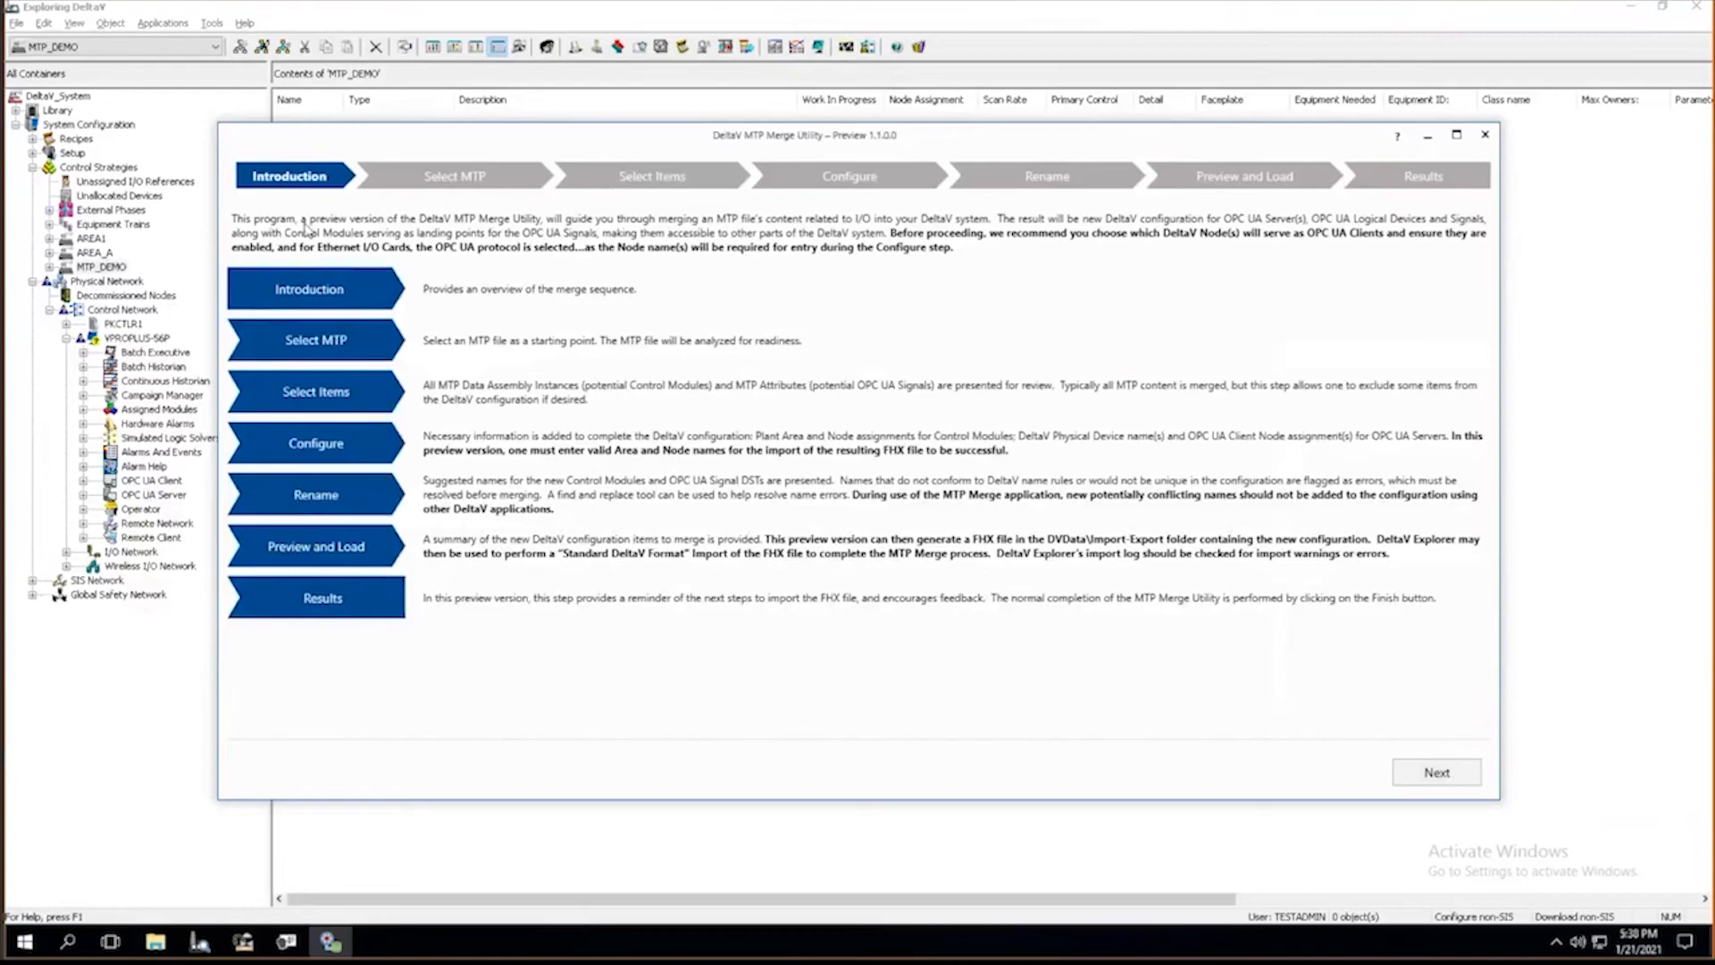
{"action": "mouse_move", "coordinate": [1075, 299]}
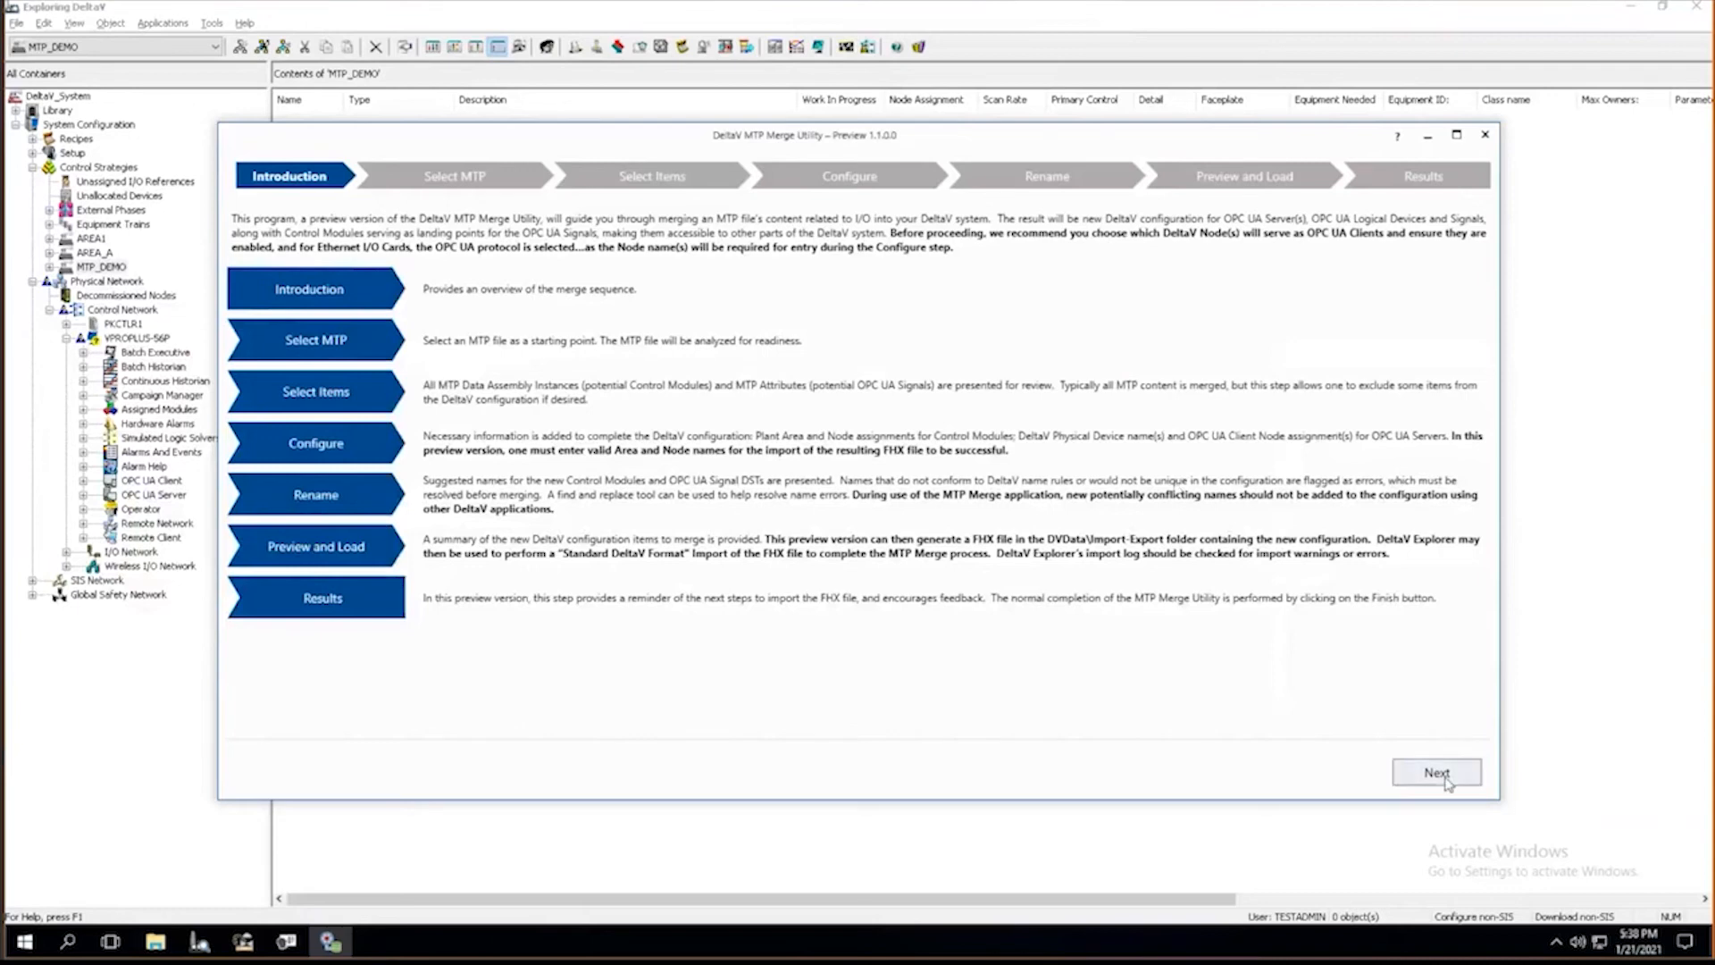
Load Filter001-v2.mtp and proceed to its 8 data assembly instances marked for import.
{"action": "left_click", "coordinate": [1437, 772]}
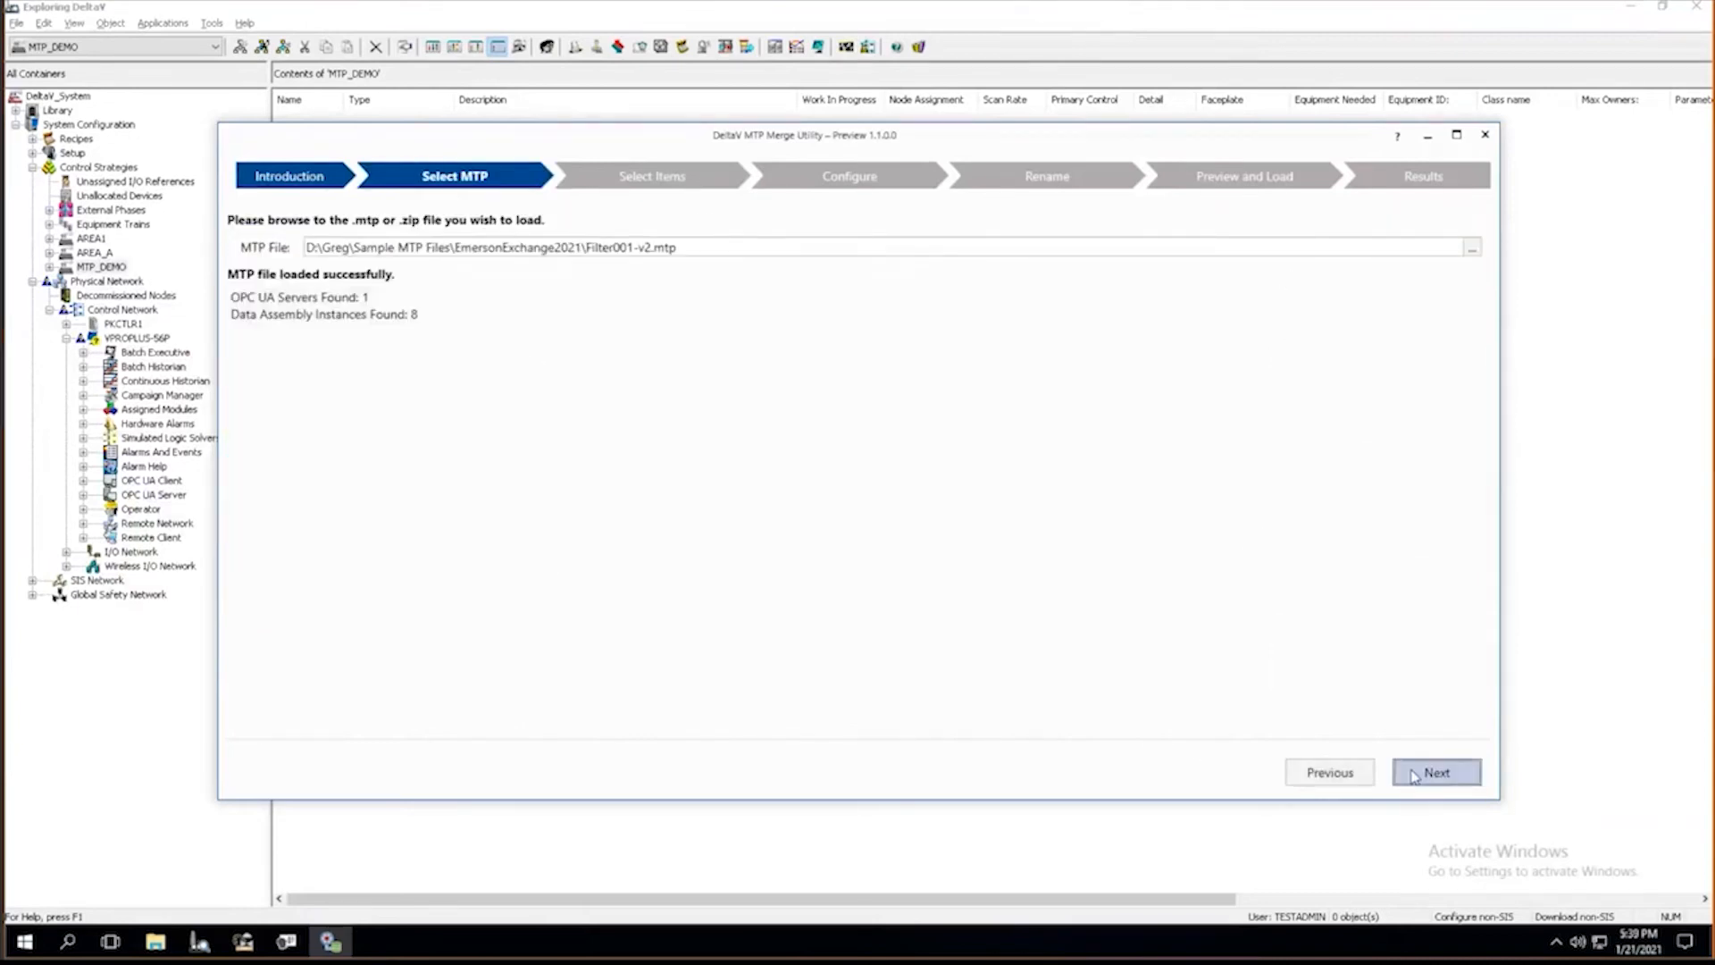
{"action": "left_click", "coordinate": [1437, 771]}
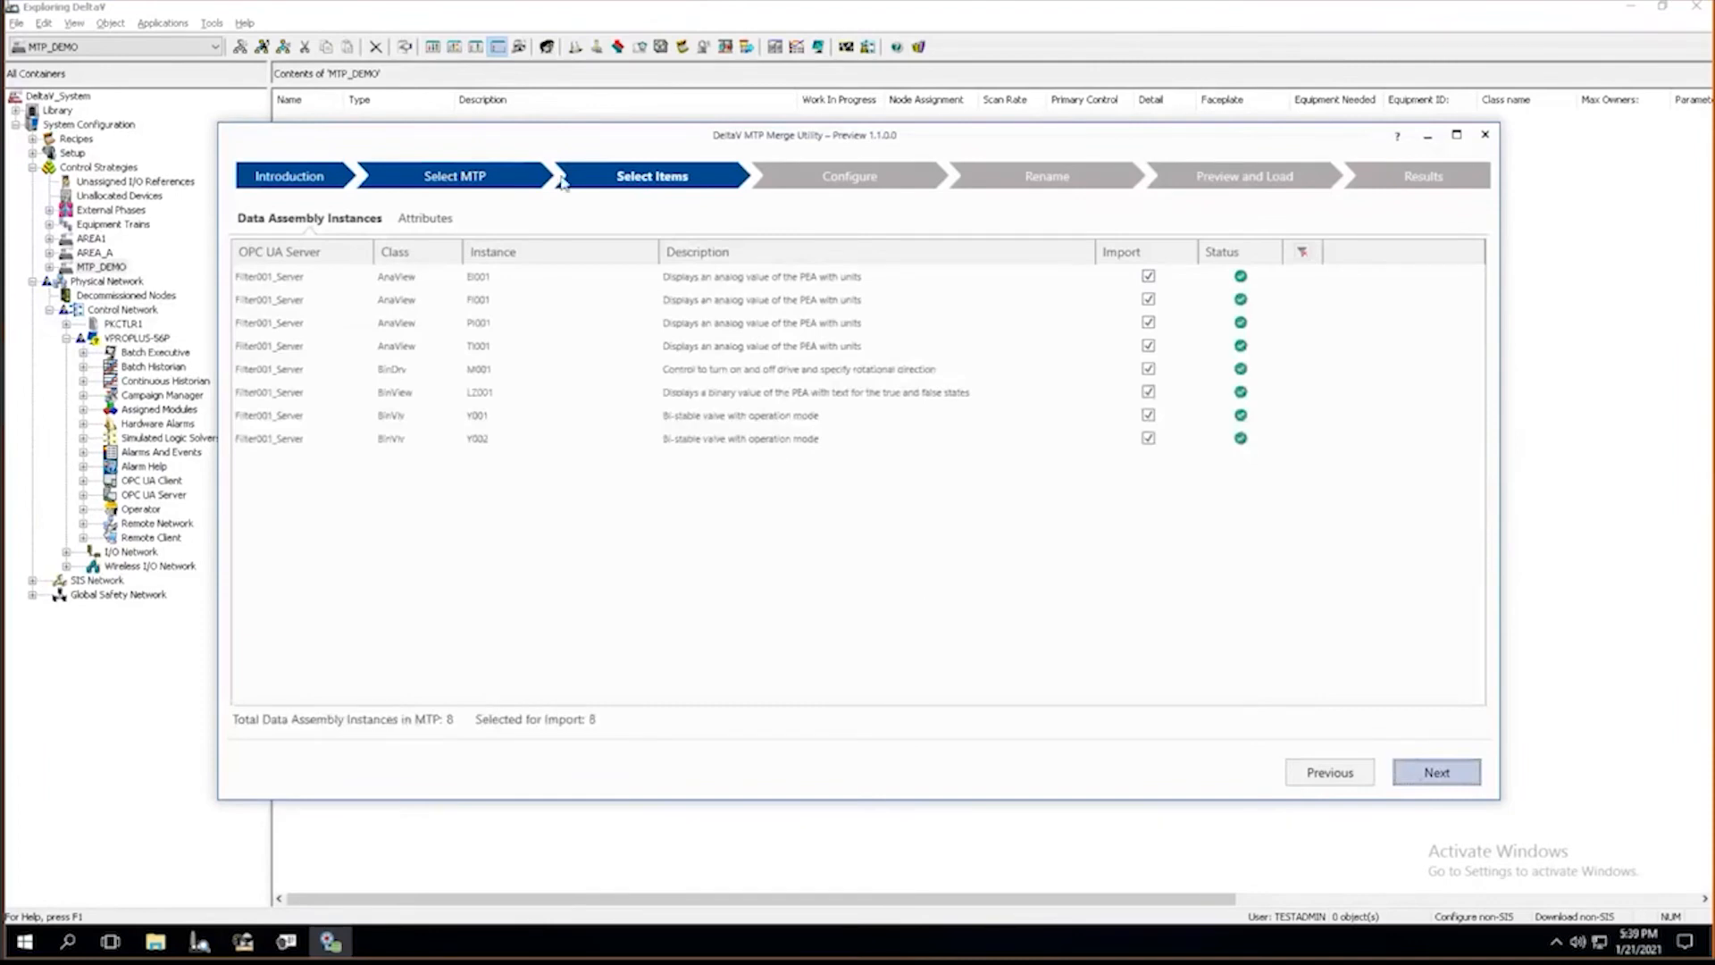
{"action": "mouse_move", "coordinate": [645, 193]}
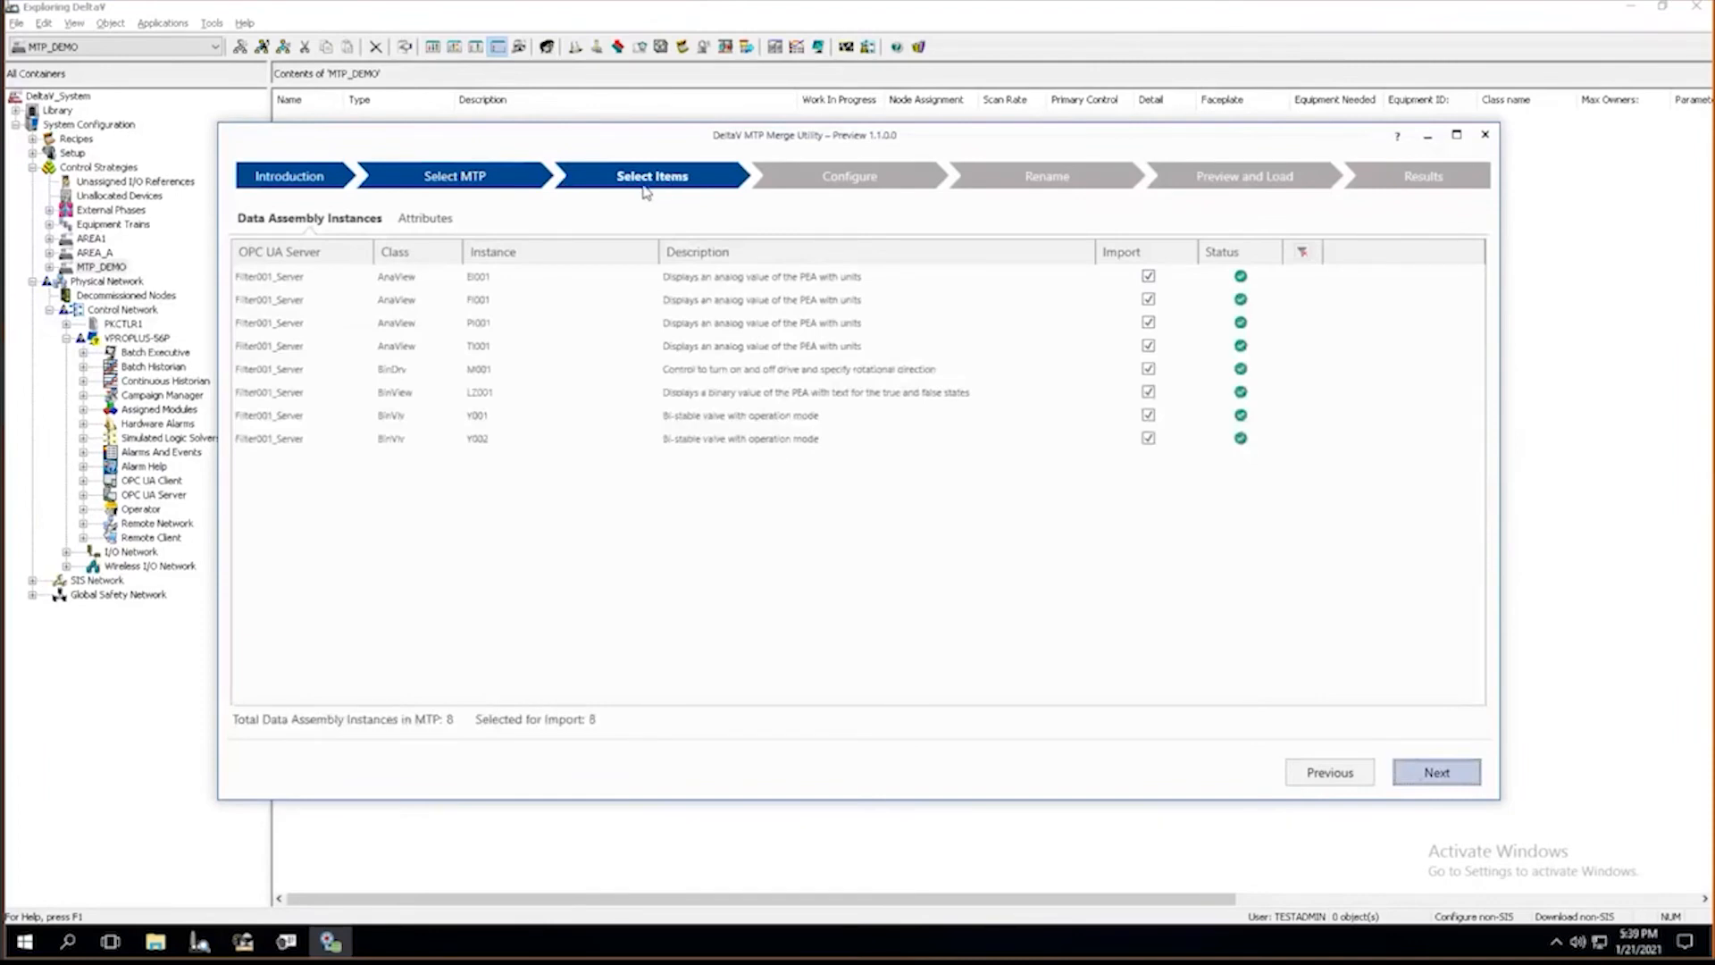
{"action": "mouse_move", "coordinate": [696, 251]}
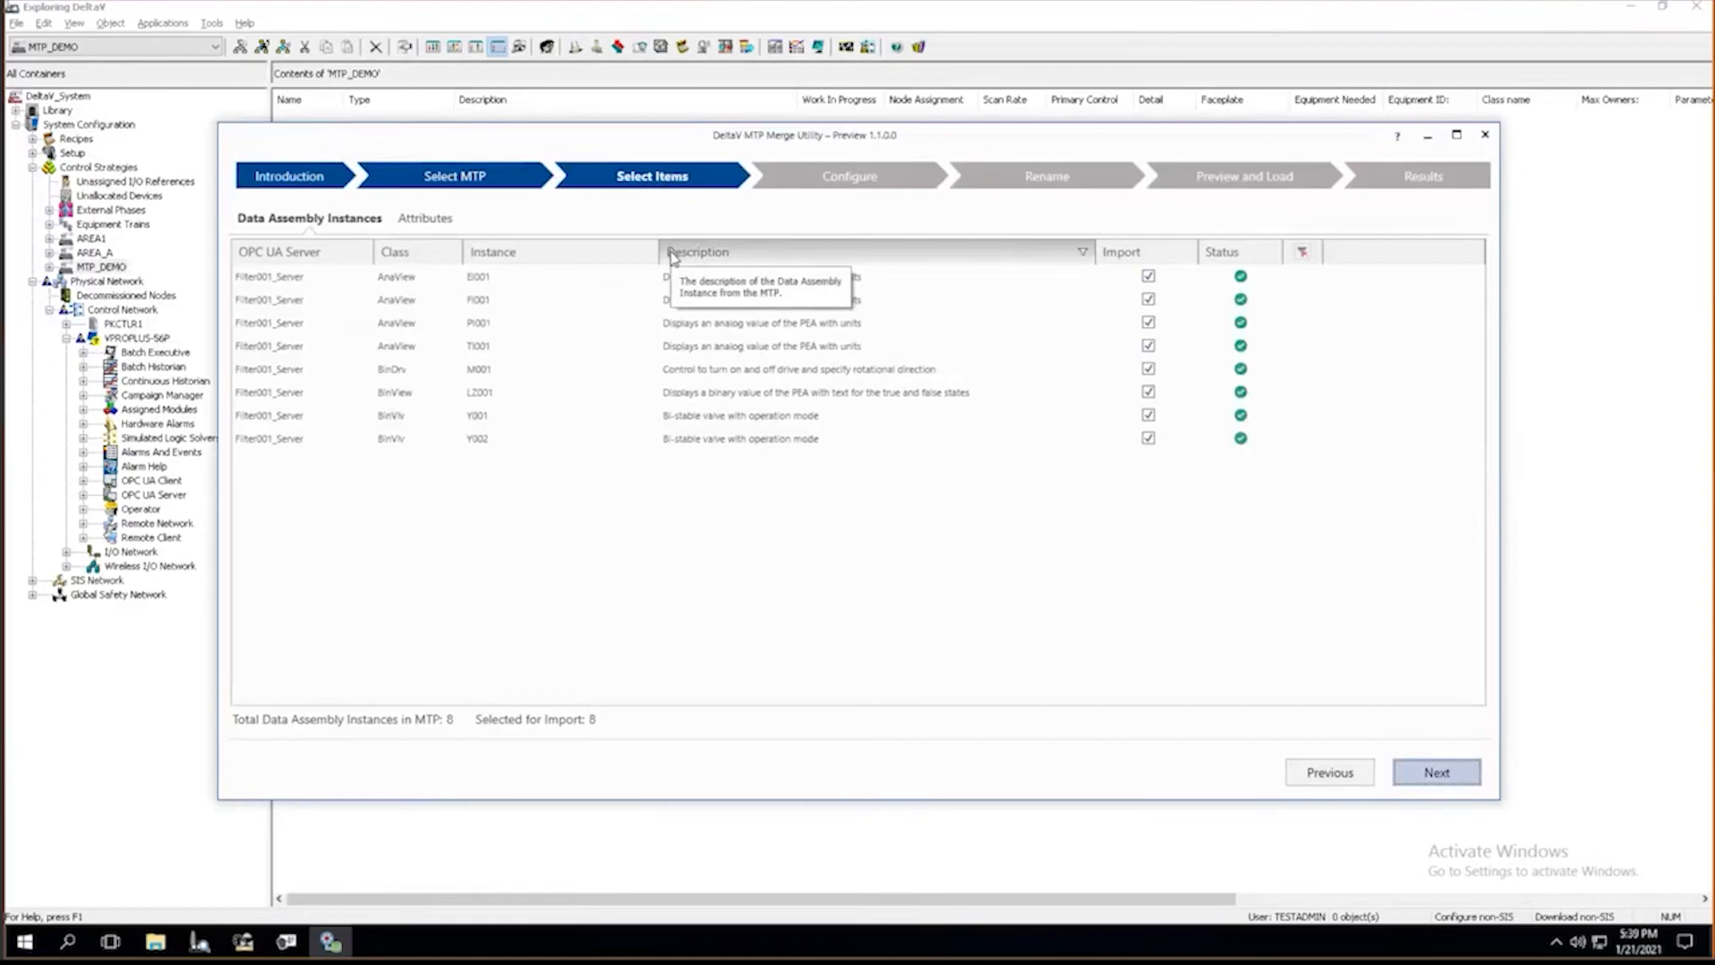
{"action": "mouse_move", "coordinate": [743, 579]}
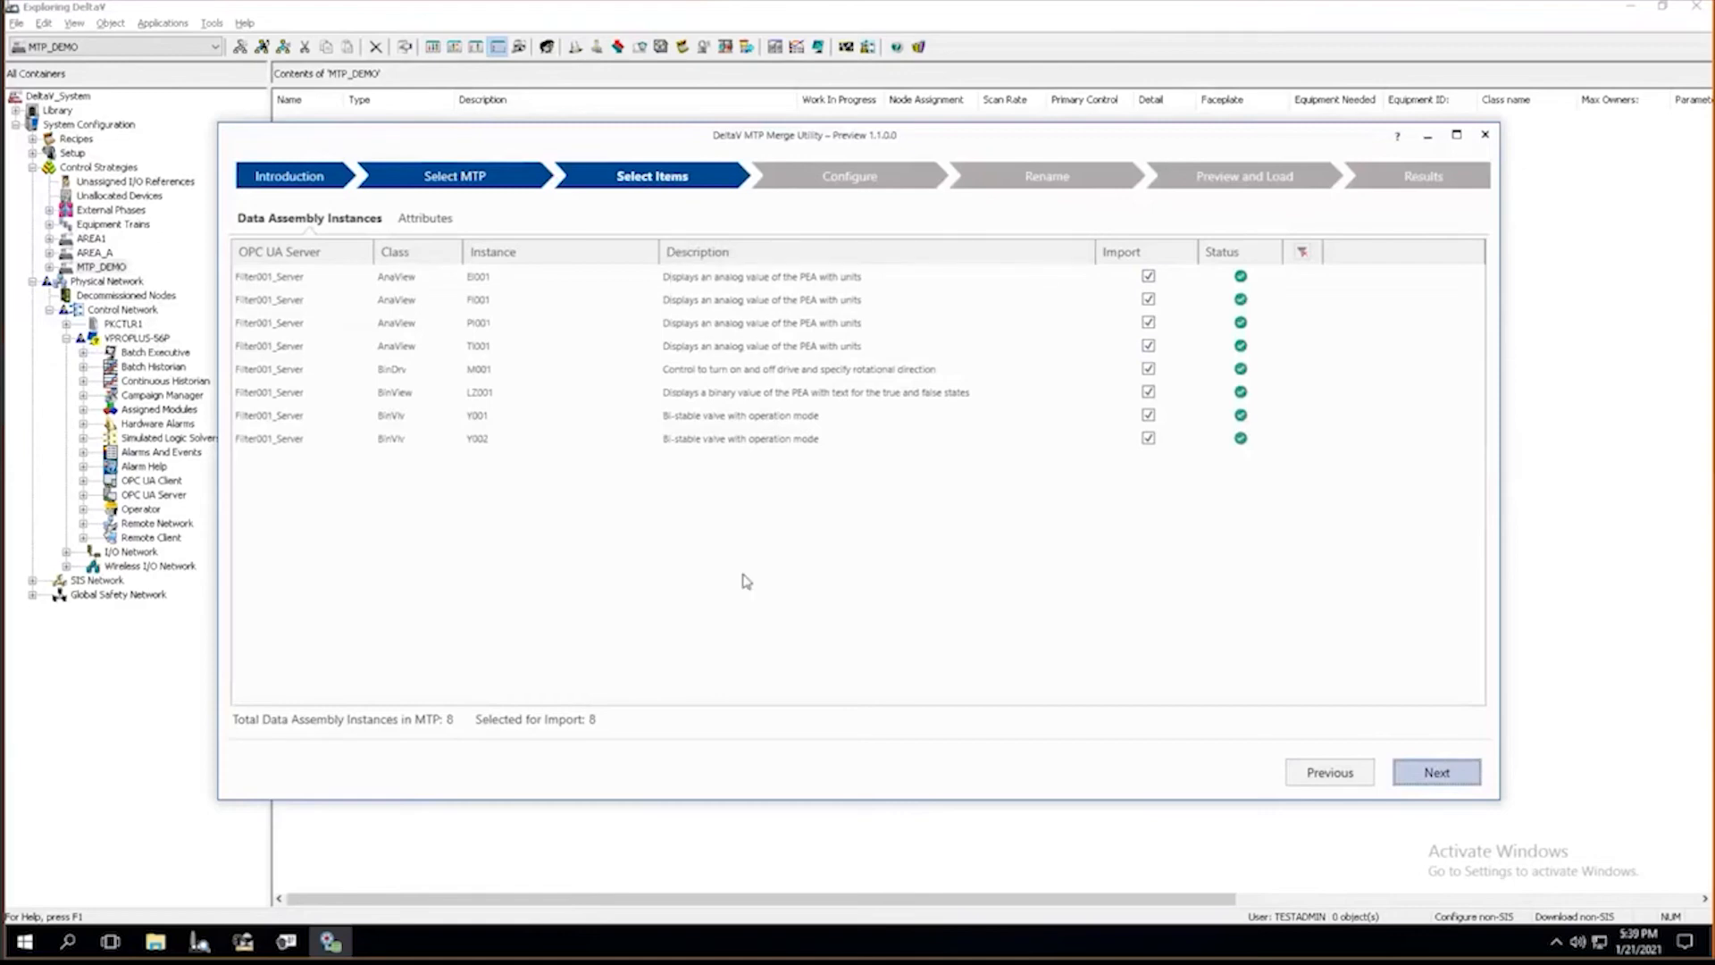
{"action": "mouse_move", "coordinate": [743, 577]}
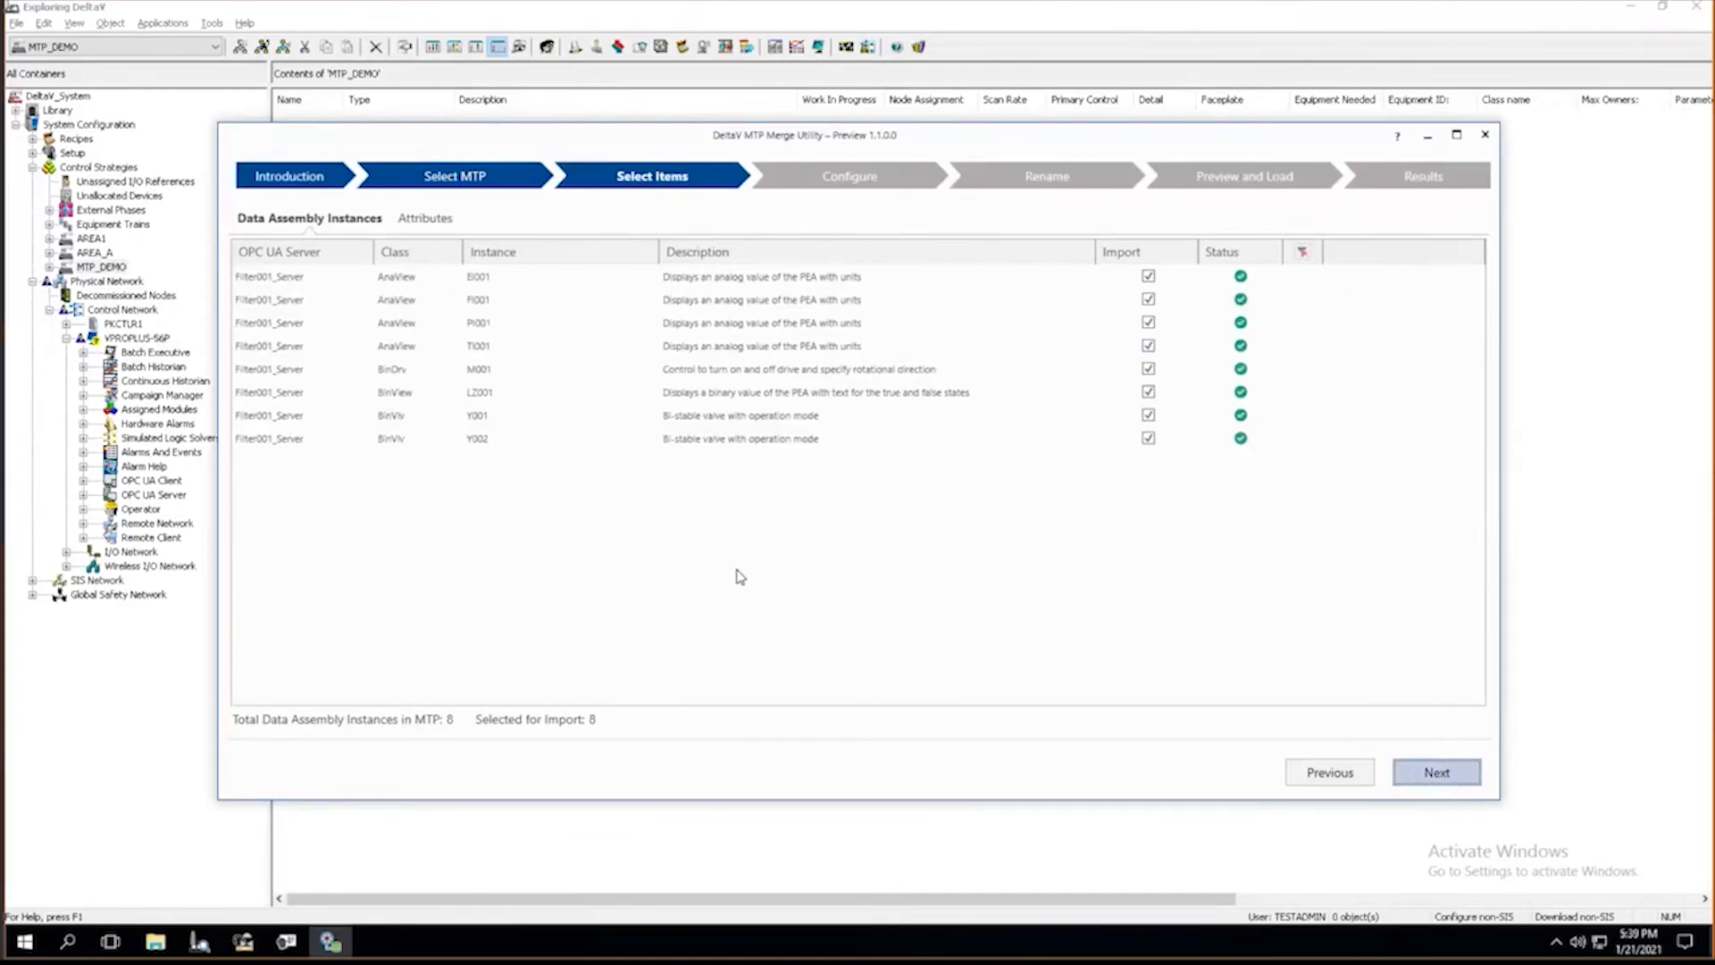
Review the 114 attributes to import and advance to the Configure step.
{"action": "left_click", "coordinate": [426, 218]}
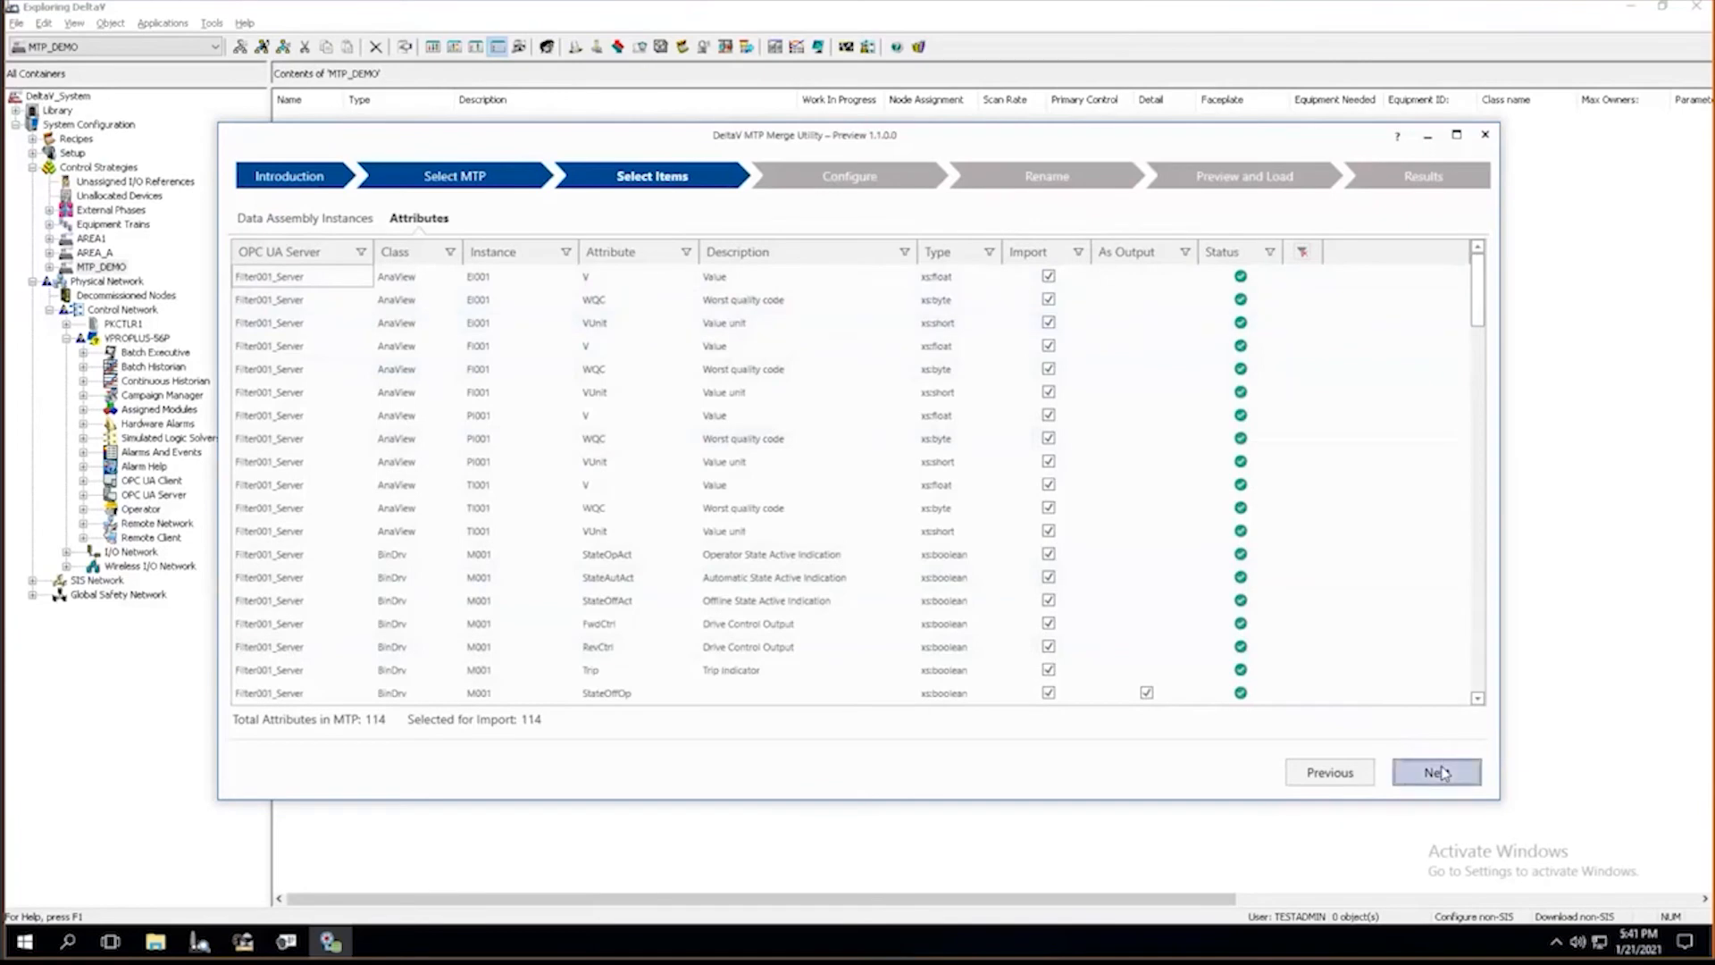
{"action": "left_click", "coordinate": [1436, 771]}
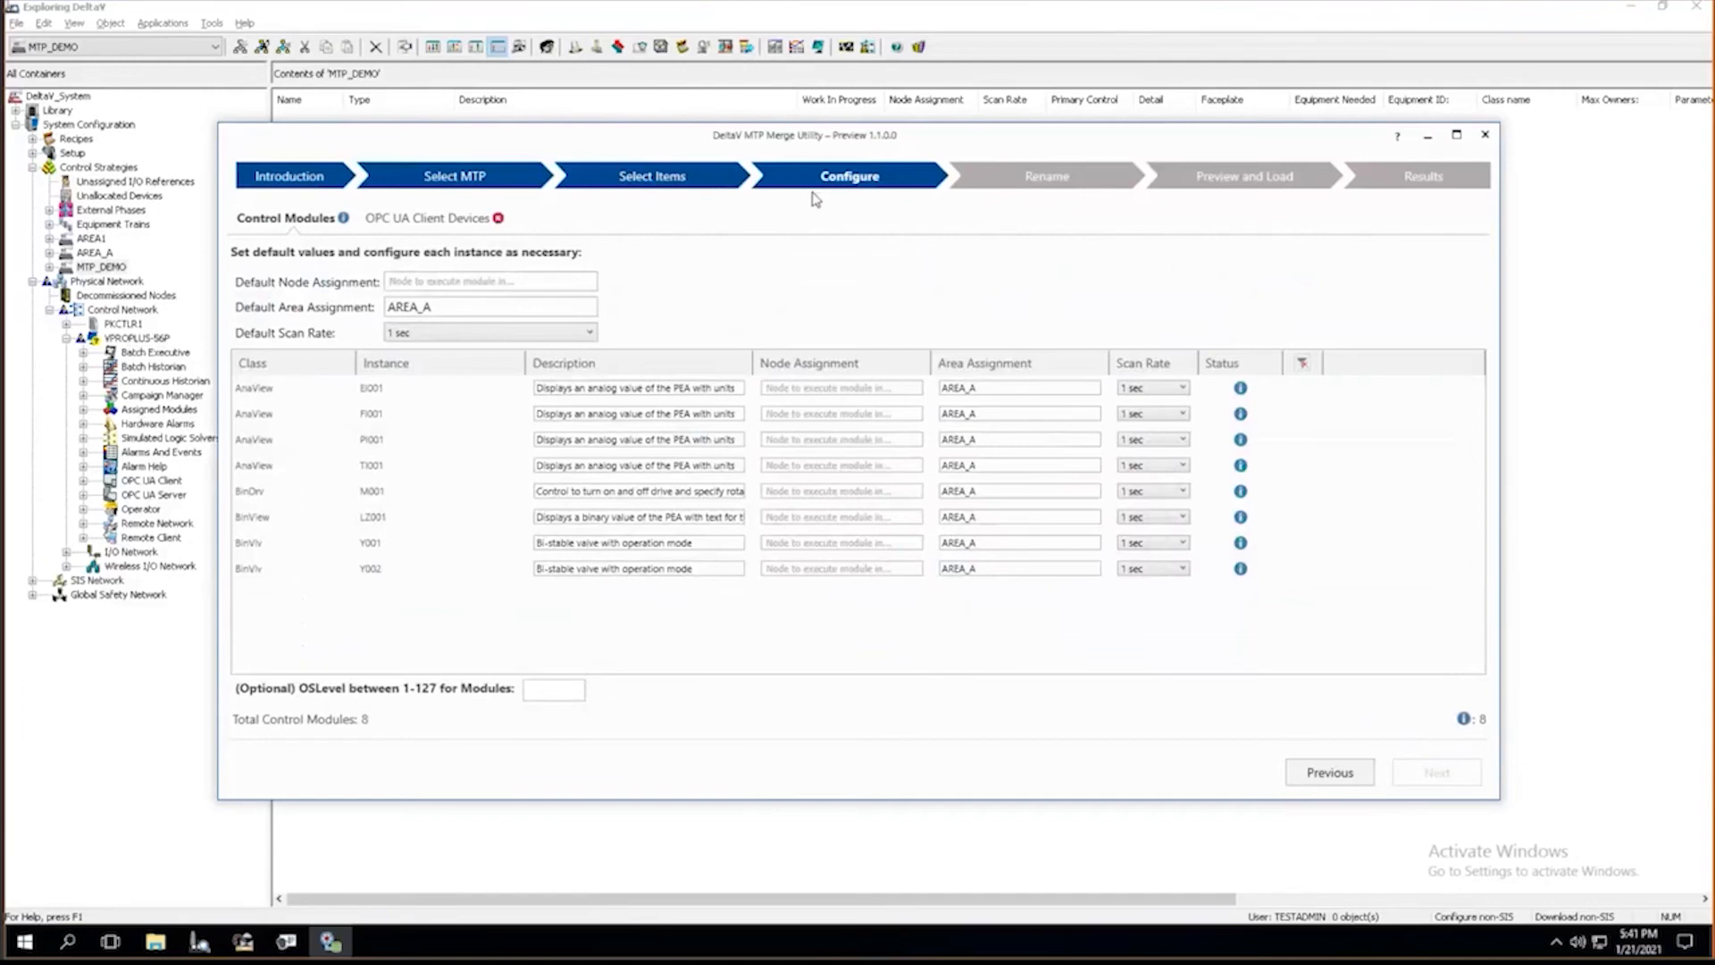
{"action": "mouse_move", "coordinate": [818, 216]}
{"action": "type", "text": "MTP_DEMO"}
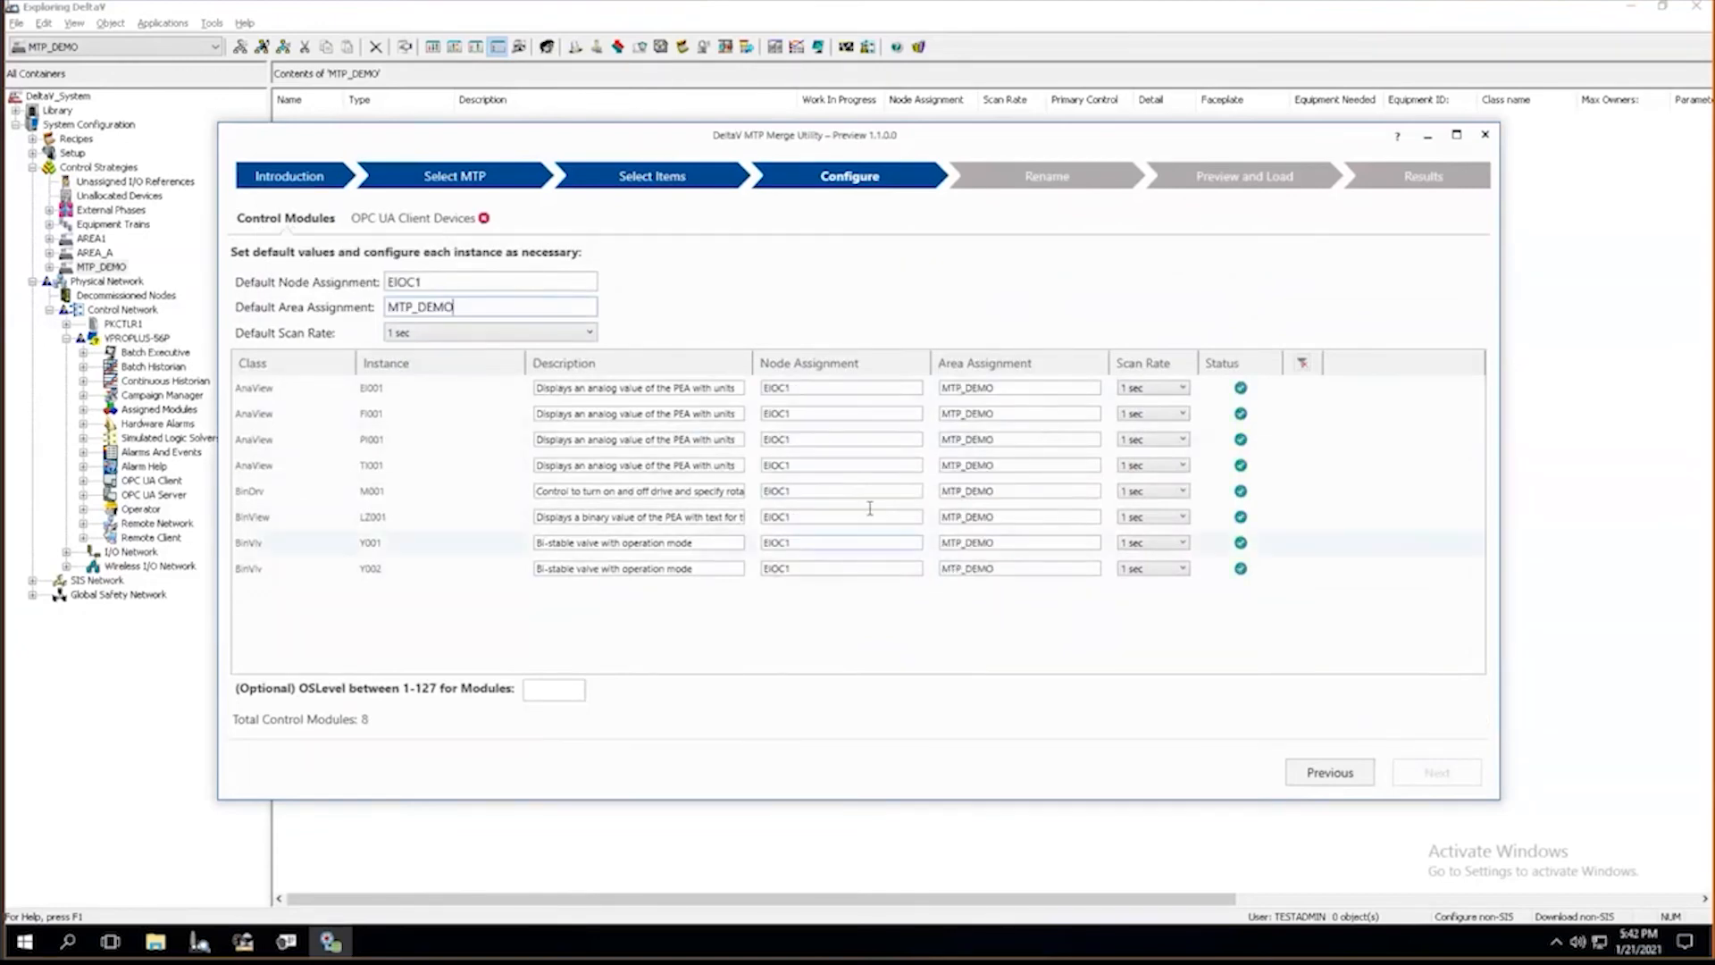
View the node assignment of the Filter001_Server OPC UA client device.
{"action": "left_click", "coordinate": [412, 218]}
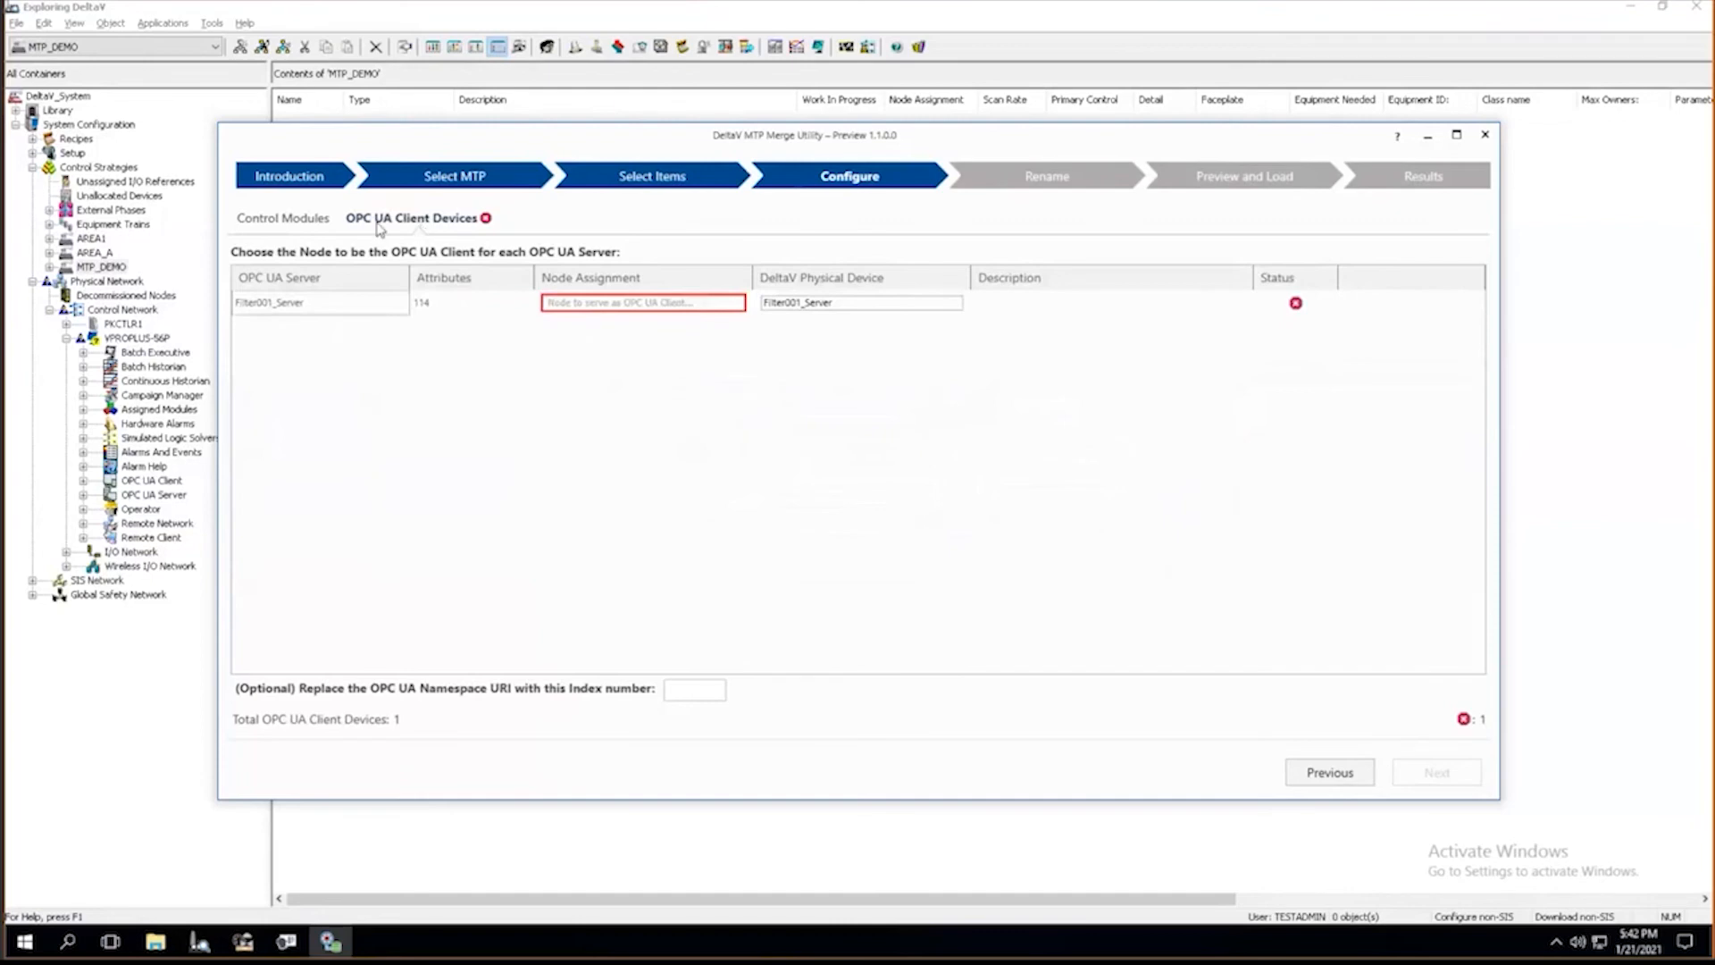
{"action": "mouse_move", "coordinate": [376, 235]}
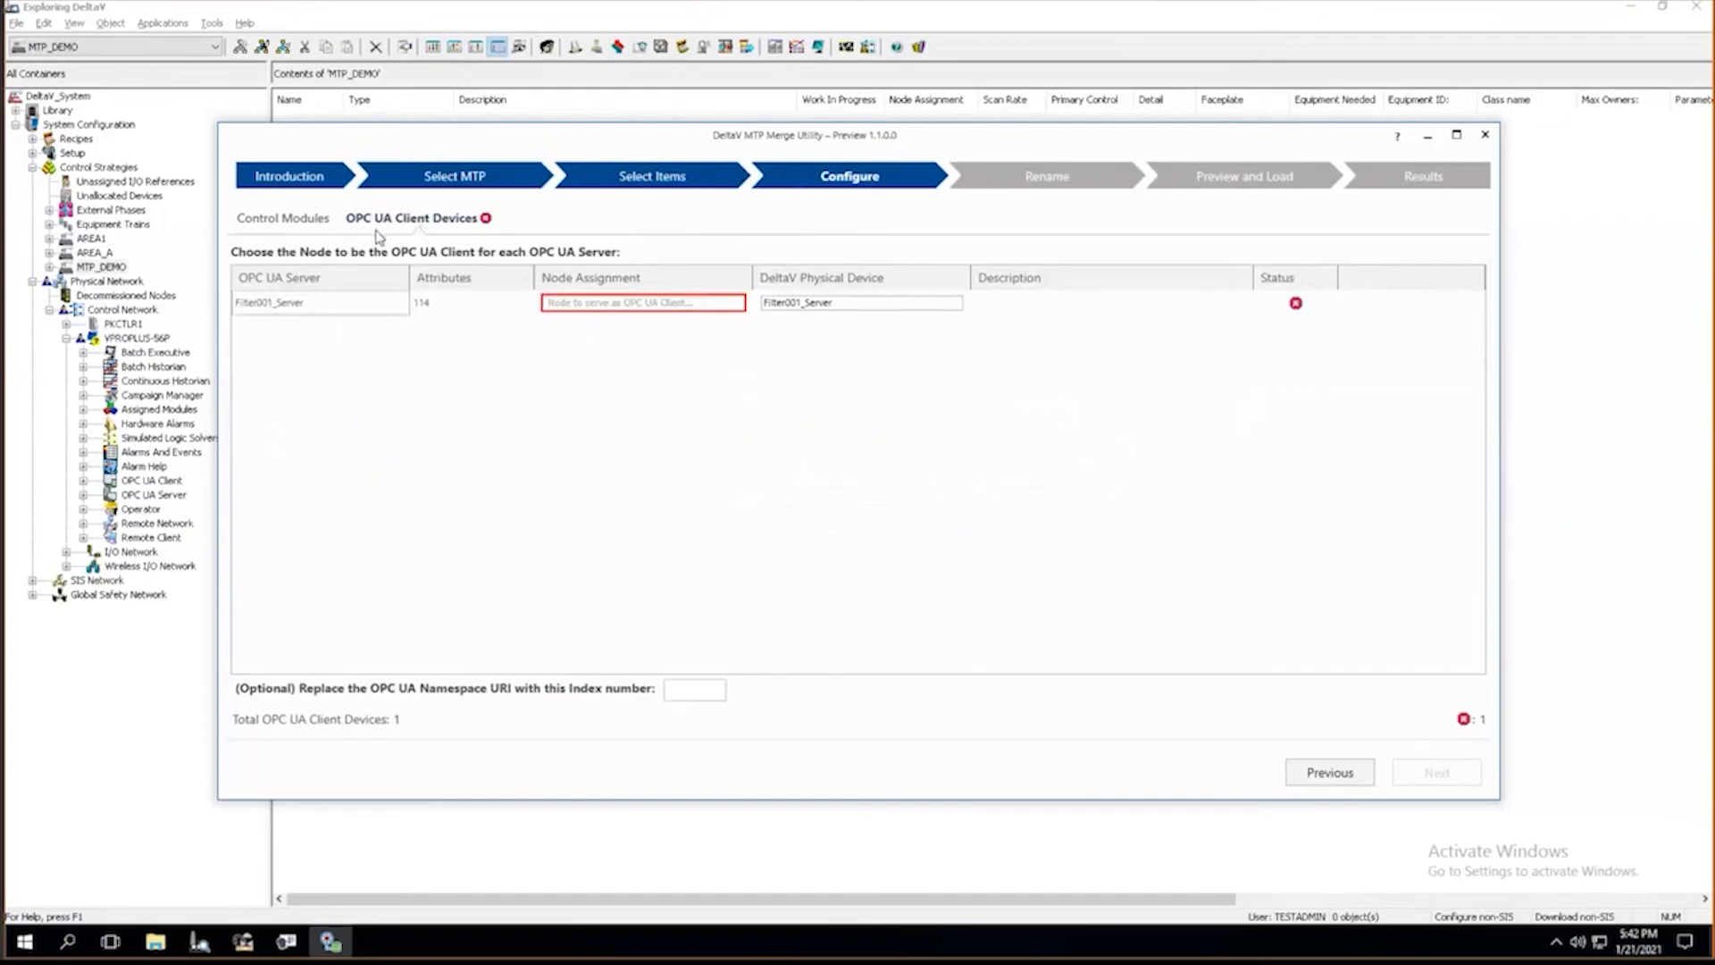
{"action": "mouse_move", "coordinate": [383, 238]}
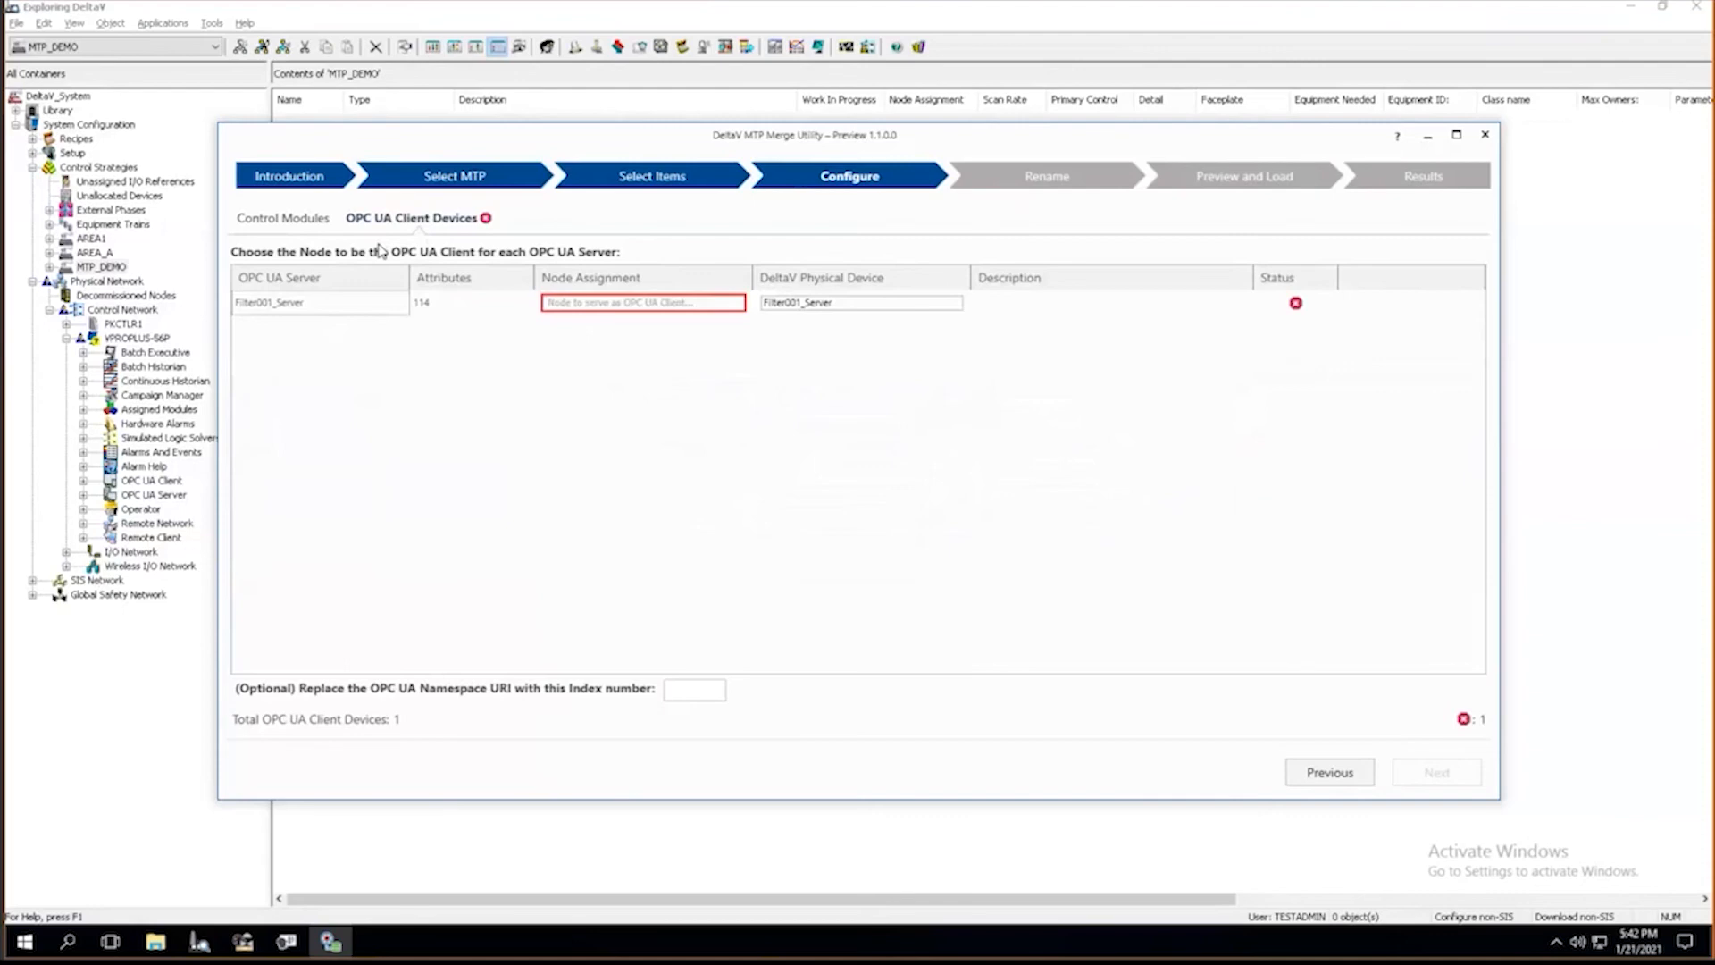
{"action": "mouse_move", "coordinate": [570, 633]}
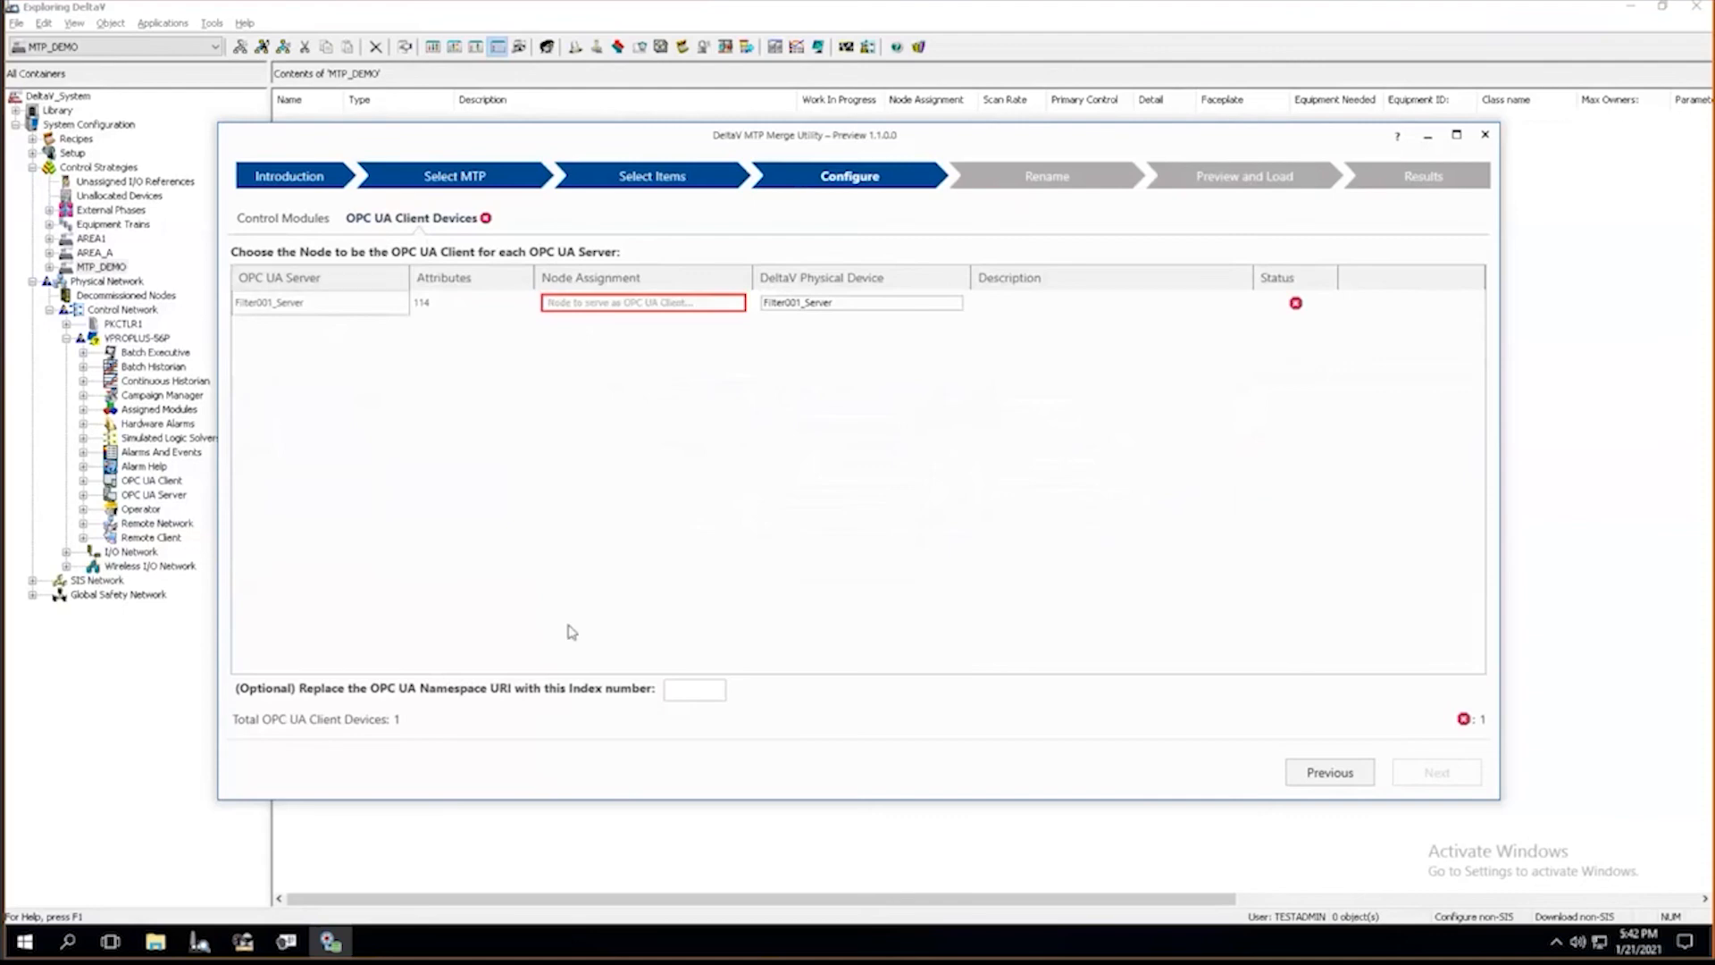
{"action": "mouse_move", "coordinate": [556, 616]}
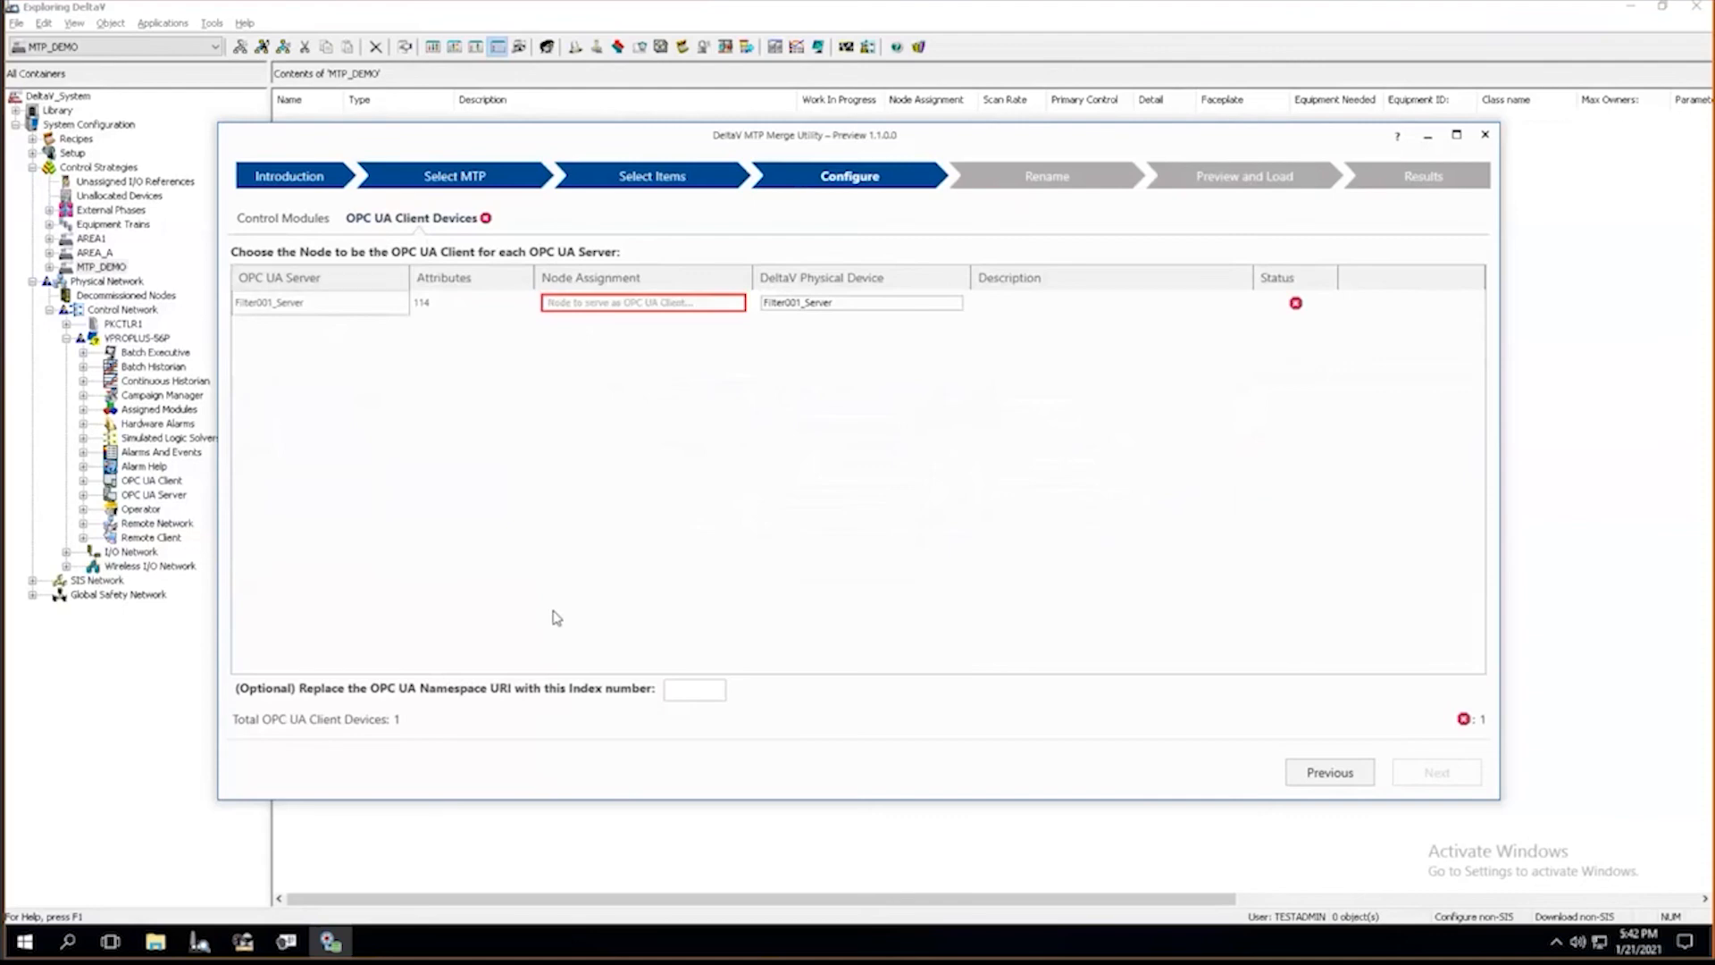
{"action": "mouse_move", "coordinate": [555, 616]}
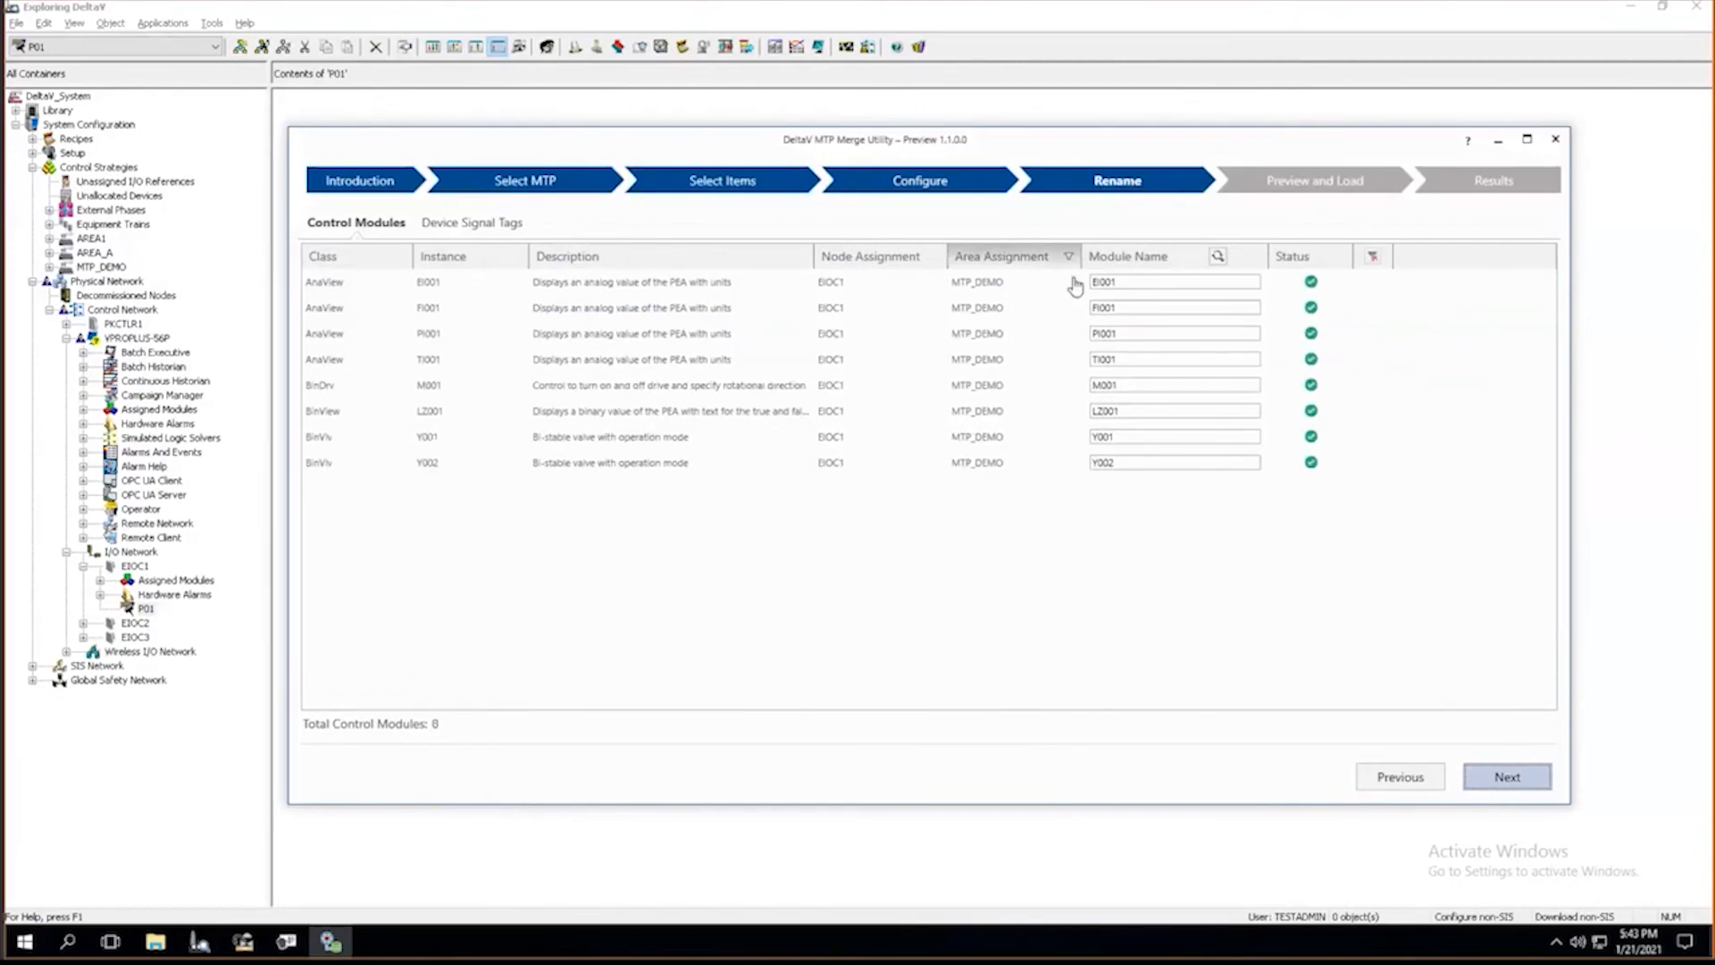
Review the device signal tag names, generate the Filter001-v2 FHX file and reach the Results page.
{"action": "left_click", "coordinate": [1172, 281]}
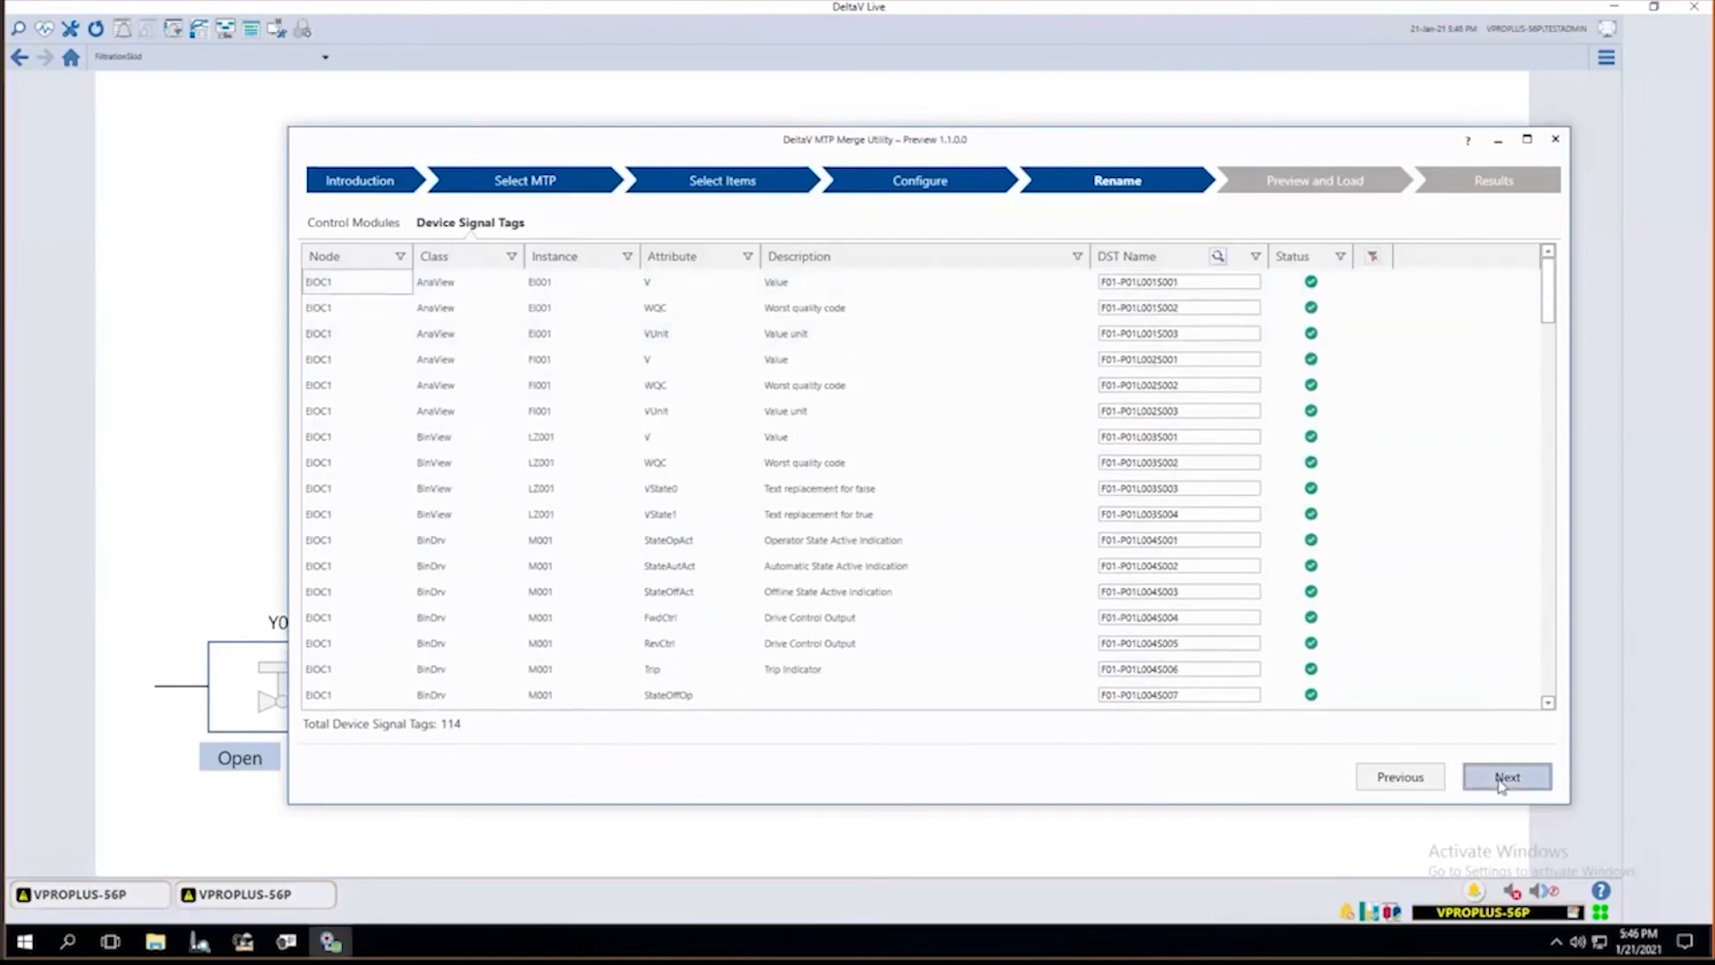
{"action": "left_click", "coordinate": [1506, 777]}
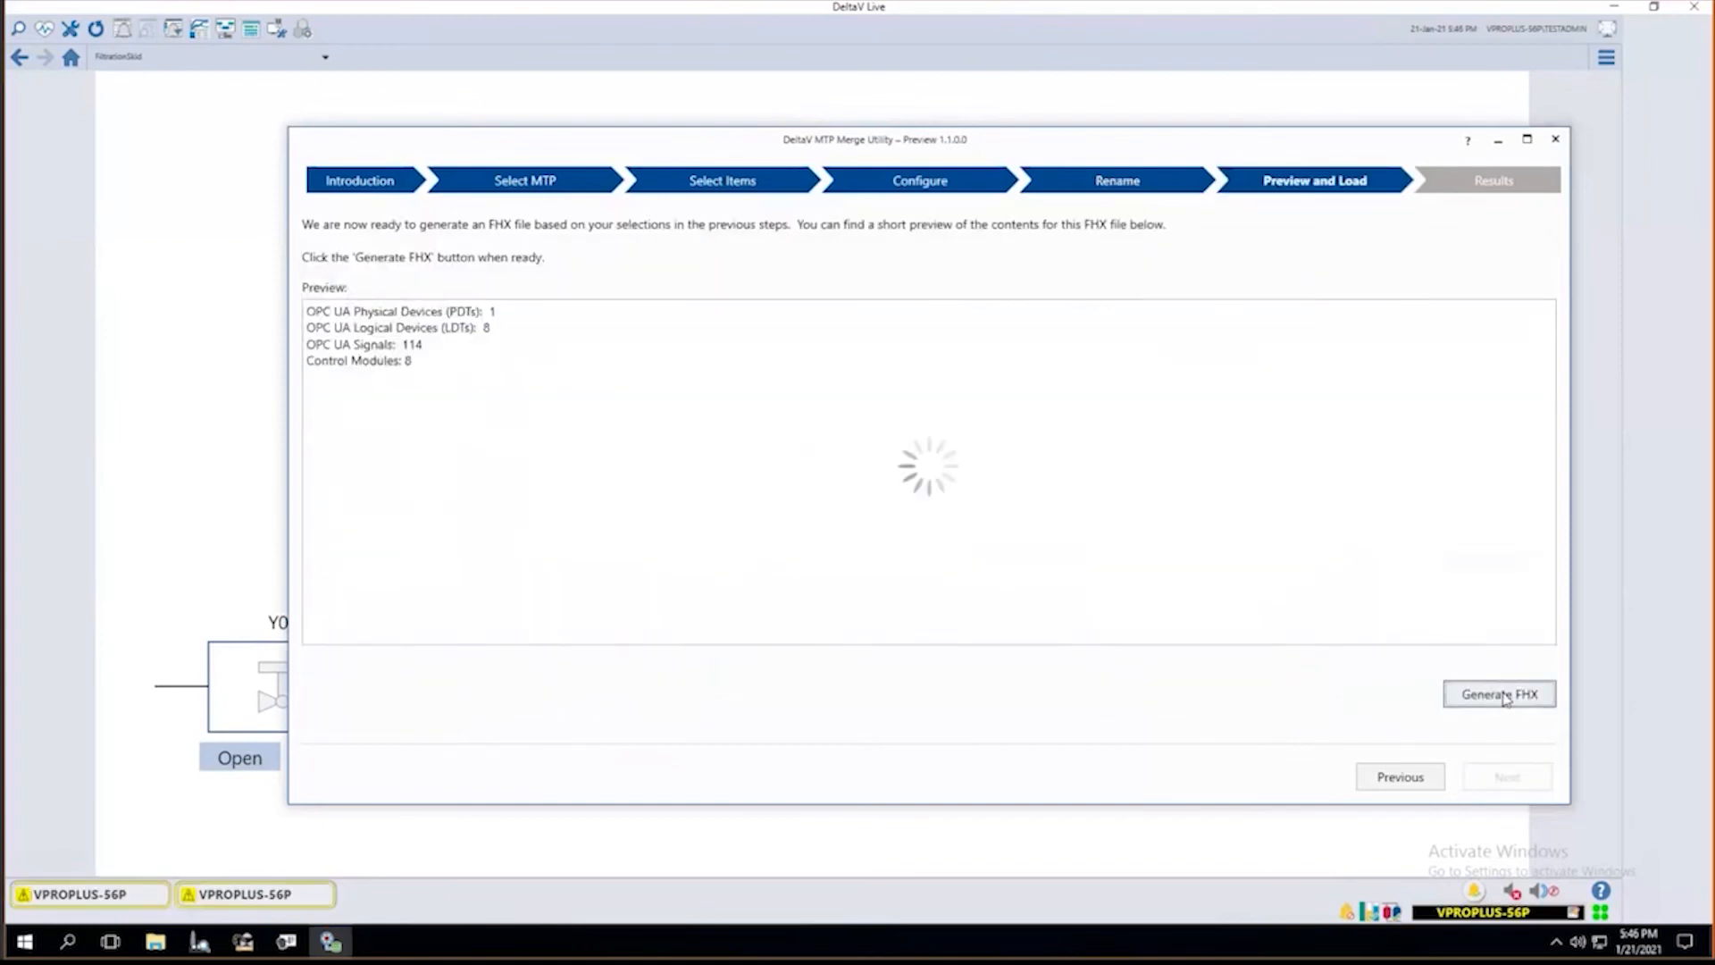
{"action": "left_click", "coordinate": [1497, 693]}
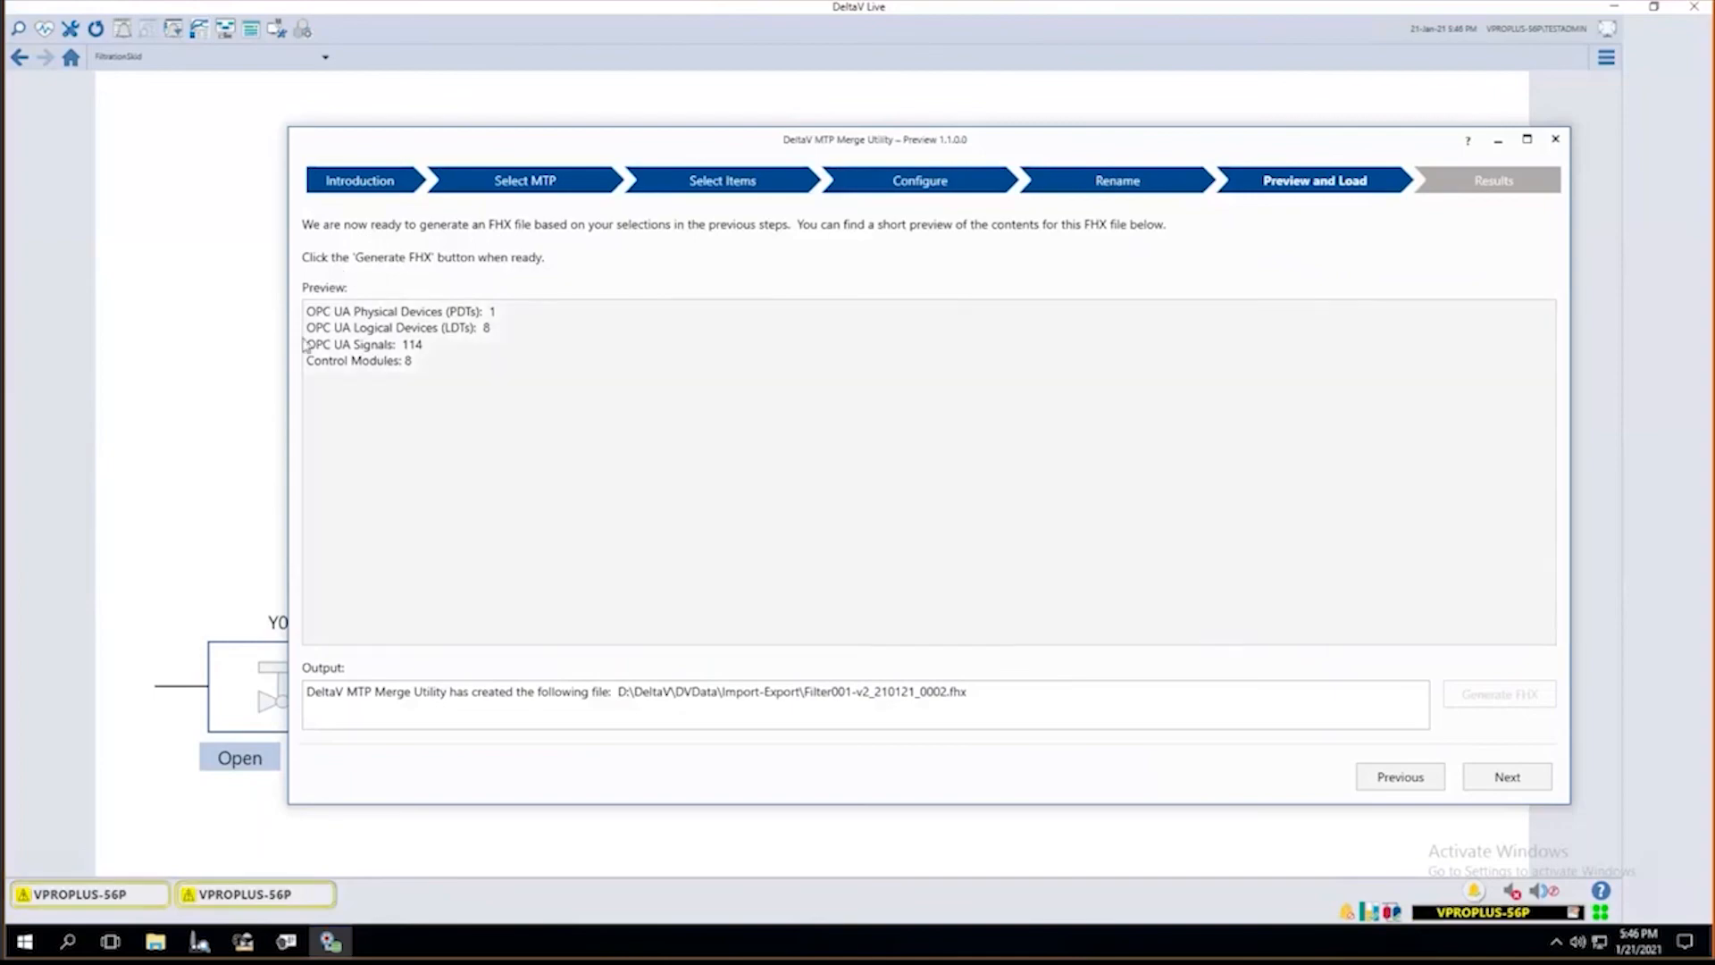
{"action": "left_click", "coordinate": [1504, 777]}
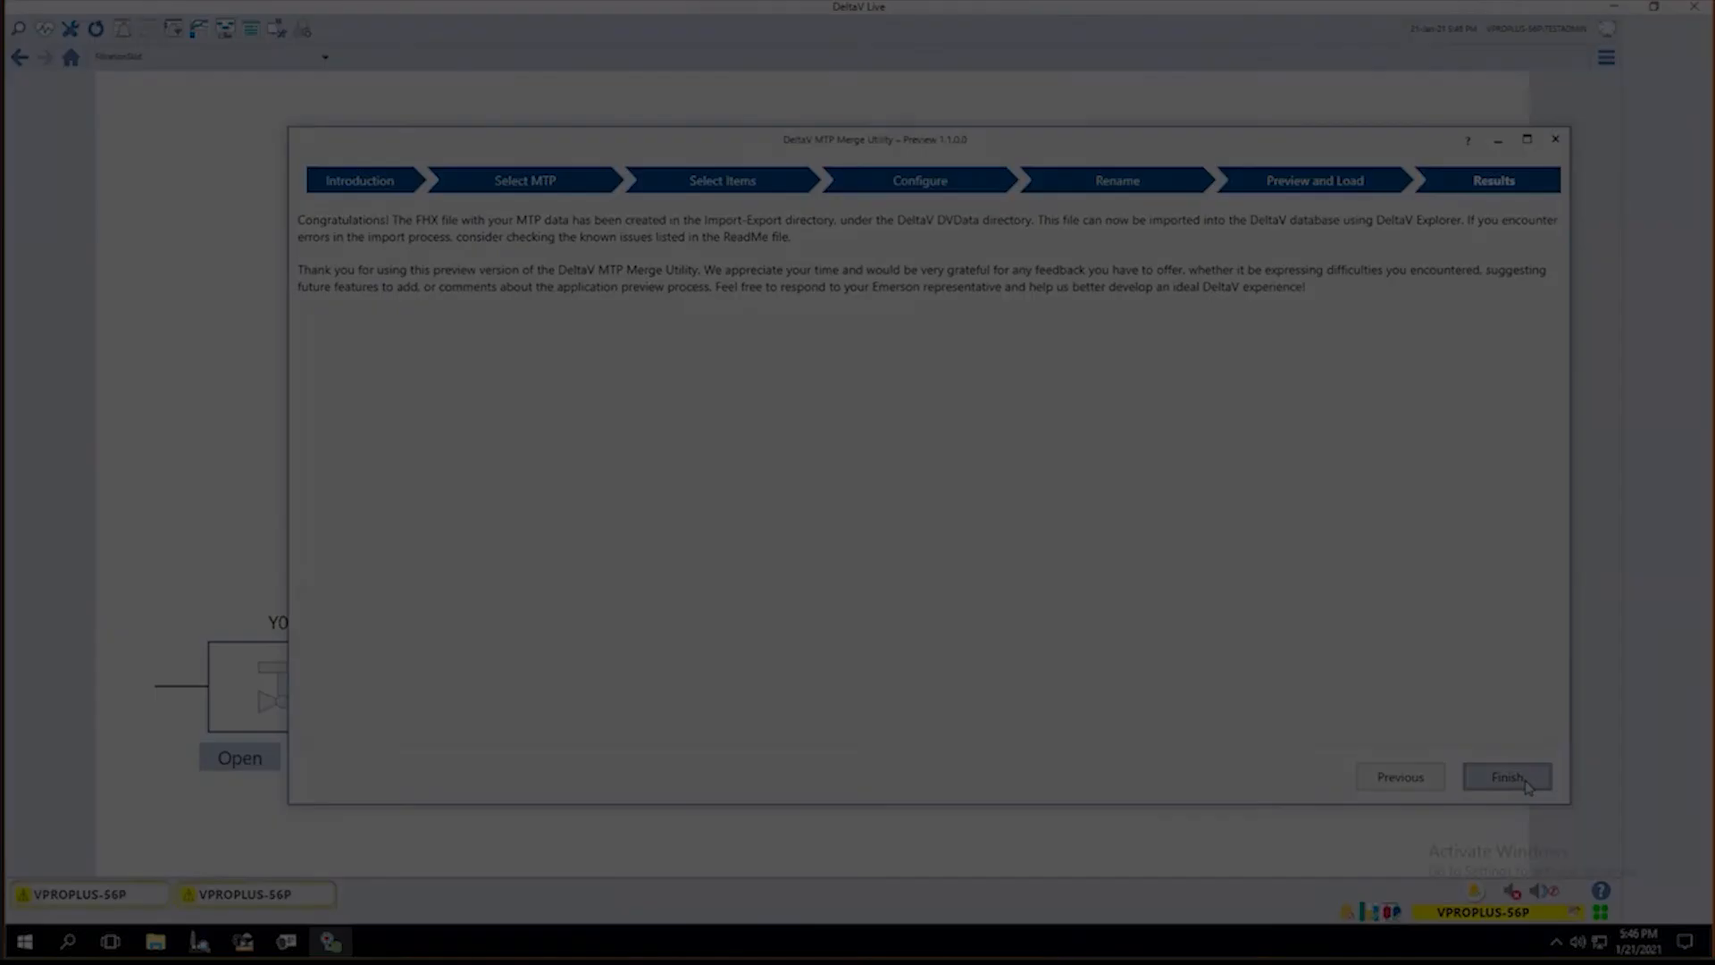